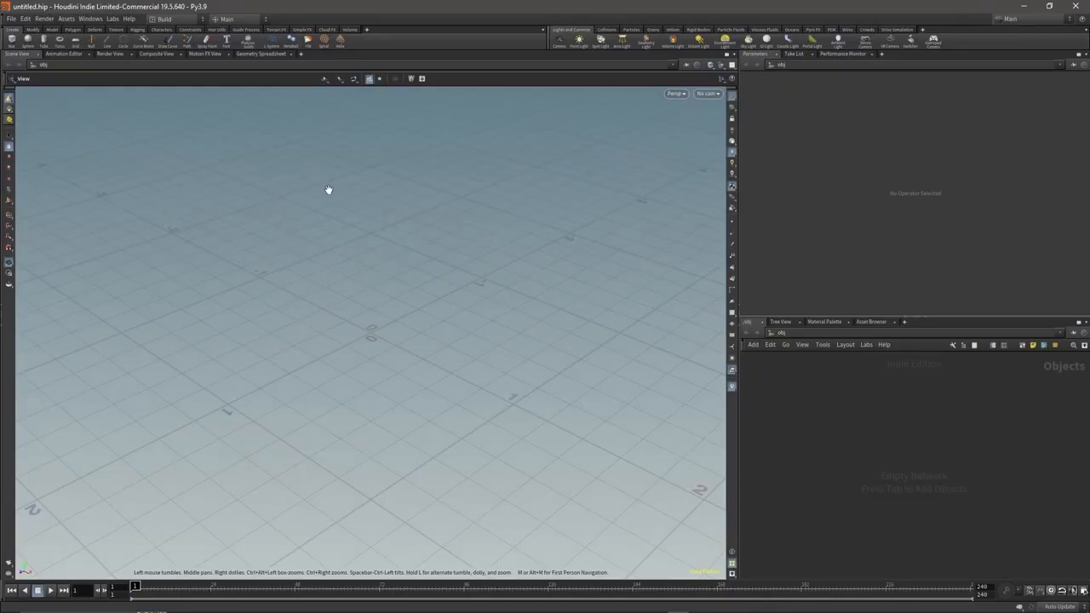
# Create newProject via File > New Project inside a new ExplosionDemo folder on drive D
pyautogui.click(11, 19)
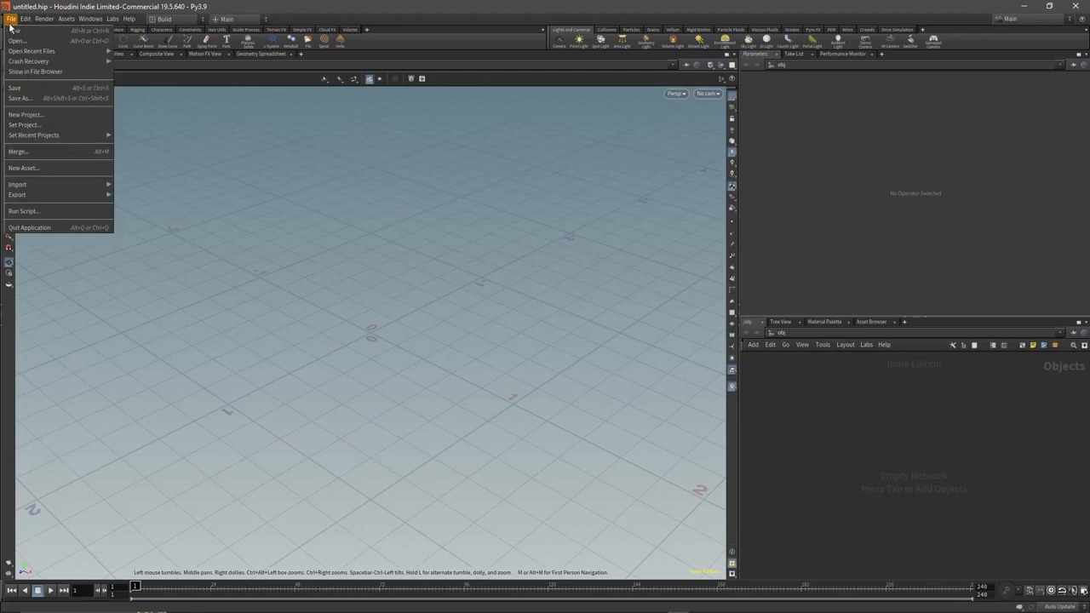
pyautogui.click(25, 114)
pyautogui.write('HoudiniProjects')
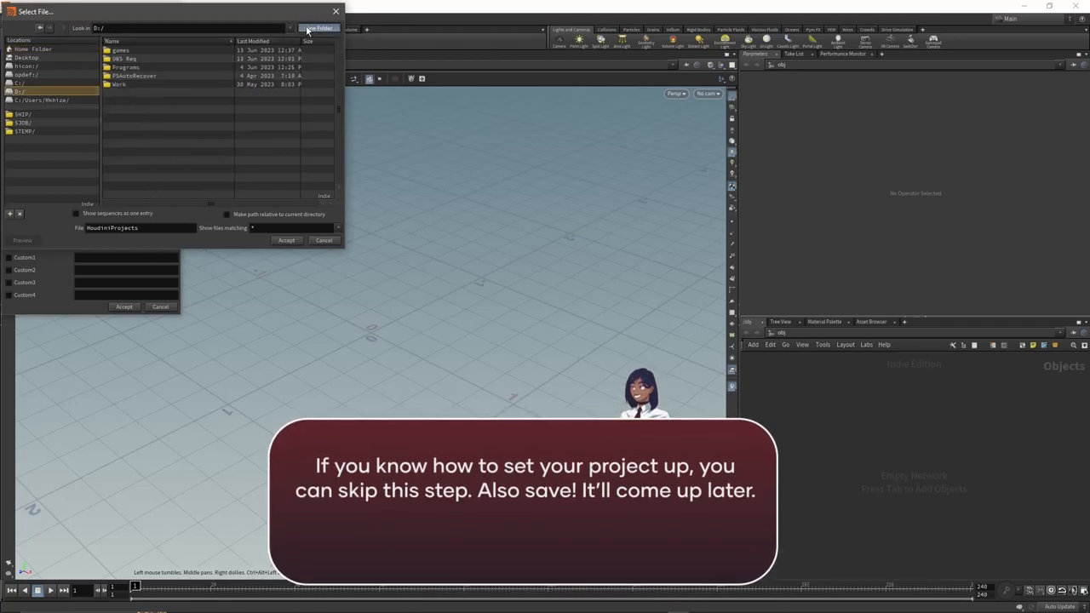
pyautogui.click(317, 27)
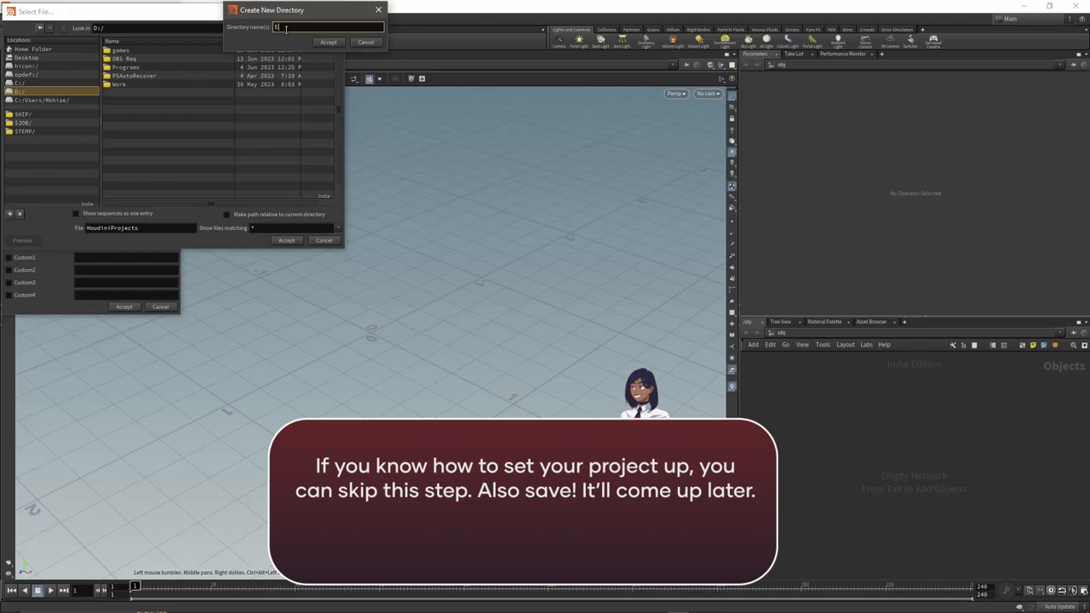
pyautogui.write('Explosion')
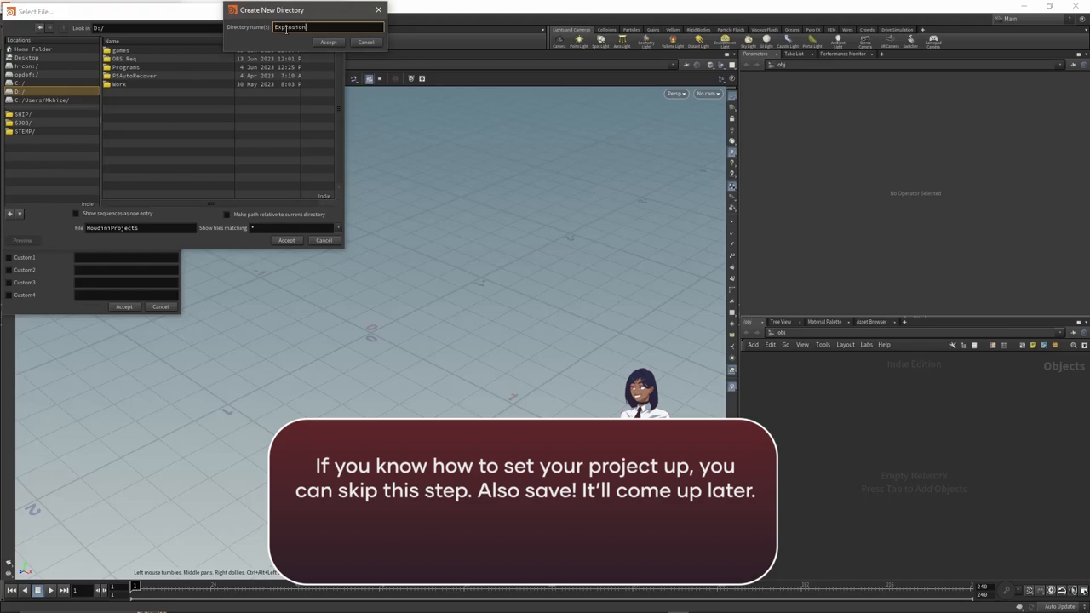
pyautogui.write('Demo')
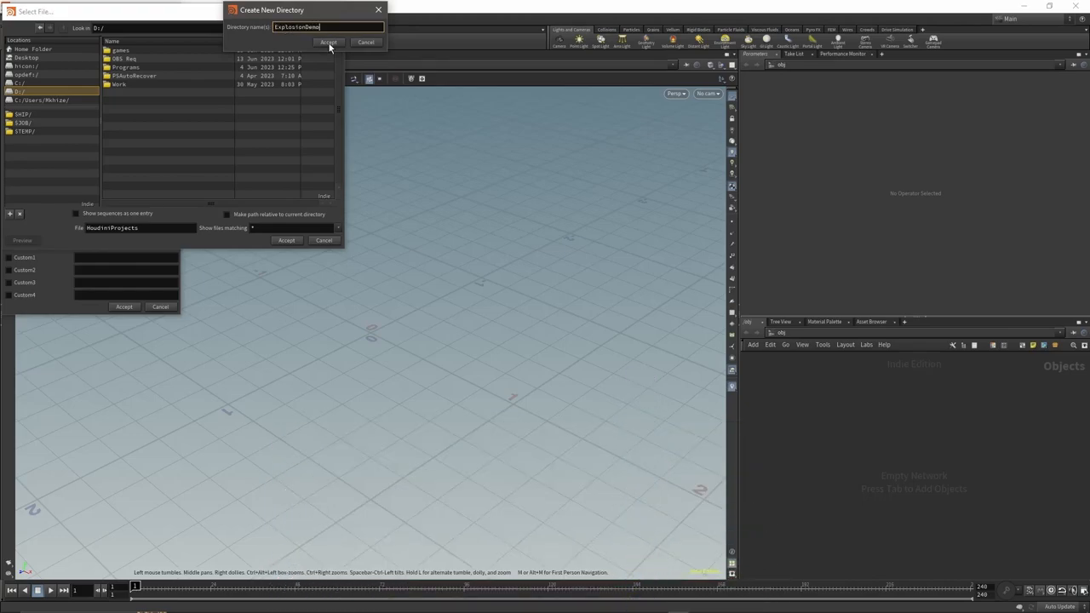
pyautogui.click(328, 43)
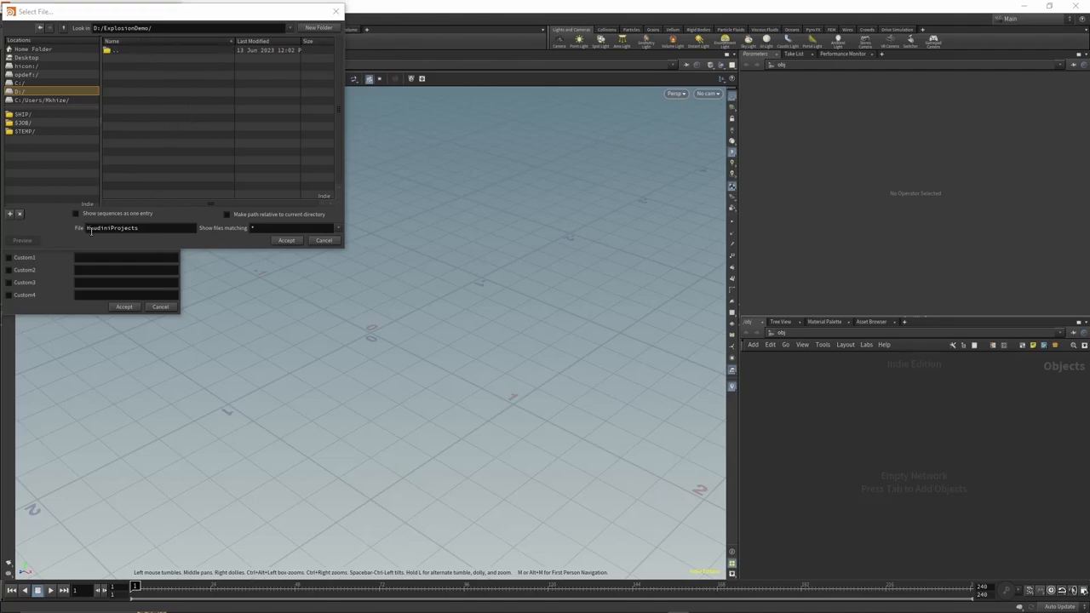
pyautogui.click(286, 239)
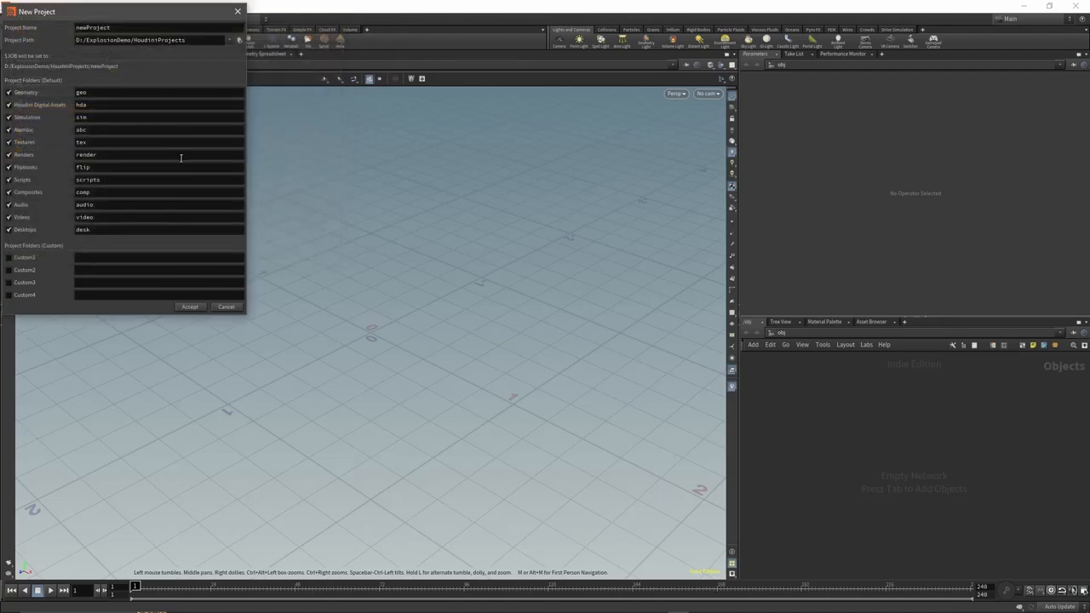
pyautogui.click(190, 307)
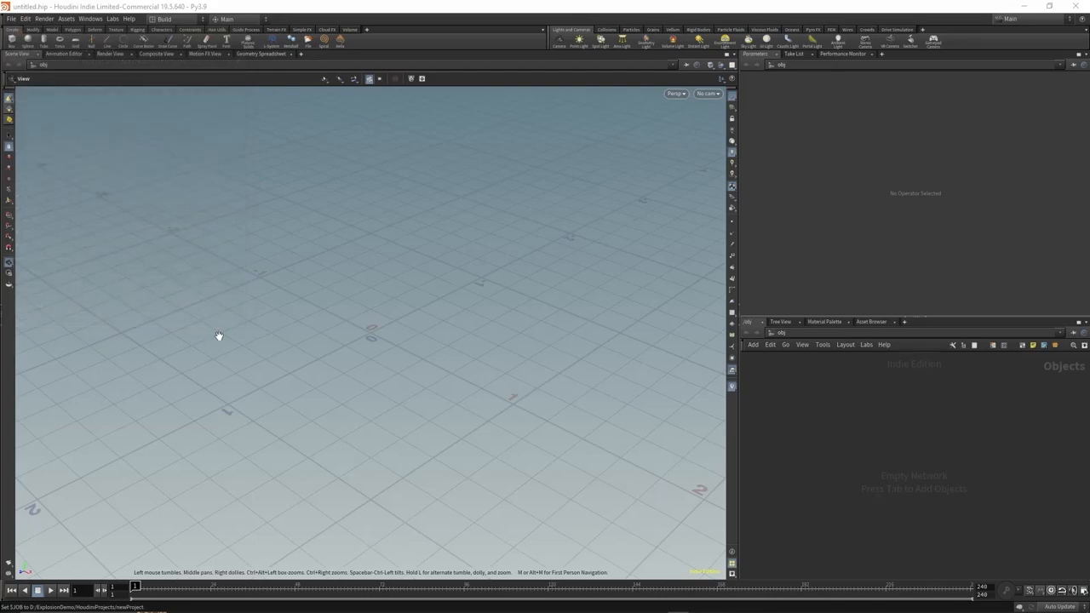
# Set ExplosionDemo/HoudiniProjects/newProject as the current project via File > Set Project
pyautogui.click(12, 19)
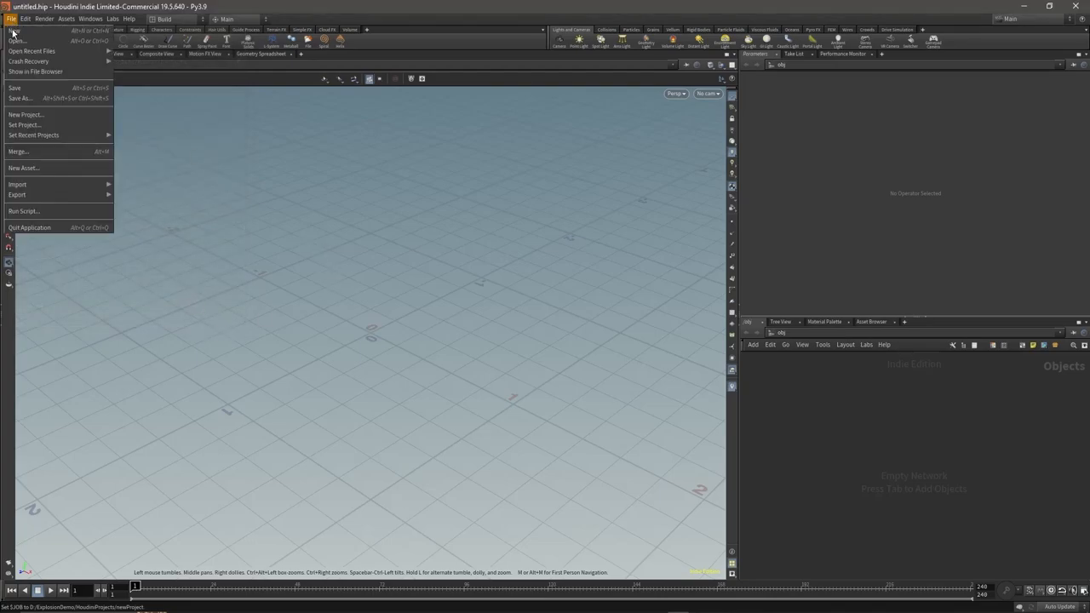
pyautogui.click(23, 124)
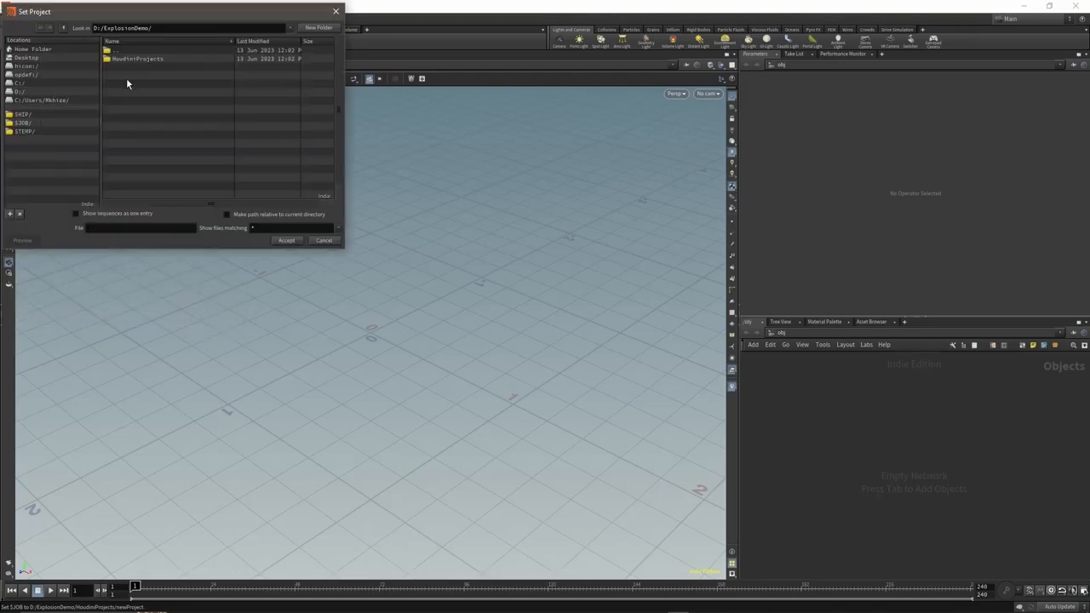
pyautogui.doubleClick(137, 58)
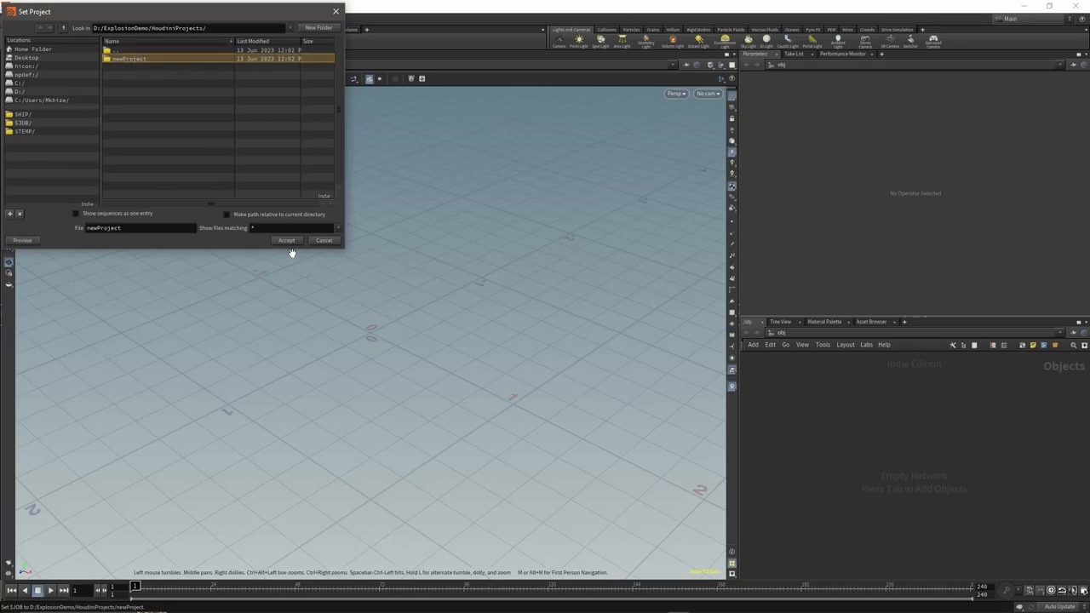
pyautogui.click(286, 239)
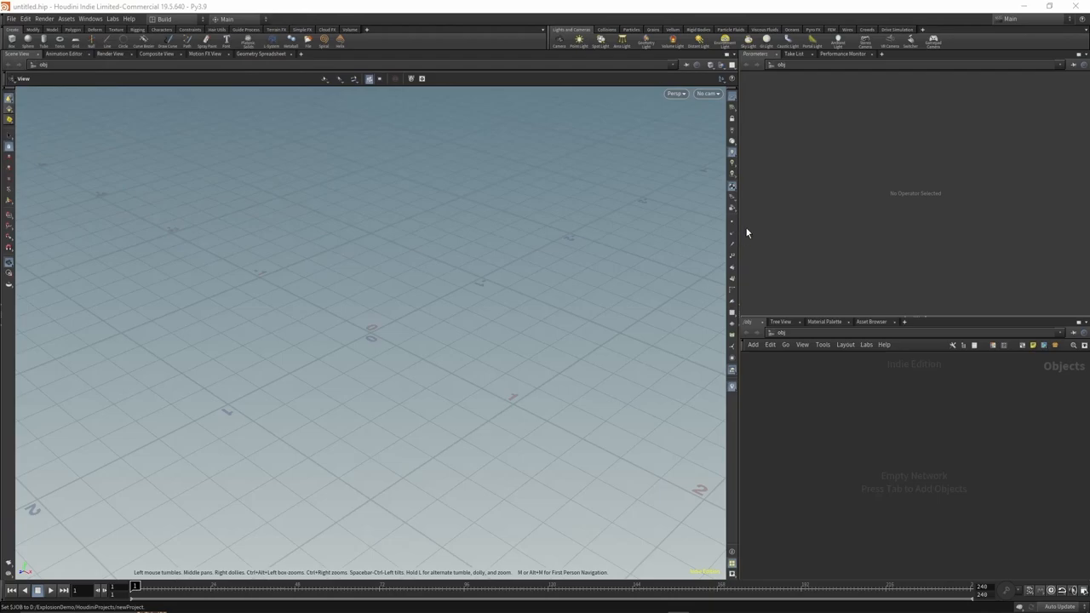
# Widen the side panels and switch the desktop from Build to Games
pyautogui.moveTo(730, 221); pyautogui.dragTo(596, 221)
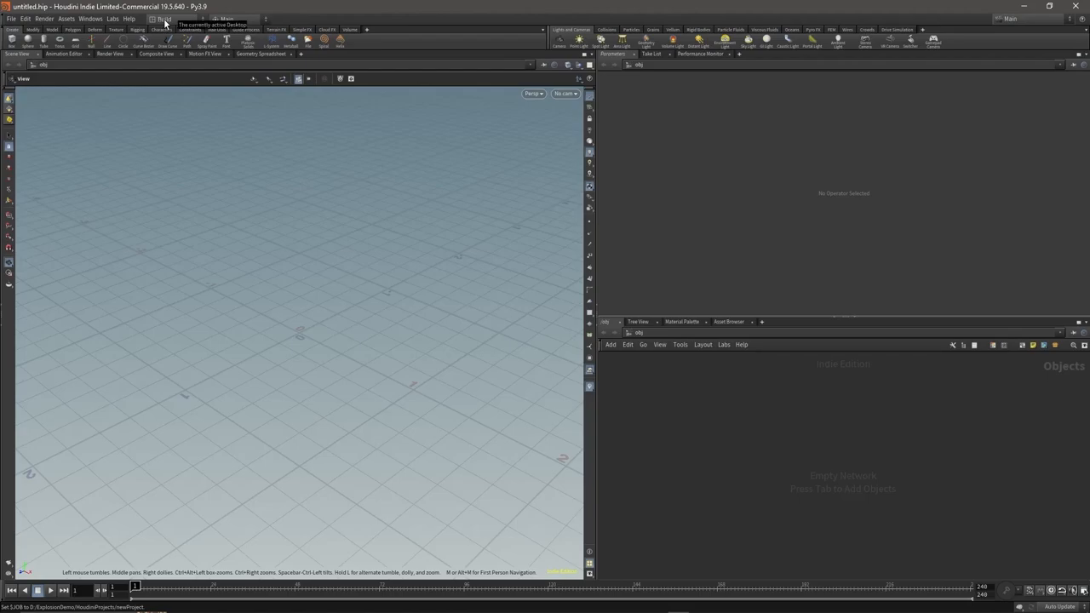
pyautogui.click(163, 18)
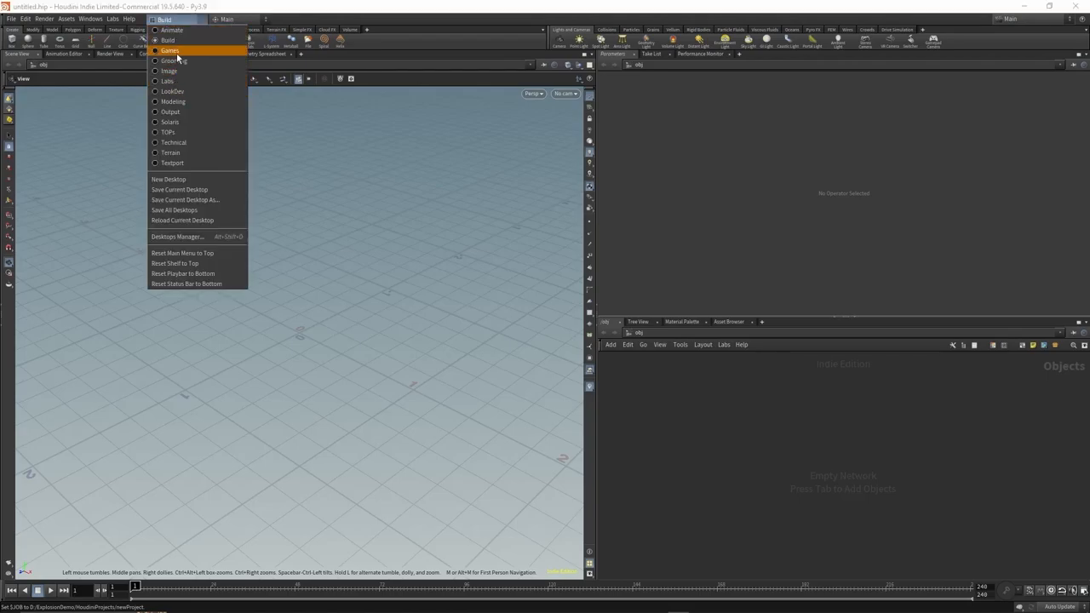
pyautogui.click(174, 101)
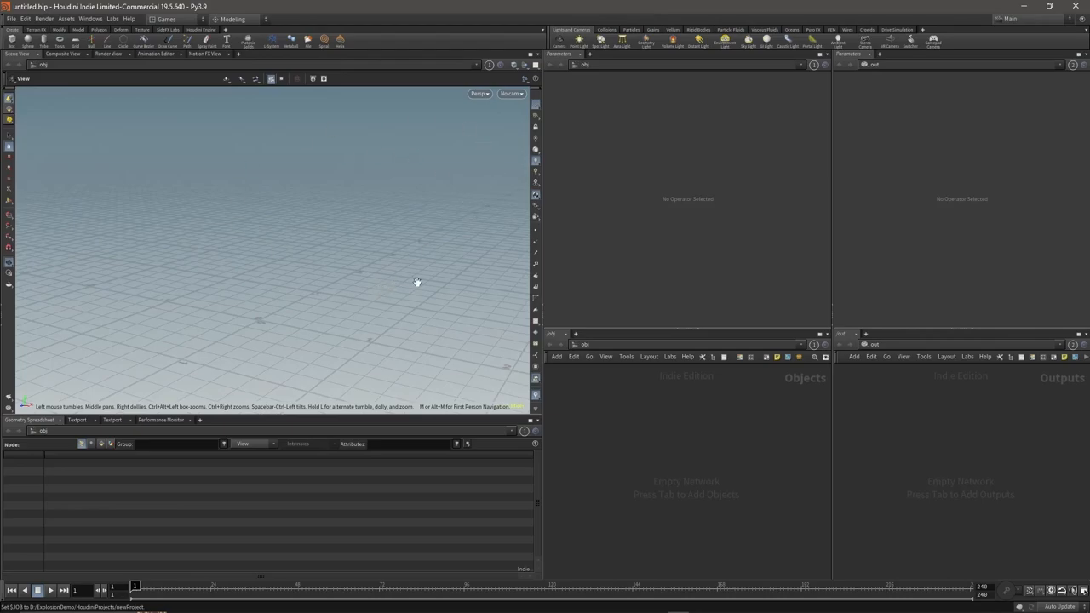
pyautogui.moveTo(316, 161)
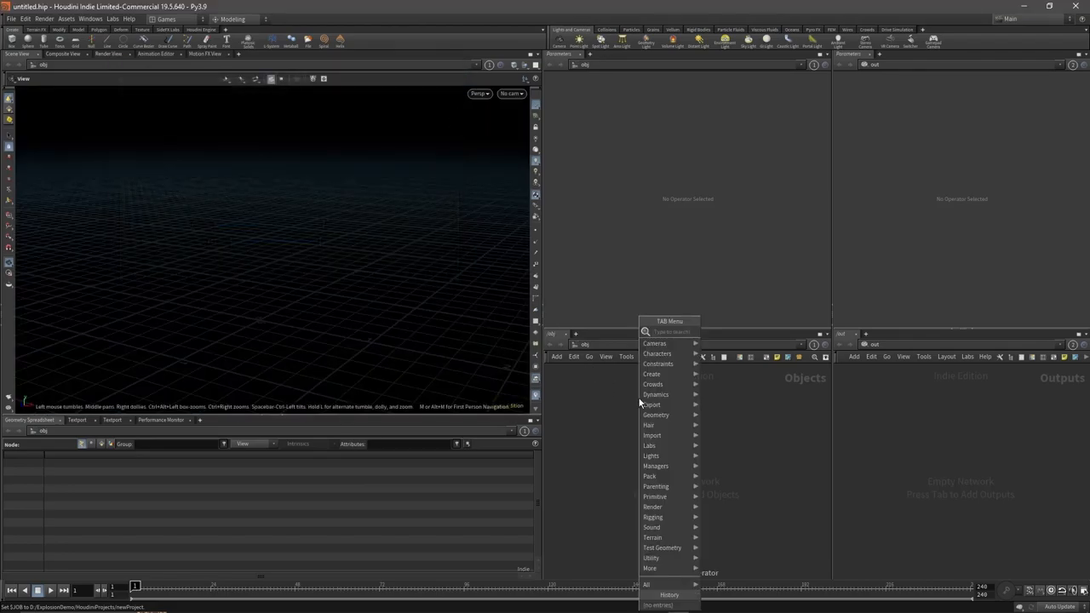
# Add a Geometry object by searching 'geo' in the network editor
pyautogui.write('geo')
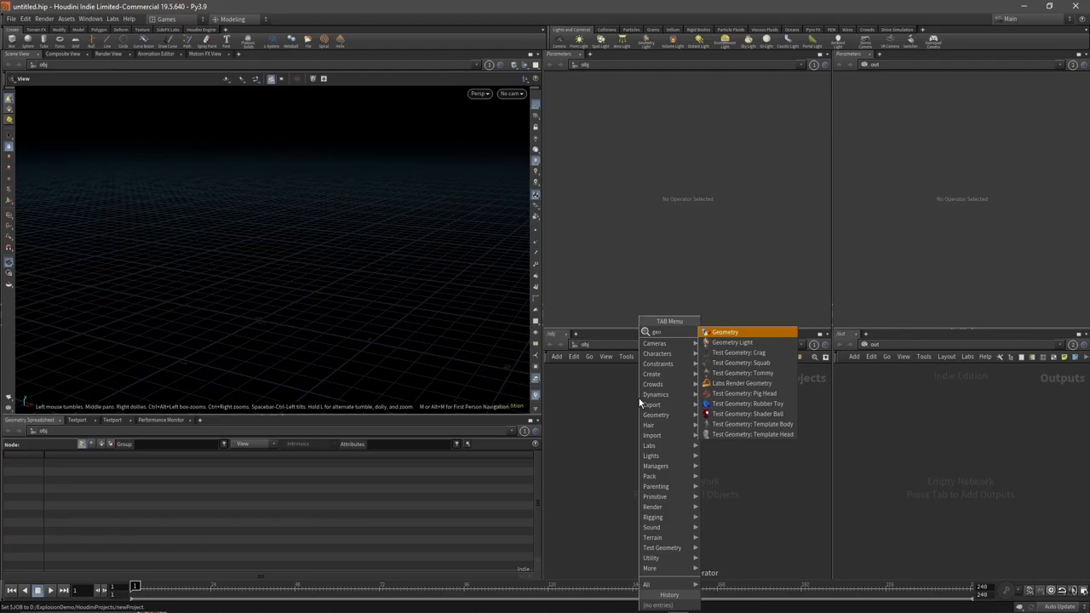
pyautogui.click(725, 331)
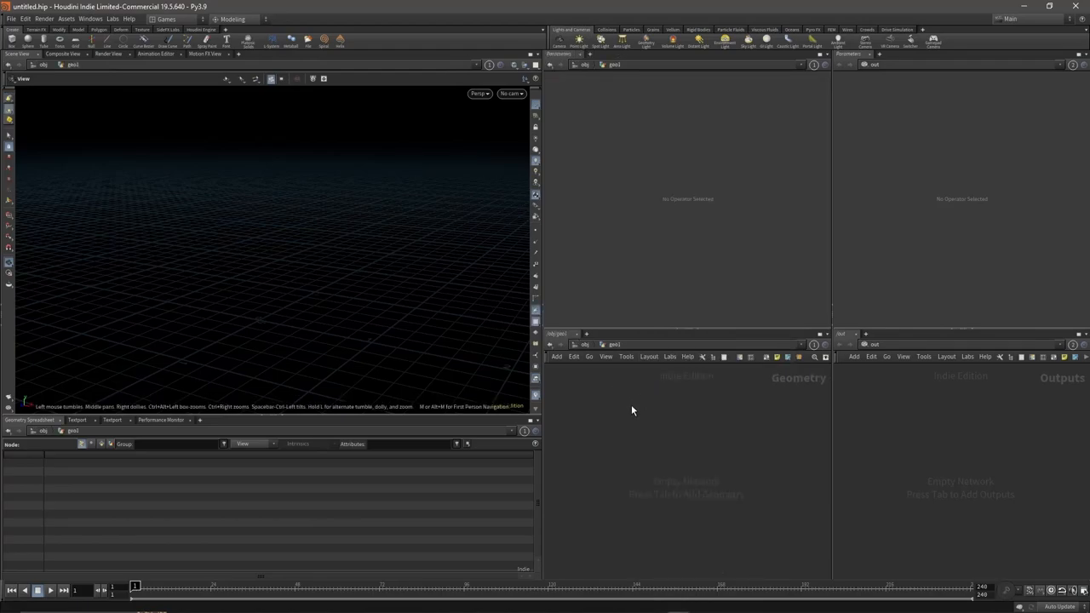
pyautogui.press('tab')
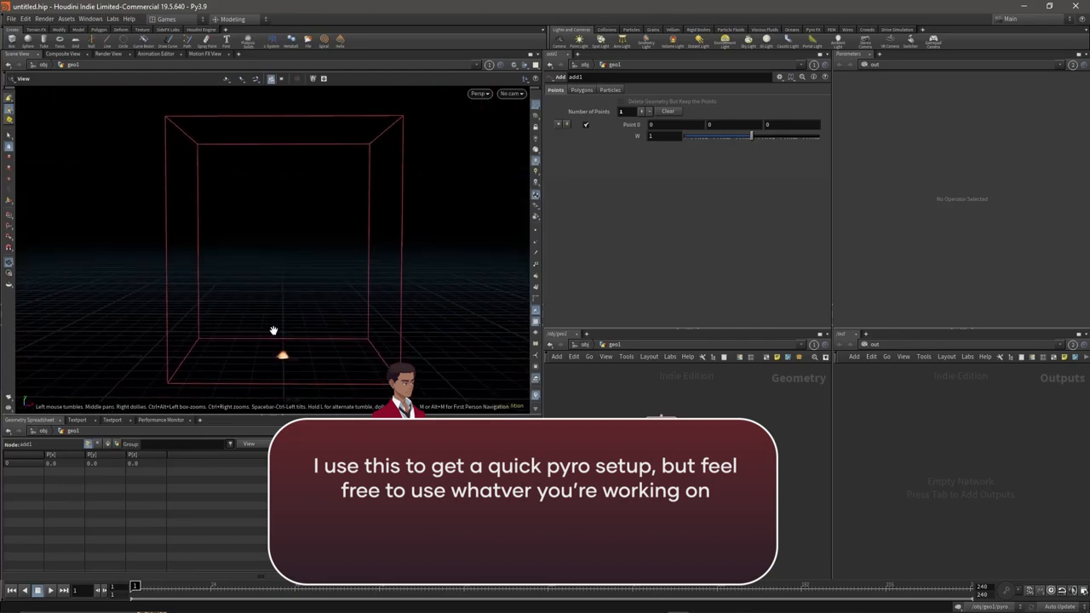
# Play the pyro explosion simulation until it reaches about frame 40
pyautogui.click(51, 590)
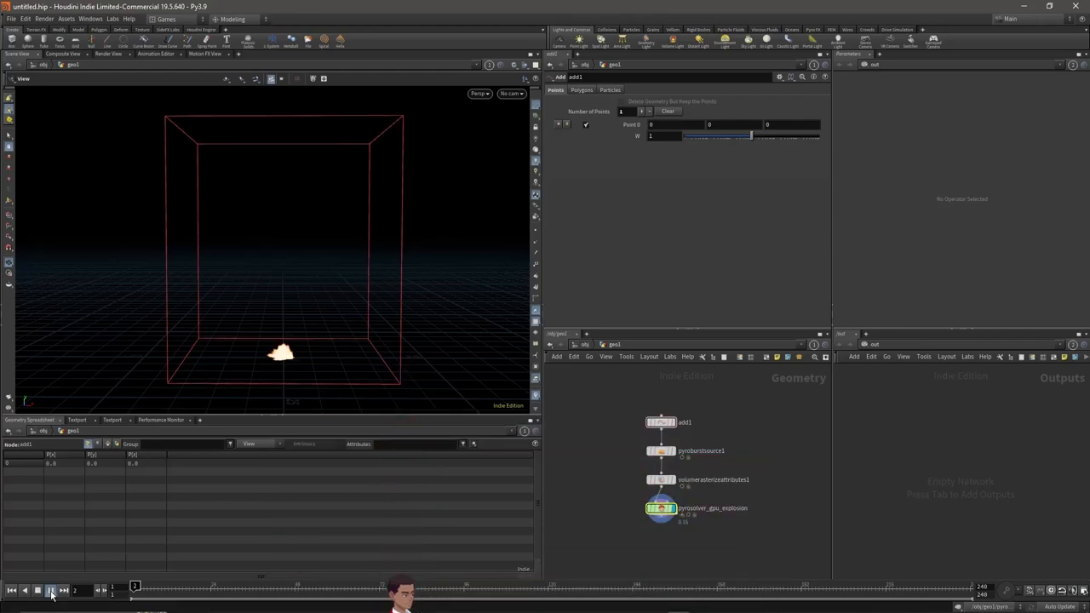
pyautogui.click(50, 589)
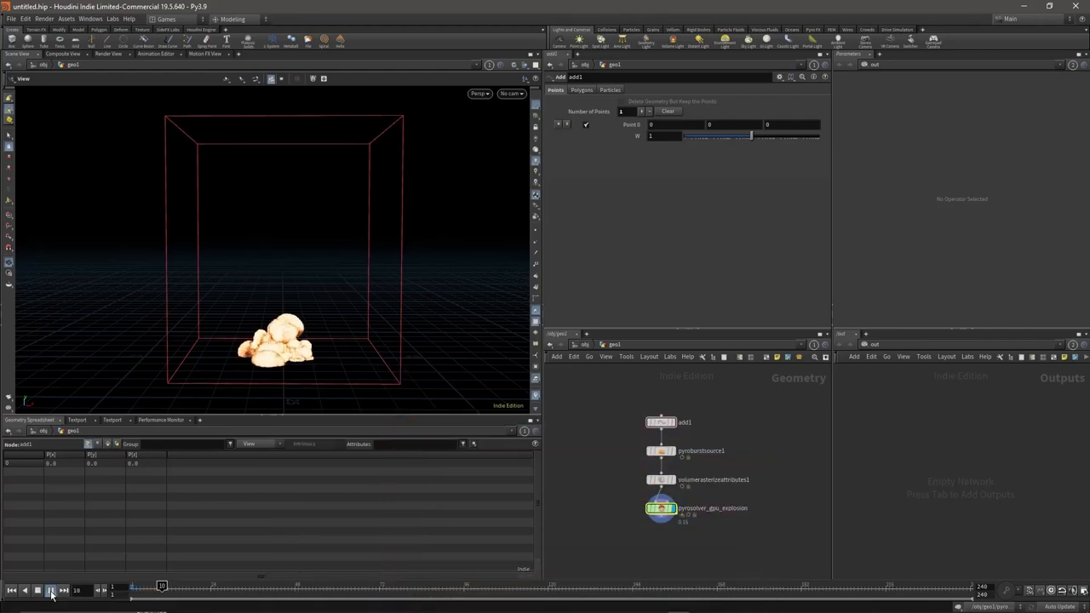
pyautogui.click(50, 589)
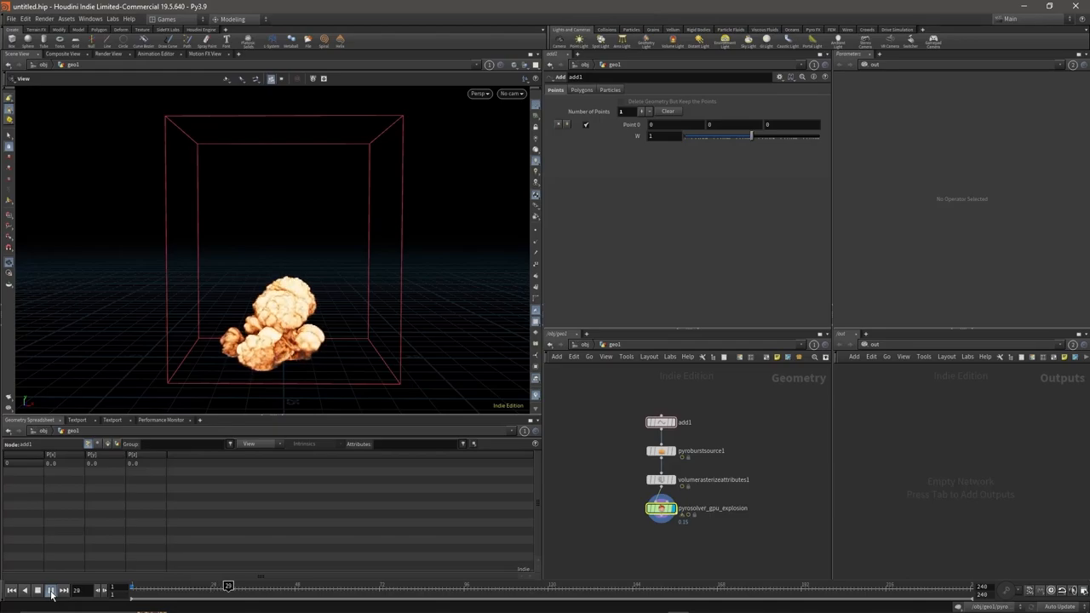
pyautogui.click(49, 590)
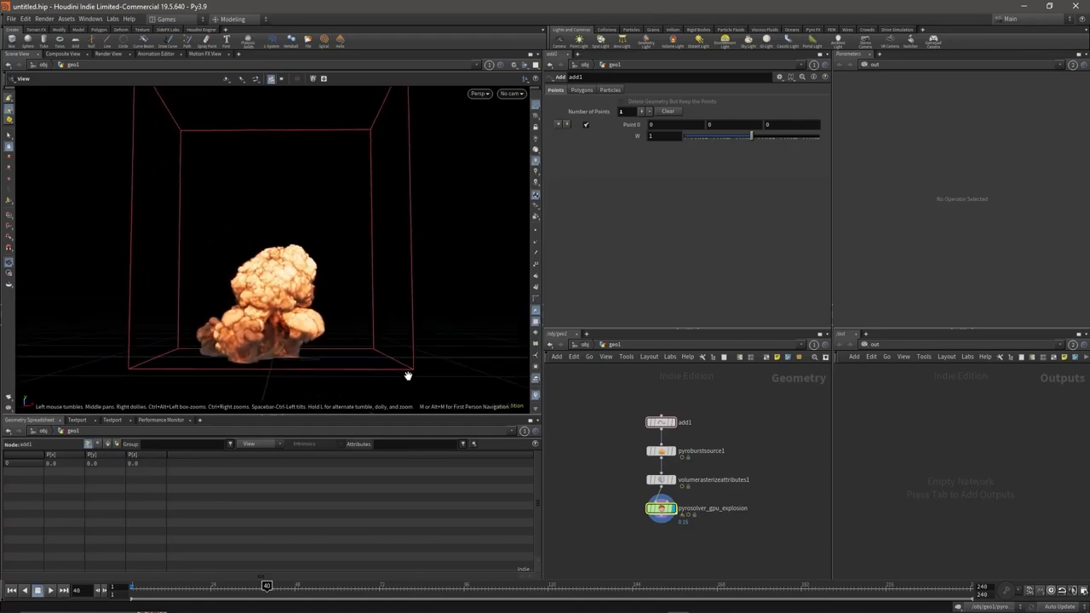
pyautogui.press('Tab')
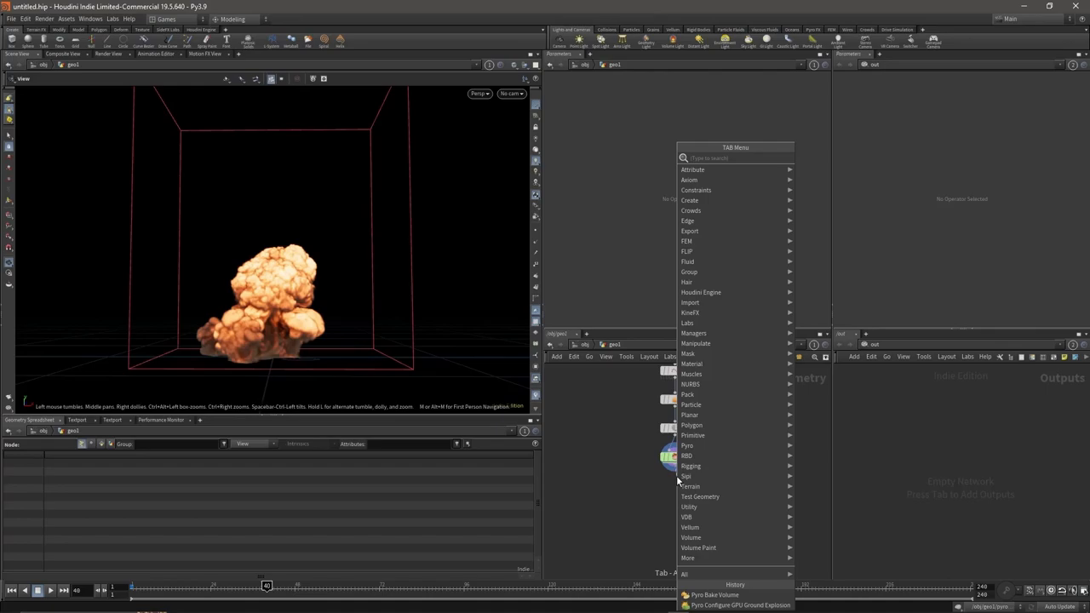
# Add a Pyro Bake Volume and bind its fire Color Volume to temperature
pyautogui.write('Bake')
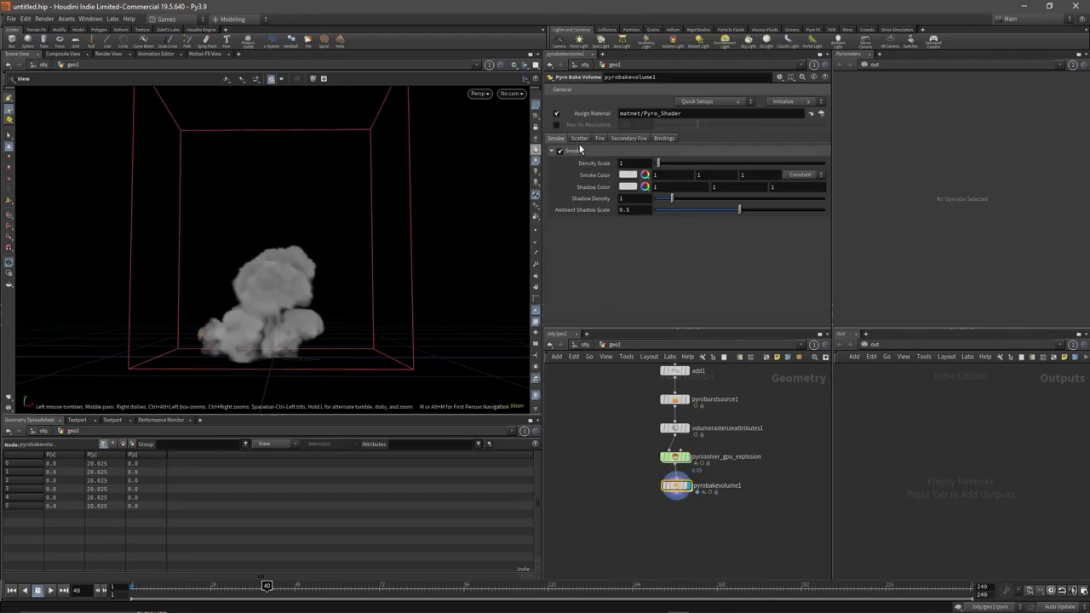
pyautogui.click(600, 138)
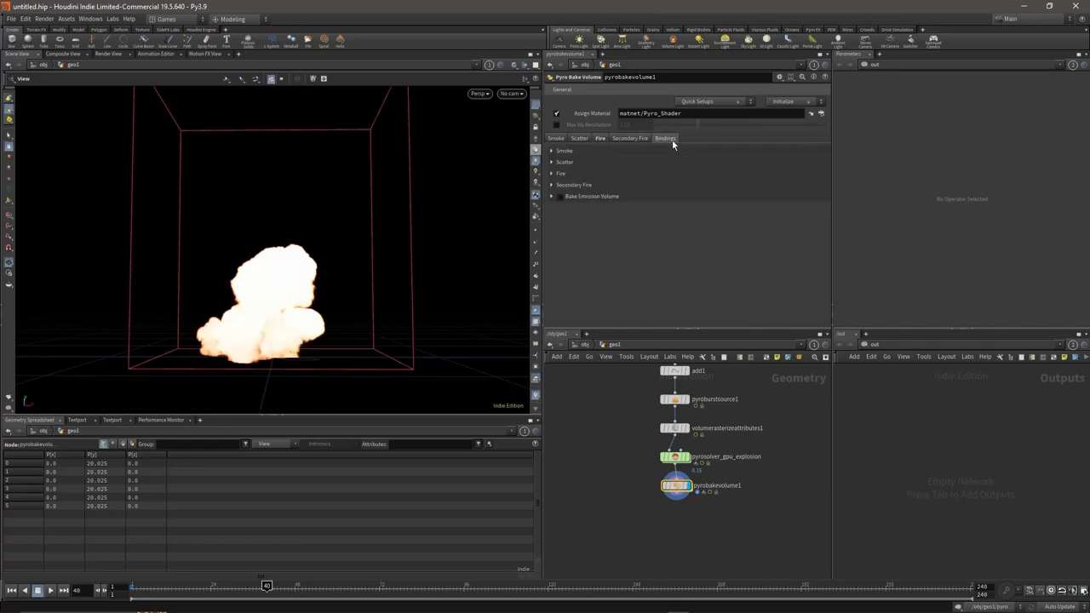
pyautogui.click(560, 173)
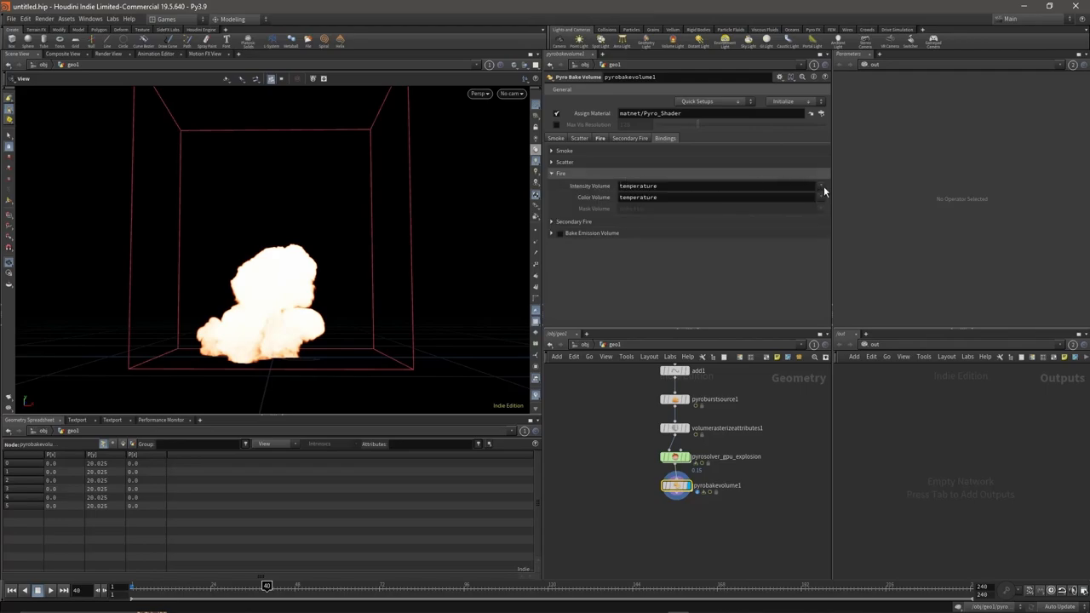
pyautogui.click(820, 186)
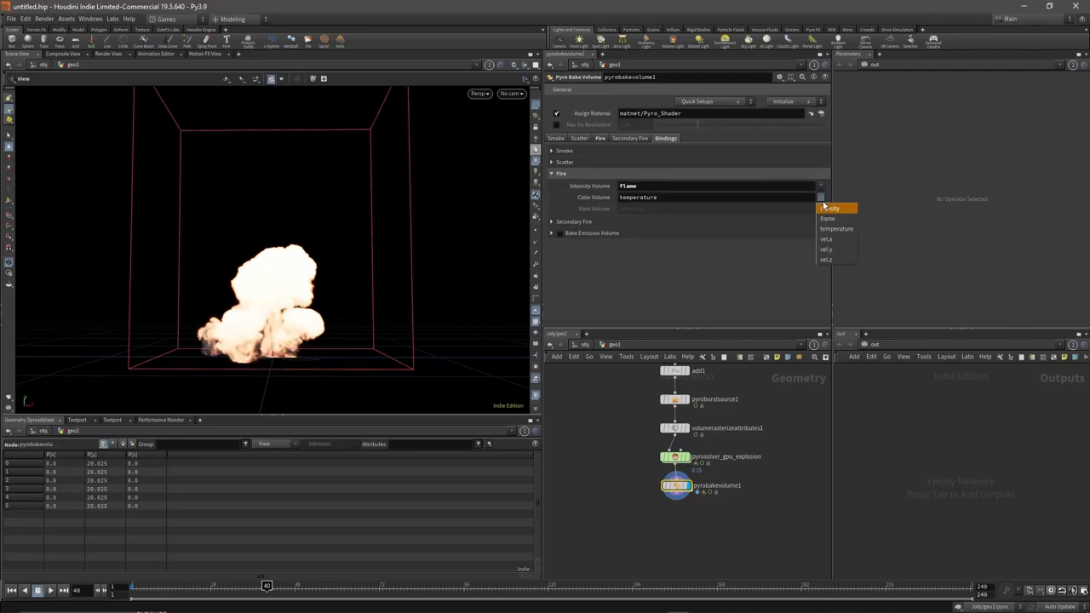
pyautogui.click(827, 218)
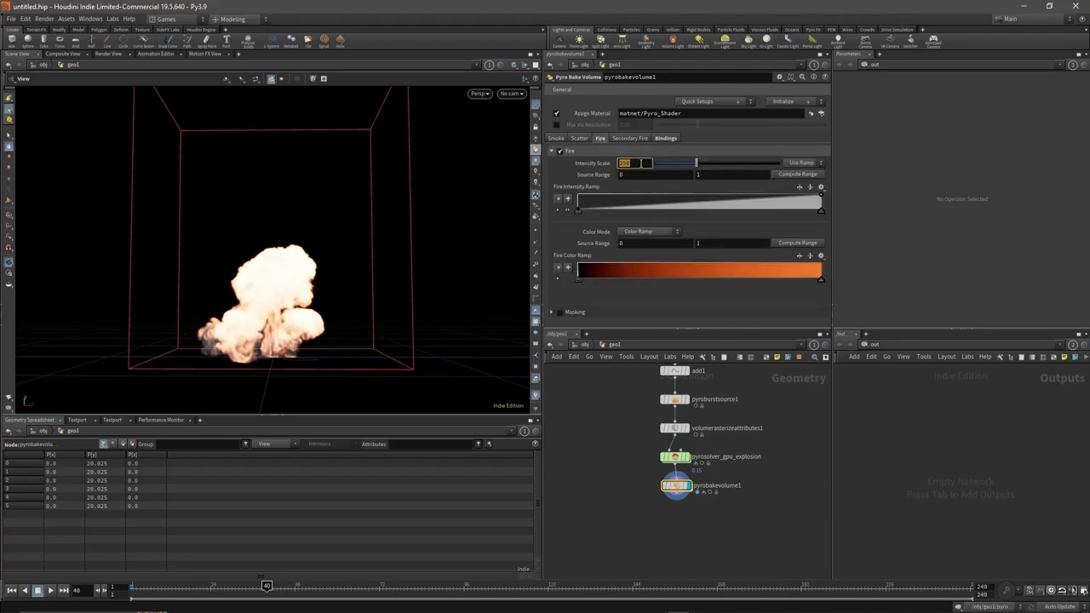
# Set the fire Intensity Scale to 50 and open the Smoke settings
pyautogui.write('50')
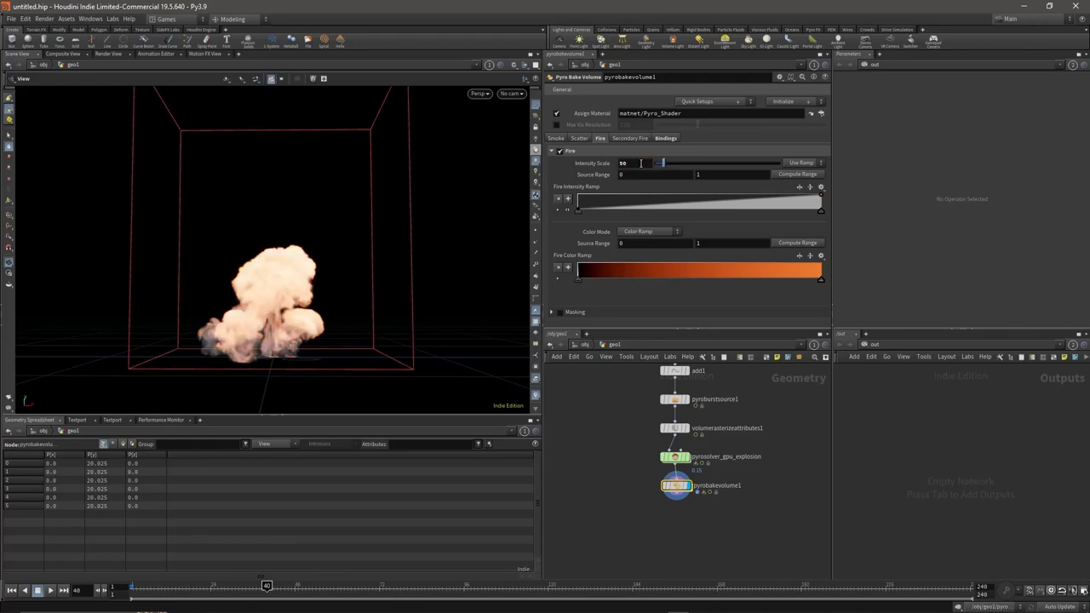
pyautogui.click(555, 138)
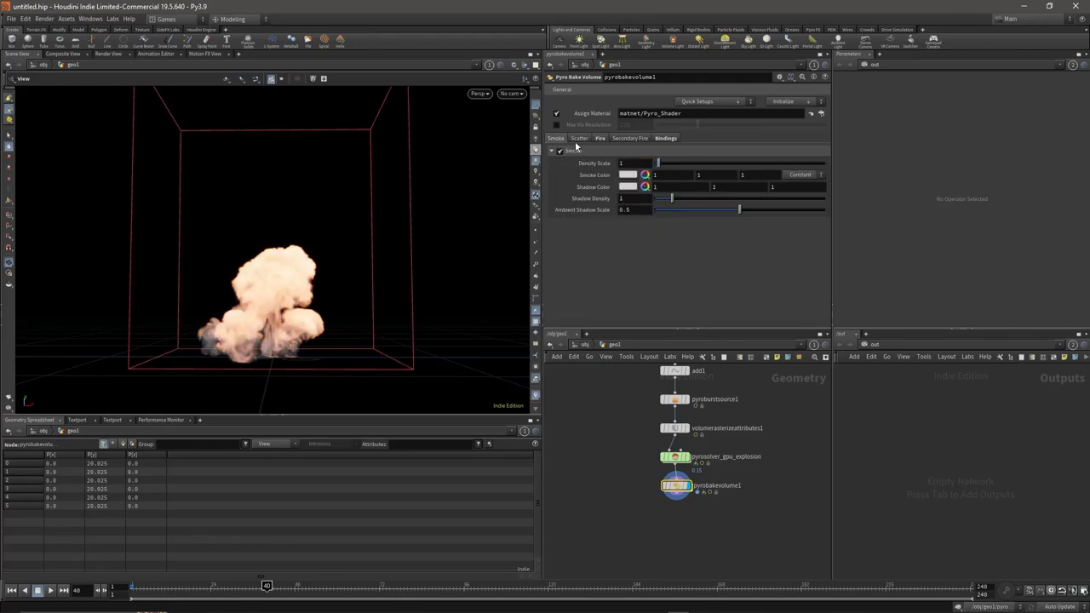
pyautogui.click(634, 163)
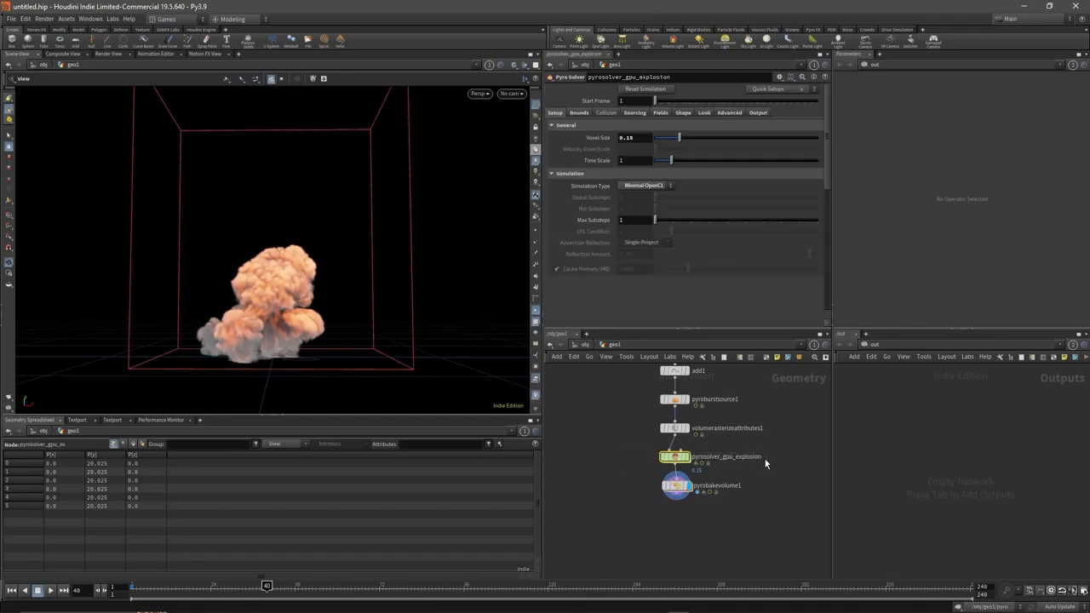
# Create pyro lights from Quick Setups using the Sunrise light preset
pyautogui.click(769, 88)
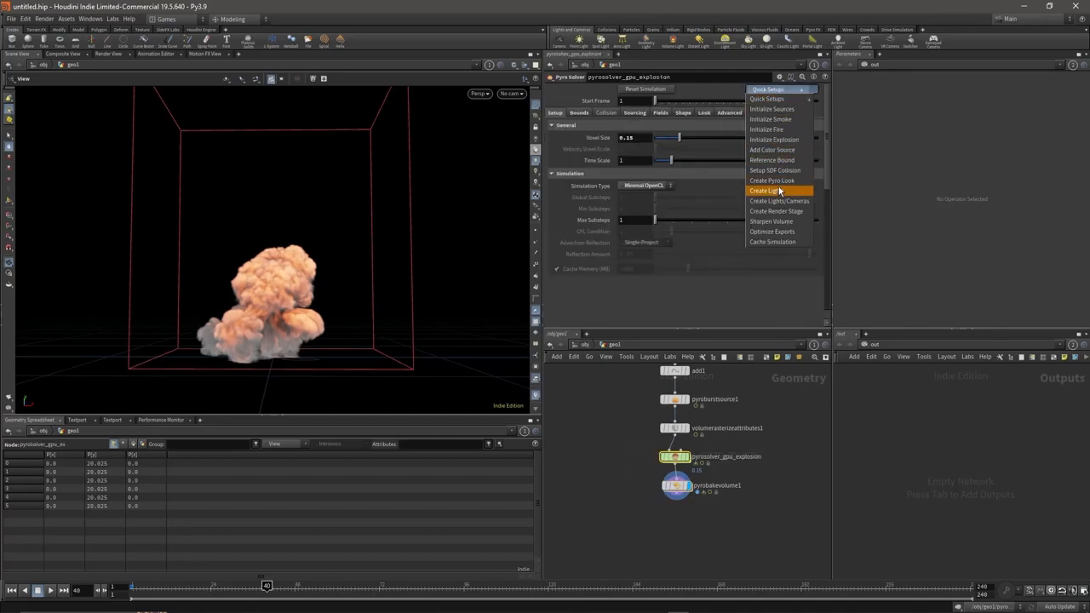
pyautogui.click(763, 191)
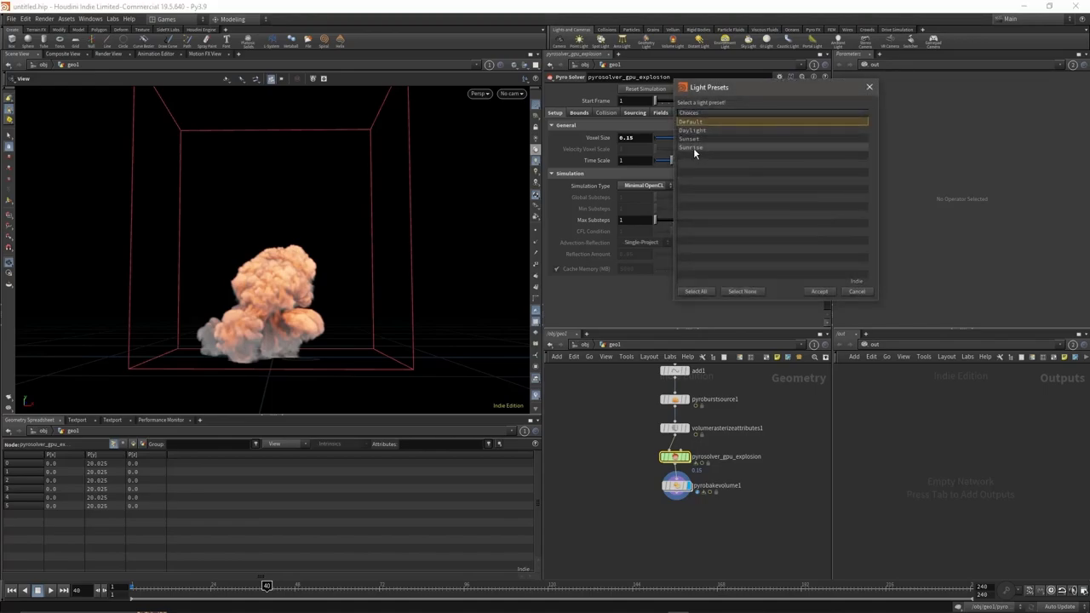
pyautogui.click(689, 147)
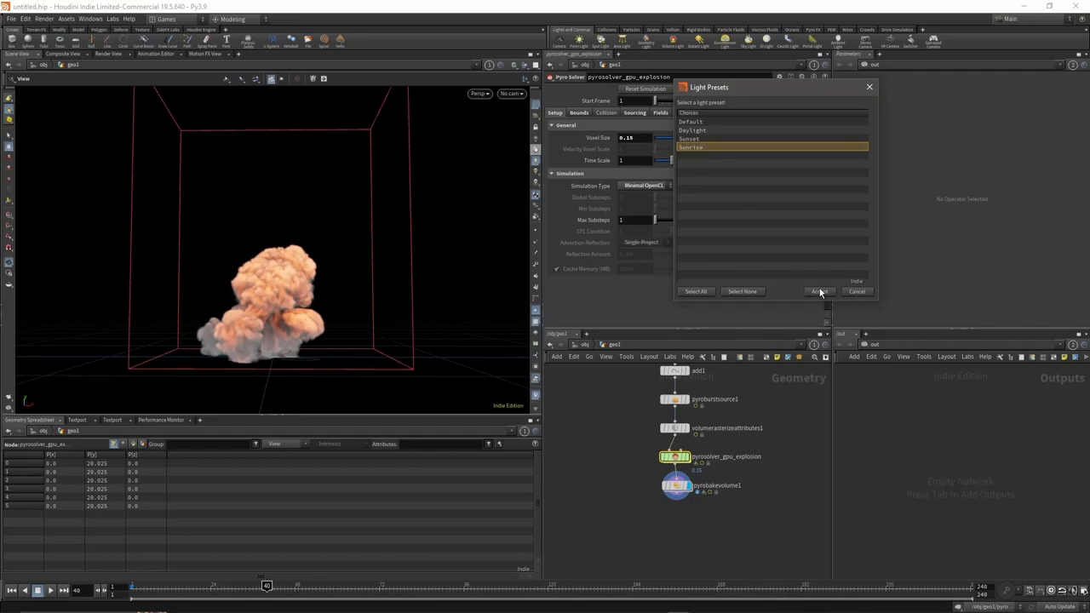
pyautogui.click(818, 292)
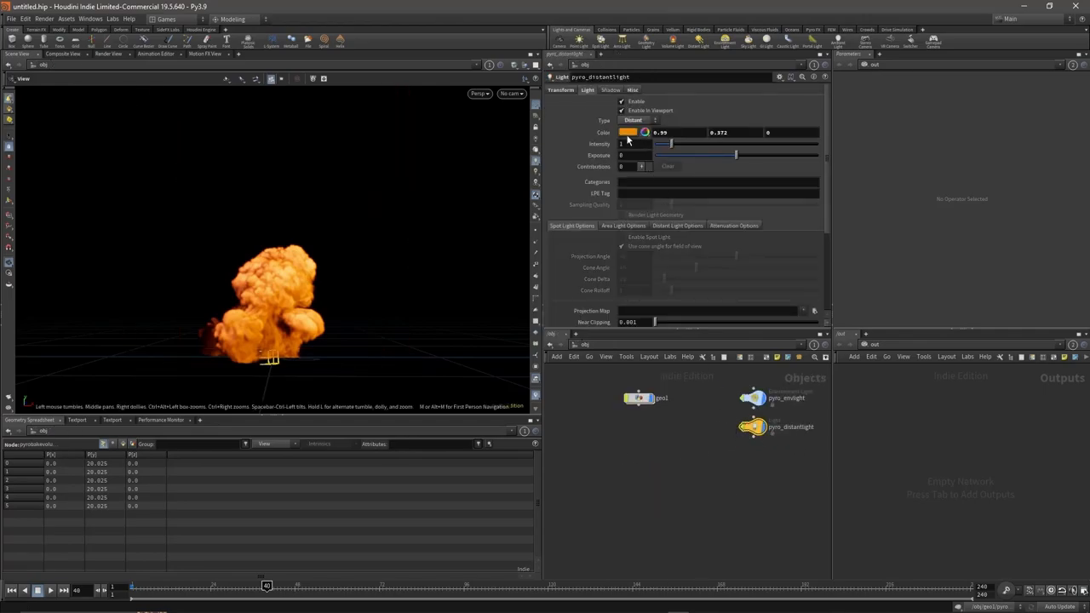
pyautogui.click(629, 131)
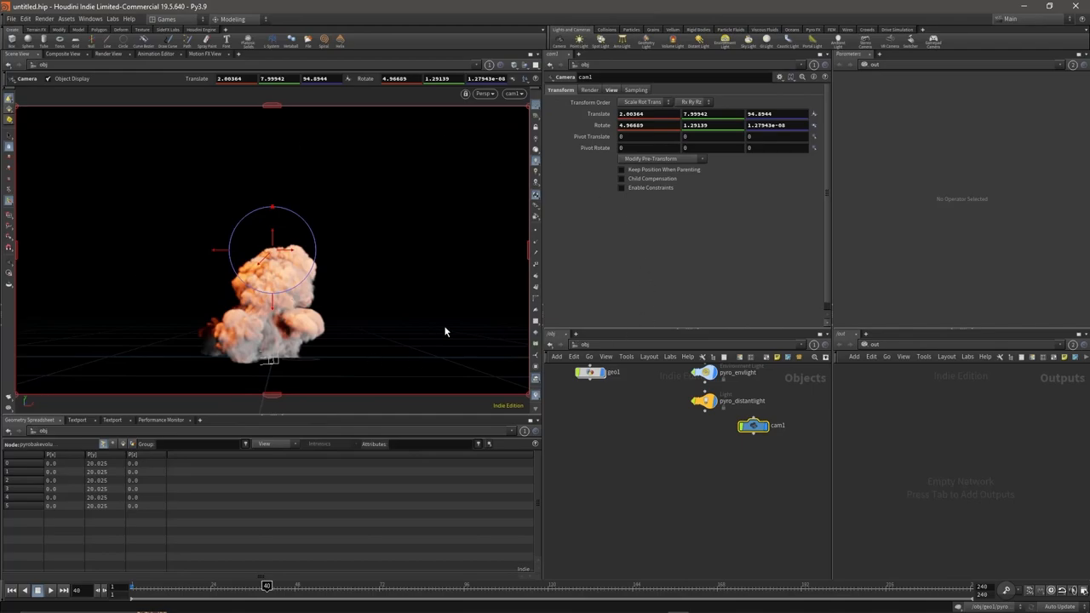
pyautogui.moveTo(614, 88)
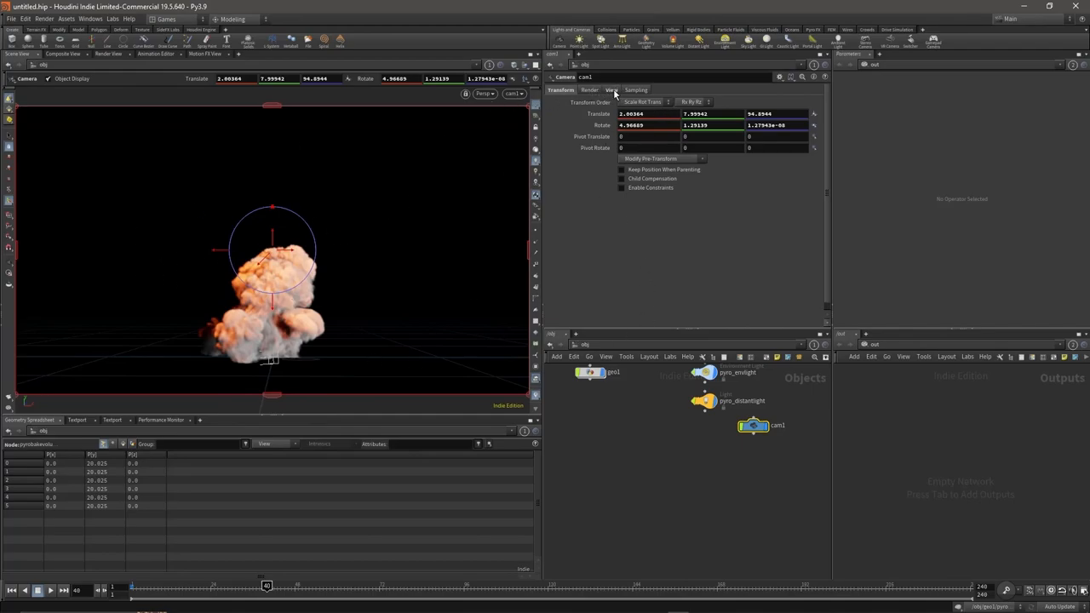
# Enter 1080 in both Resolution fields on cam1's View tab
pyautogui.click(611, 90)
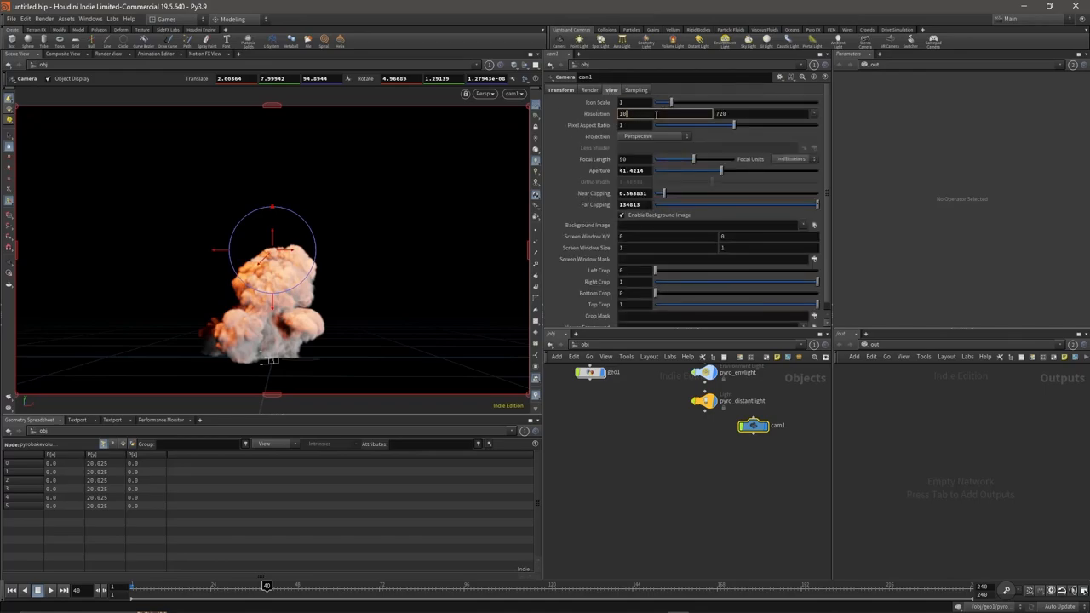
pyautogui.write('1080')
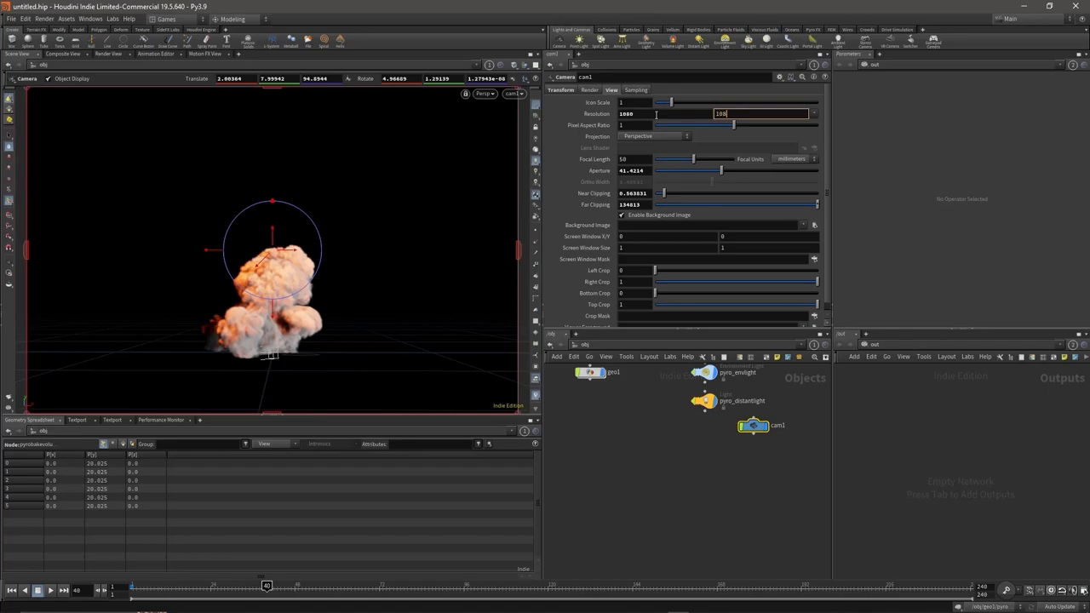
pyautogui.write('1080')
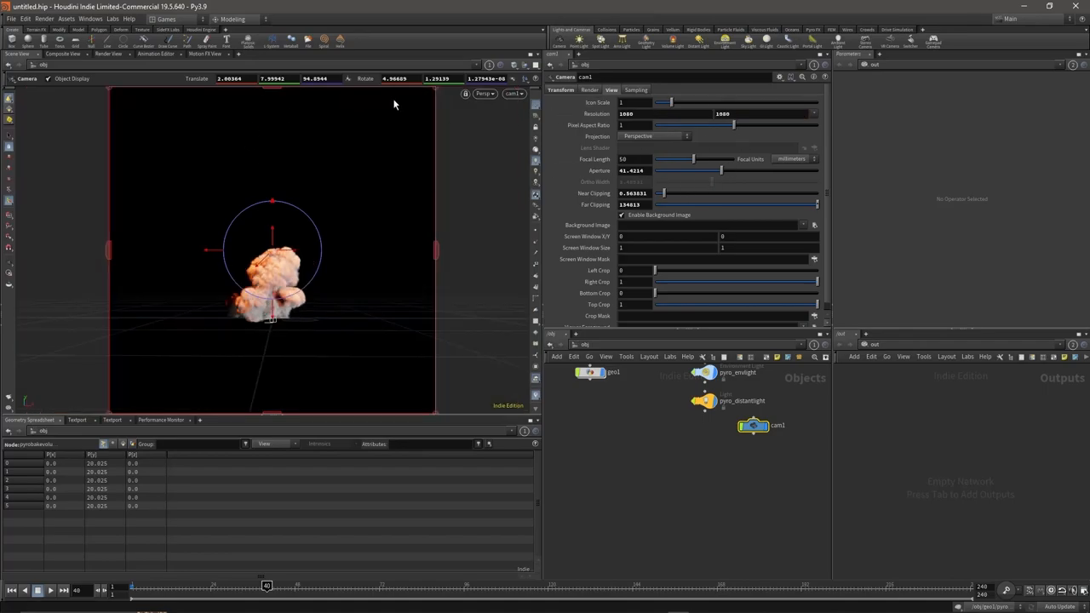
pyautogui.moveTo(453, 206)
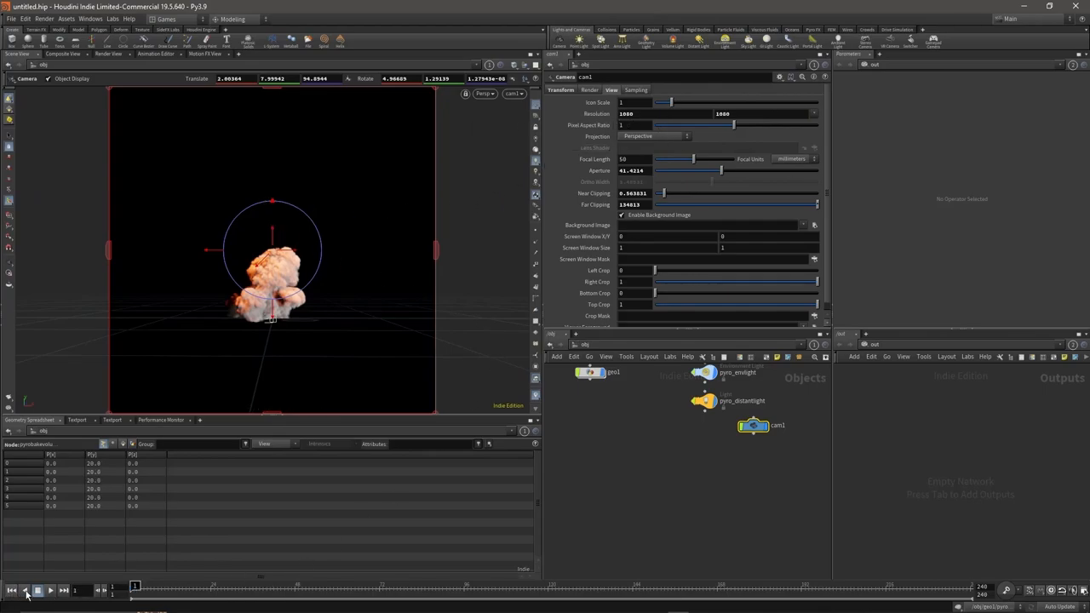
# Play the explosion and reframe it closer through the locked cam1 view
pyautogui.click(50, 589)
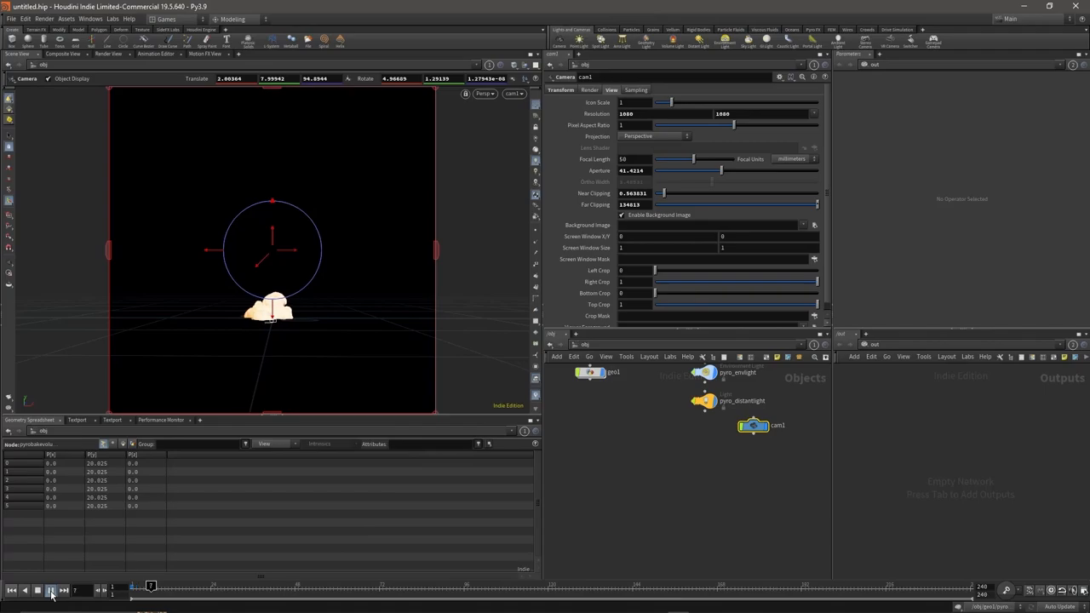
pyautogui.click(38, 589)
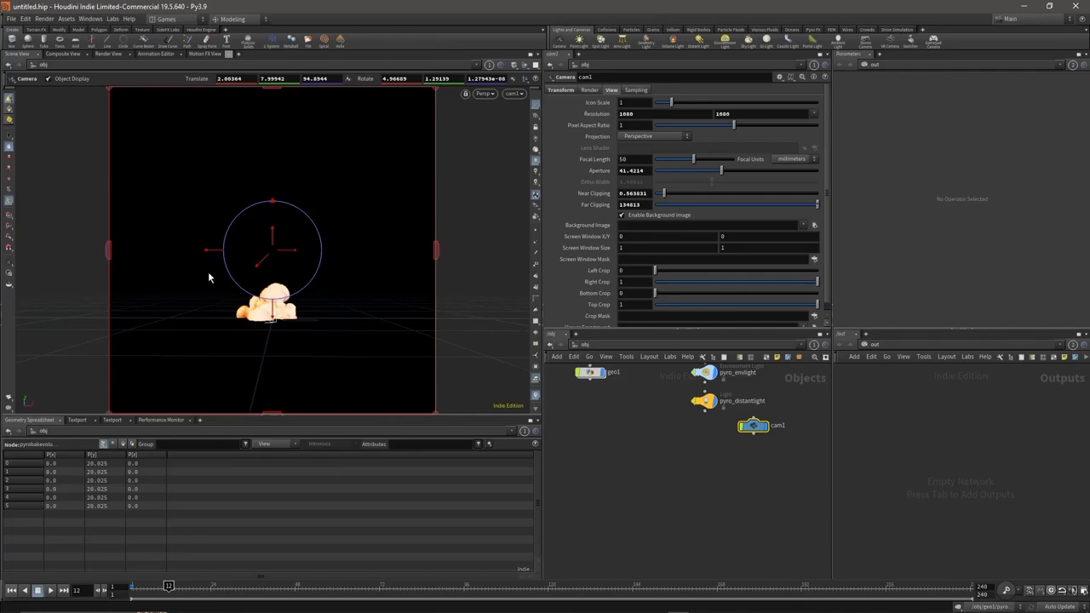
pyautogui.moveTo(412, 232)
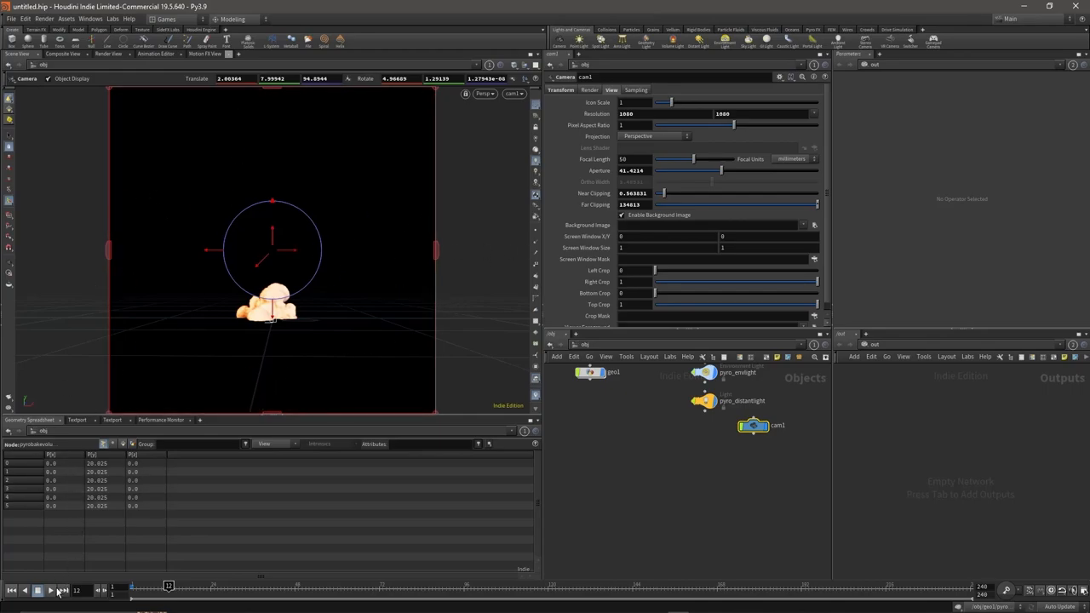
pyautogui.click(38, 589)
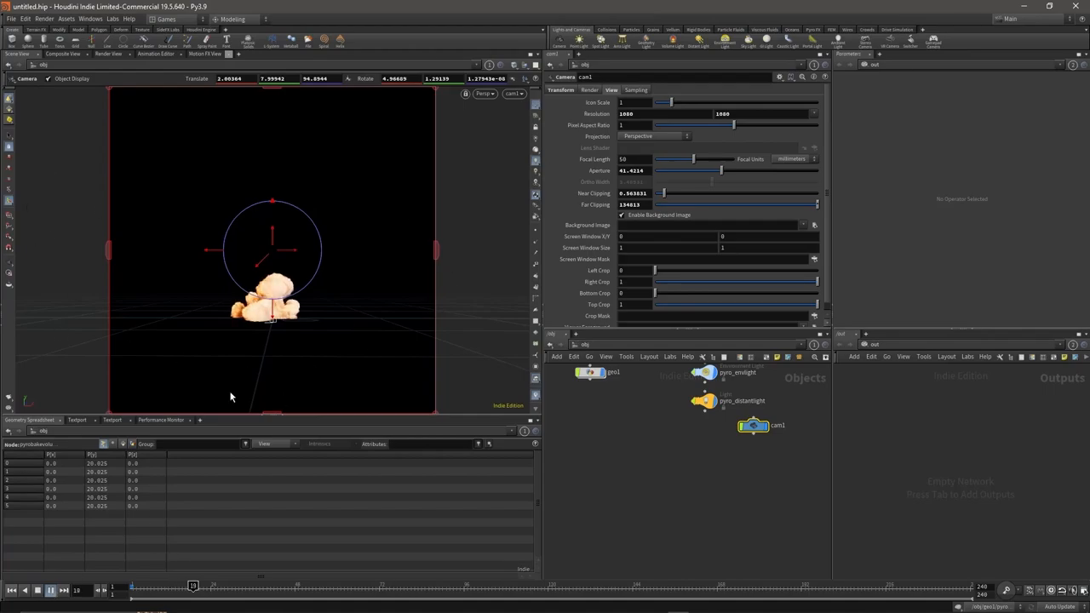
pyautogui.click(49, 590)
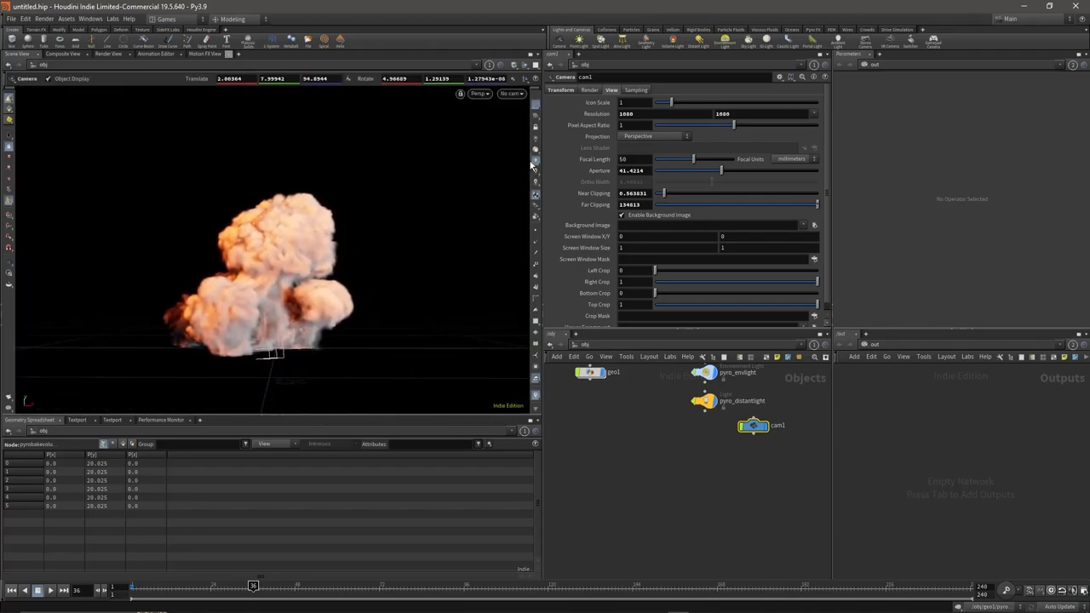
pyautogui.click(510, 93)
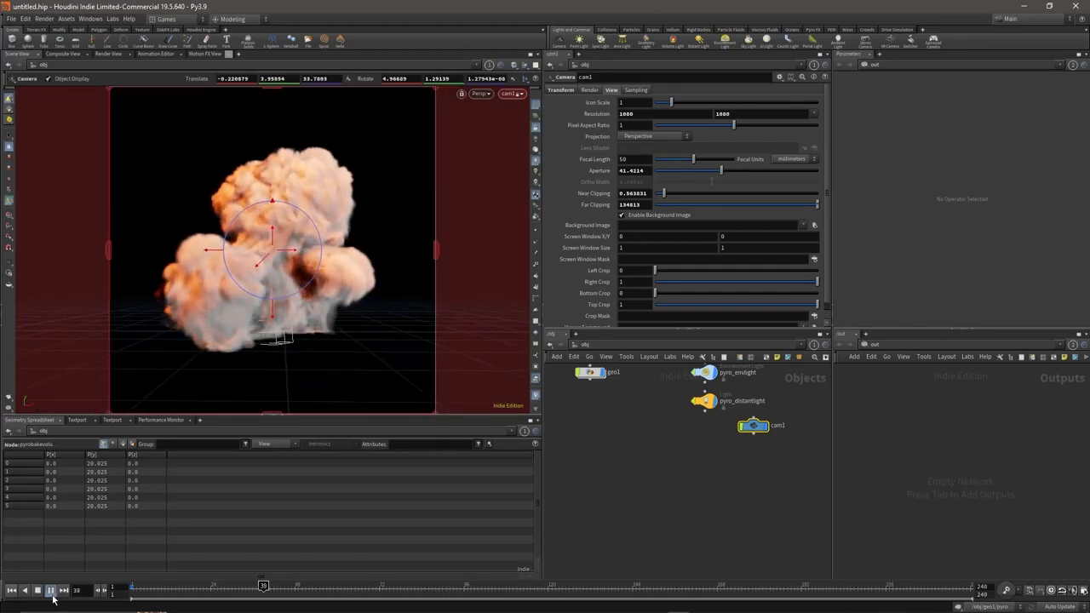
pyautogui.click(49, 589)
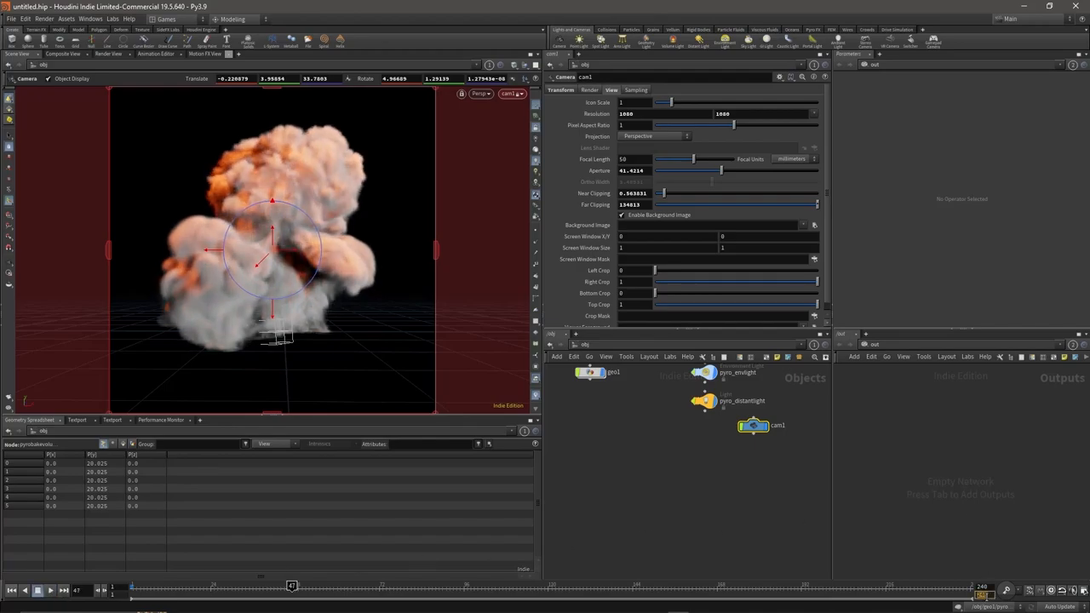
pyautogui.moveTo(969, 563)
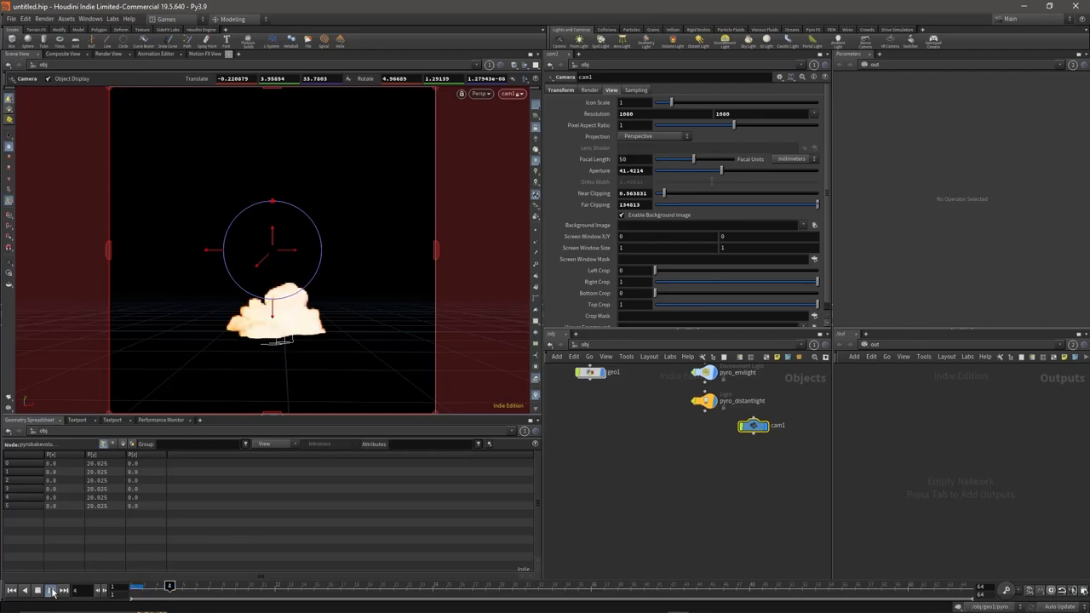
# Replay the explosion over the 64-frame range, adjust cam1, and return to frame 1
pyautogui.click(50, 589)
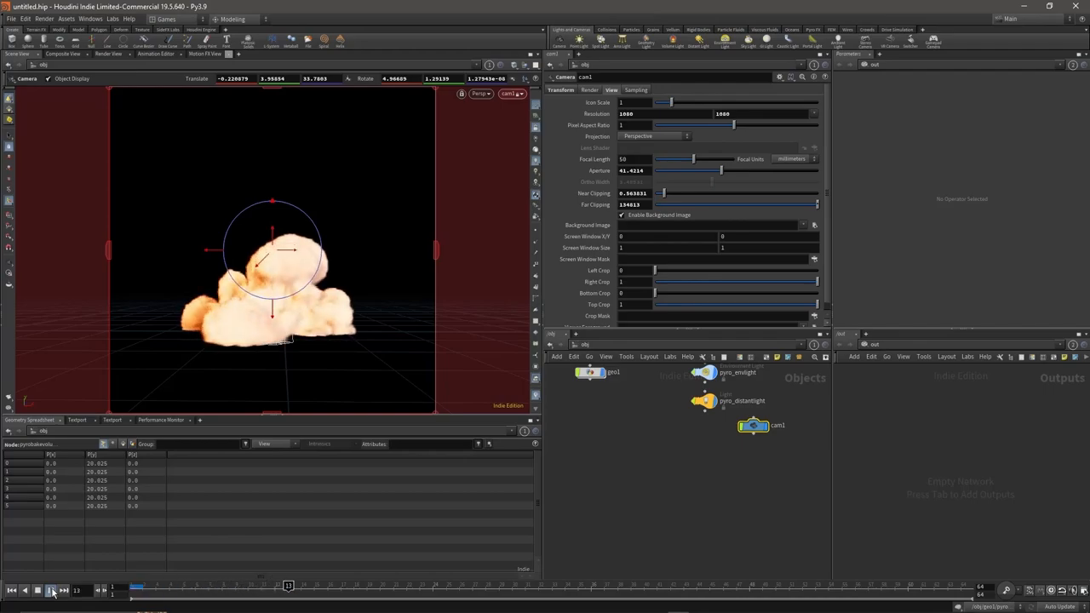
pyautogui.click(50, 589)
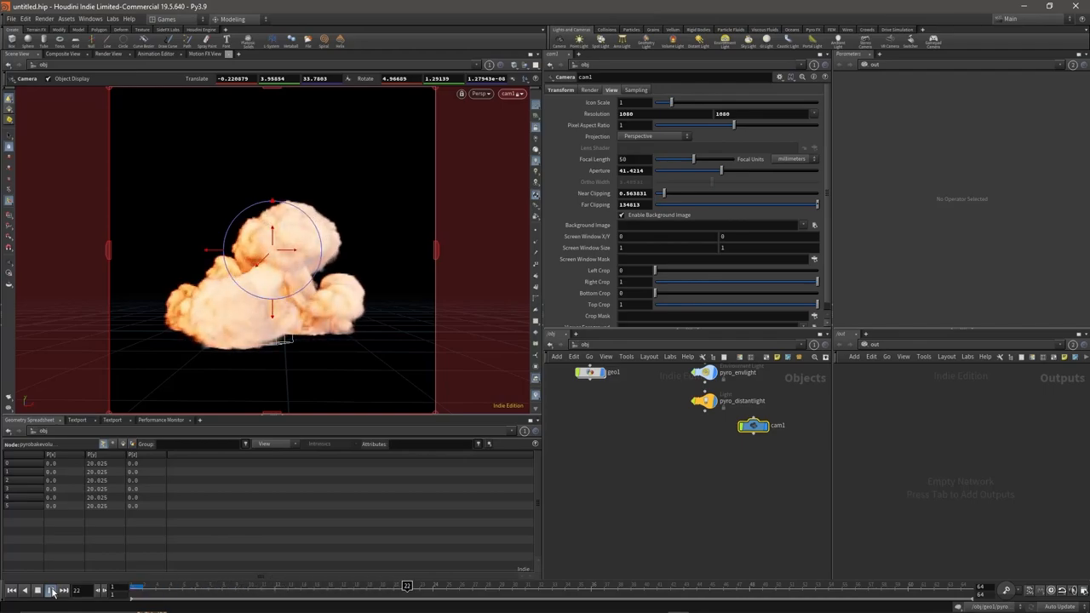
pyautogui.click(50, 590)
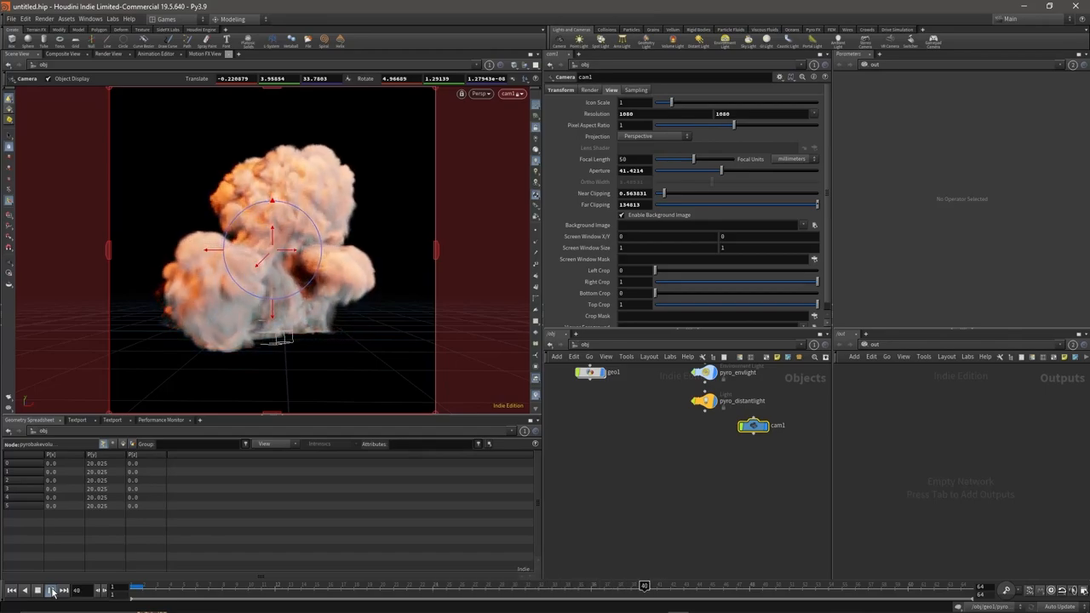
pyautogui.click(52, 590)
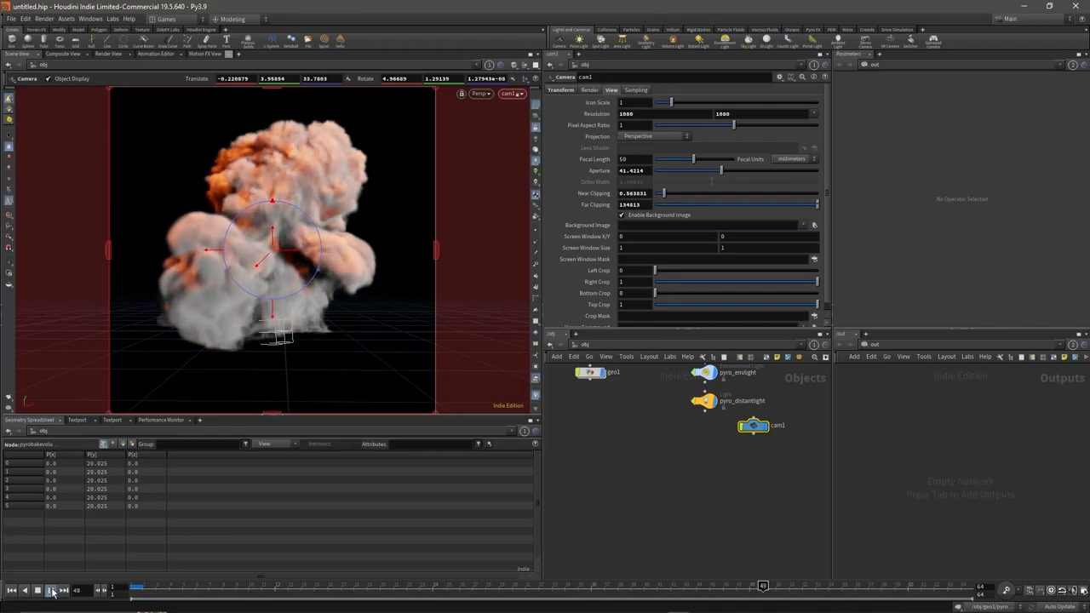
pyautogui.click(38, 589)
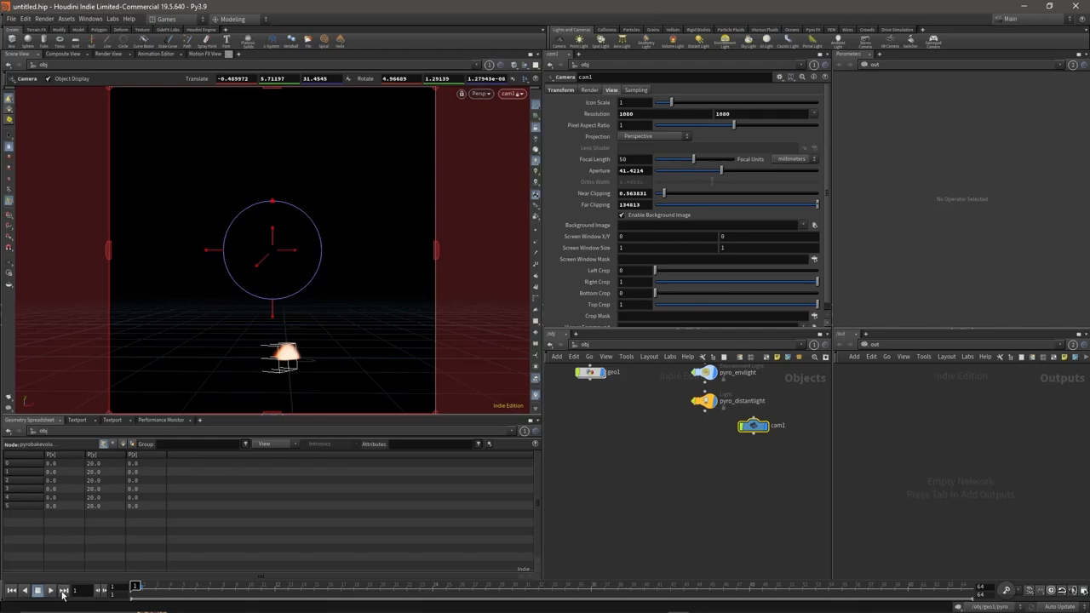
pyautogui.click(38, 590)
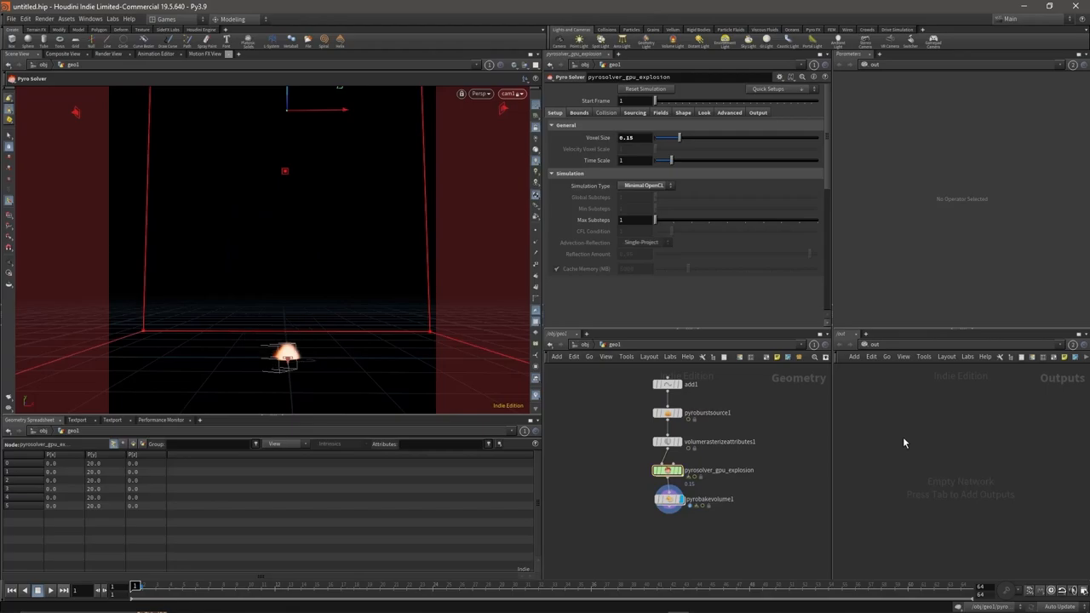
pyautogui.moveTo(905, 390)
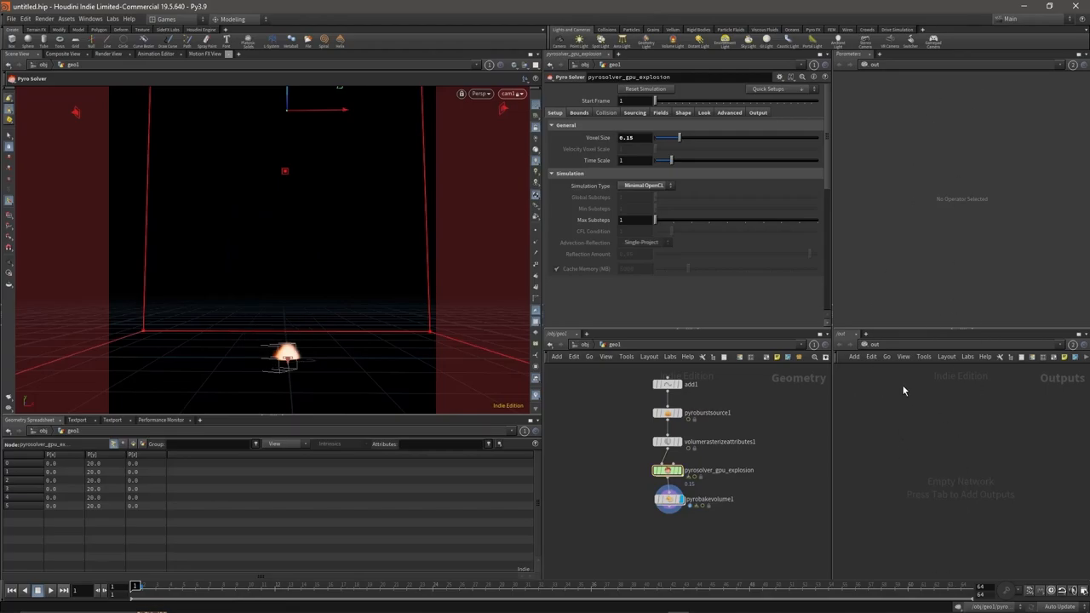
pyautogui.moveTo(875, 352)
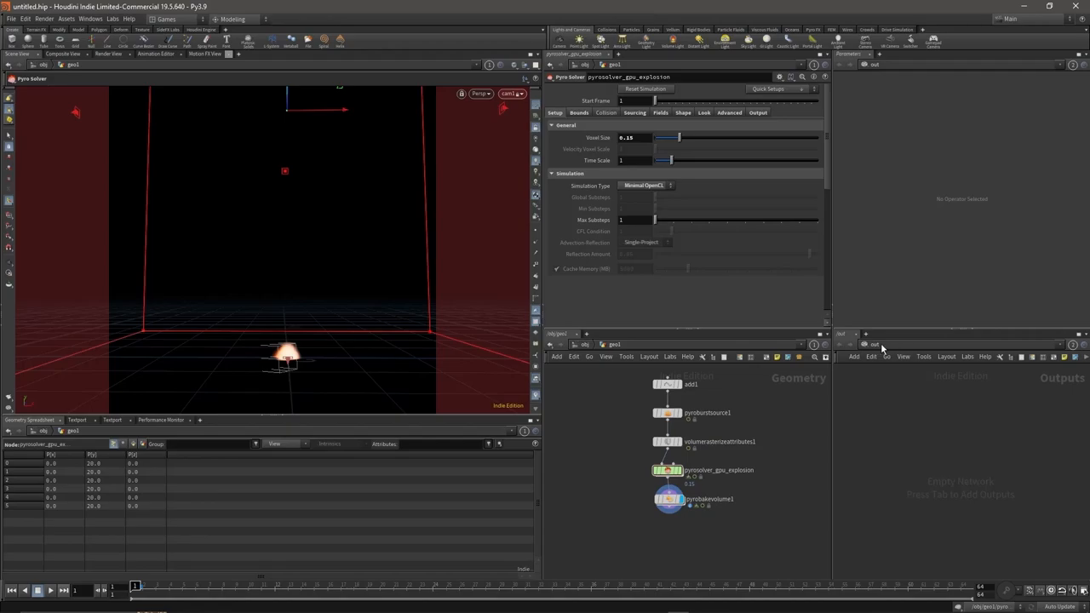
# Place a Labs Flipbook Textures node, flipbook_textures1, in the /out network
pyautogui.click(874, 345)
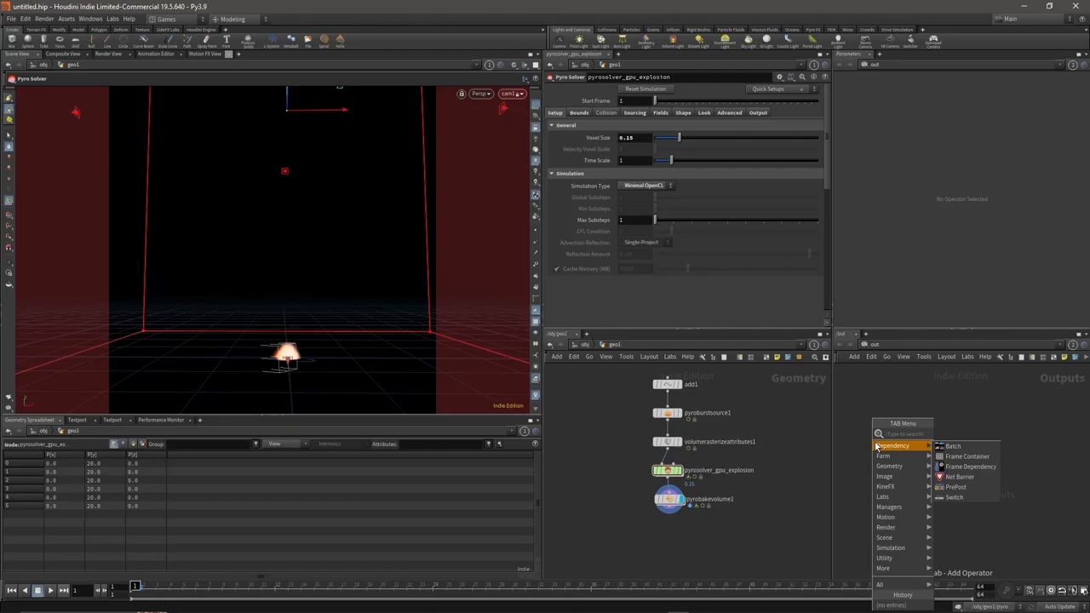
pyautogui.write('labs')
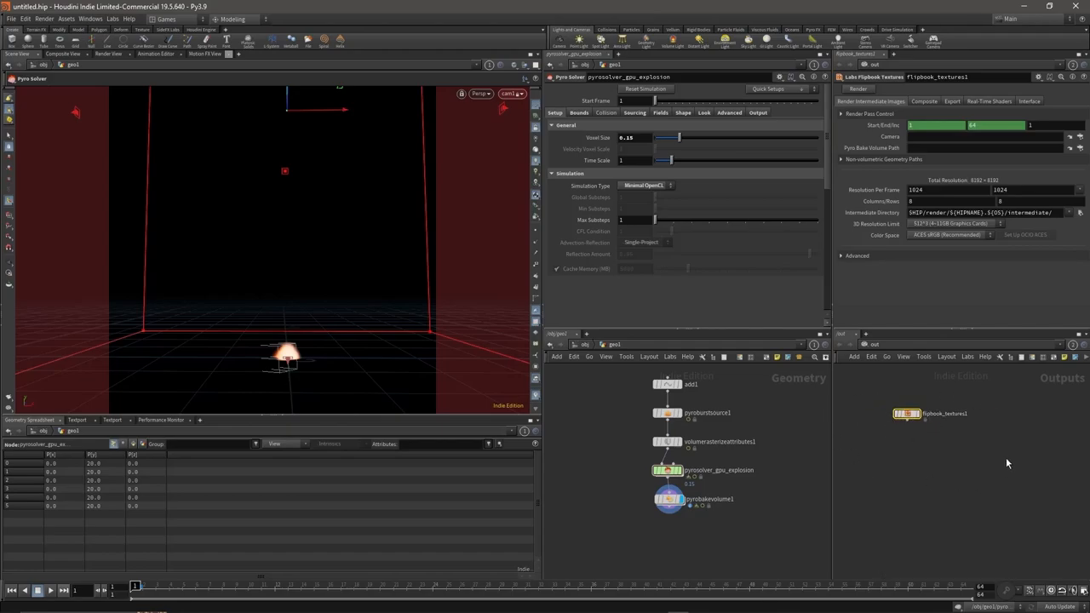
pyautogui.moveTo(937, 486)
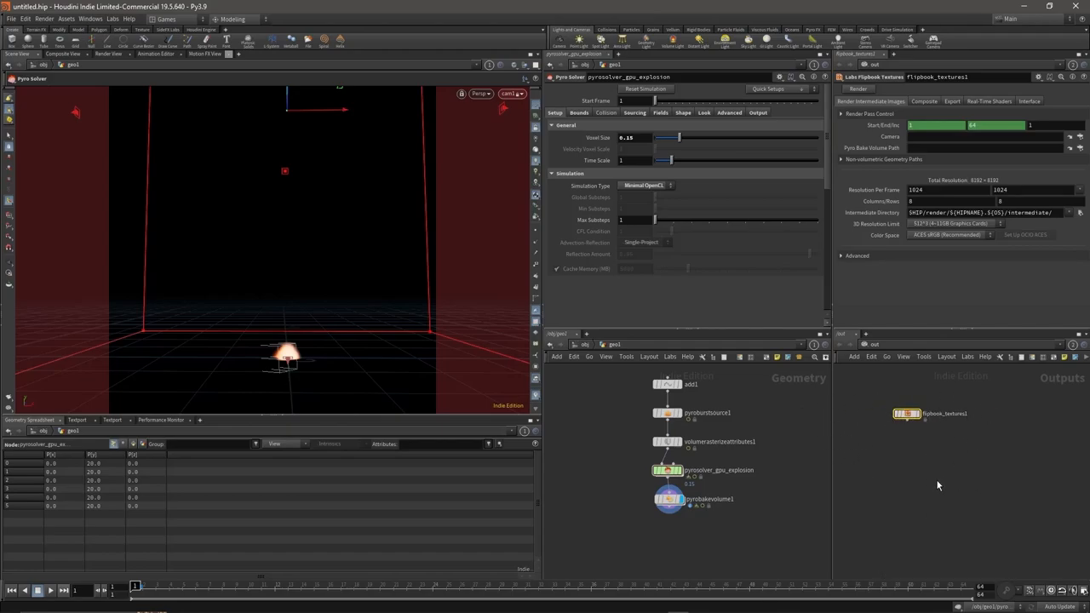
pyautogui.moveTo(909, 439)
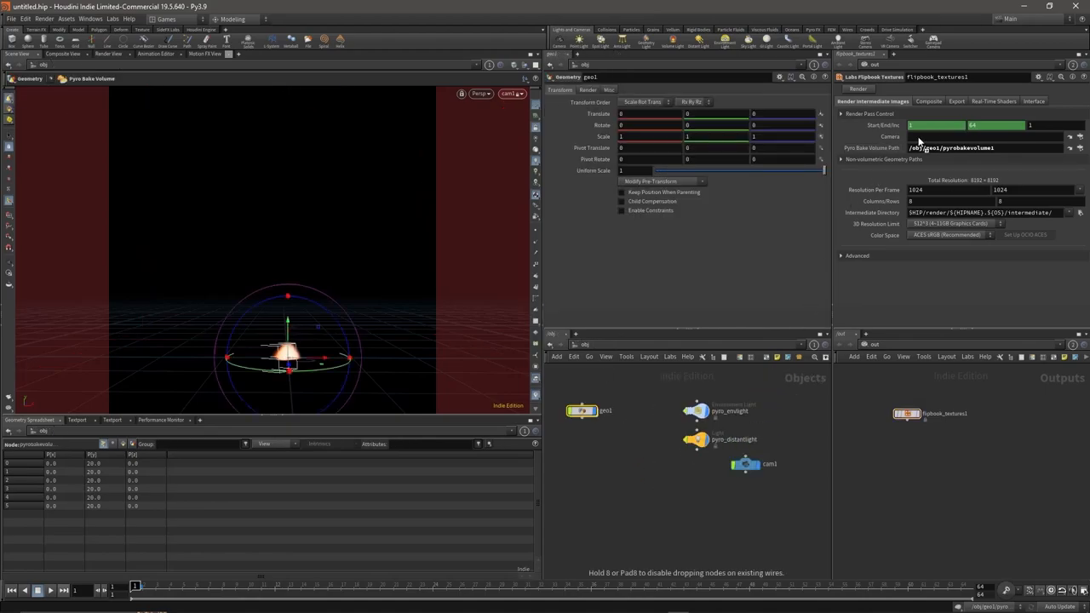
# Point flipbook_textures1 at pyrobakevolume1 and /obj/cam1, with 512-pixel frames
pyautogui.click(582, 411)
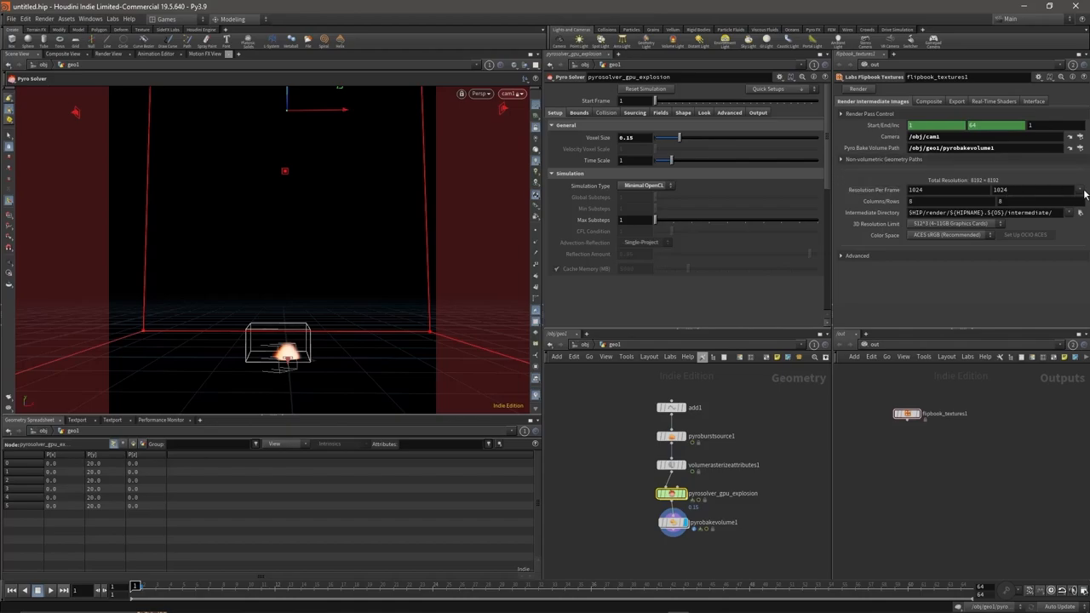
pyautogui.click(1081, 190)
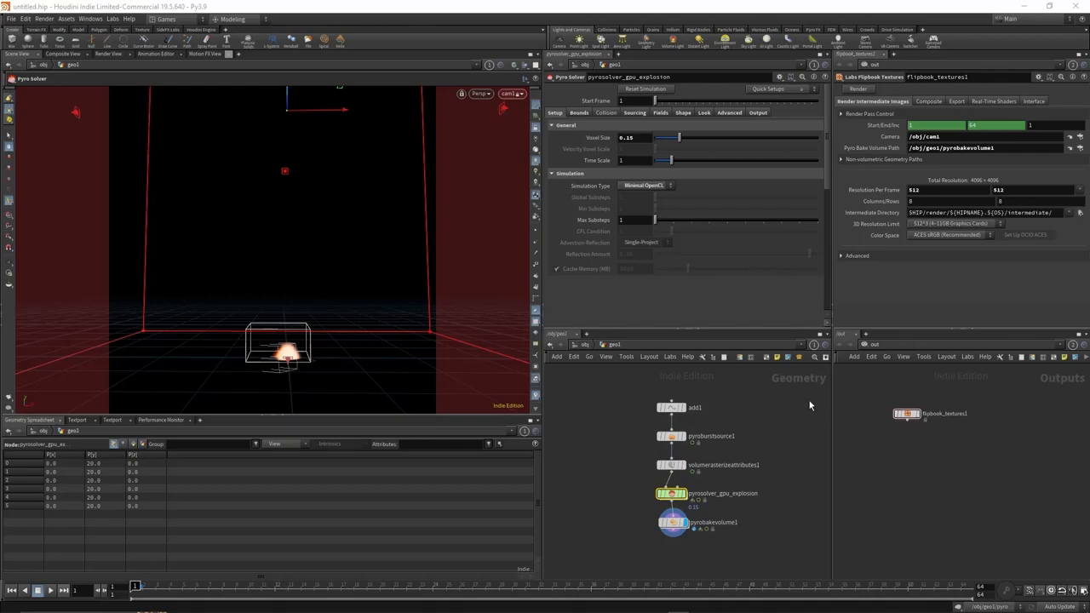
pyautogui.moveTo(947, 454)
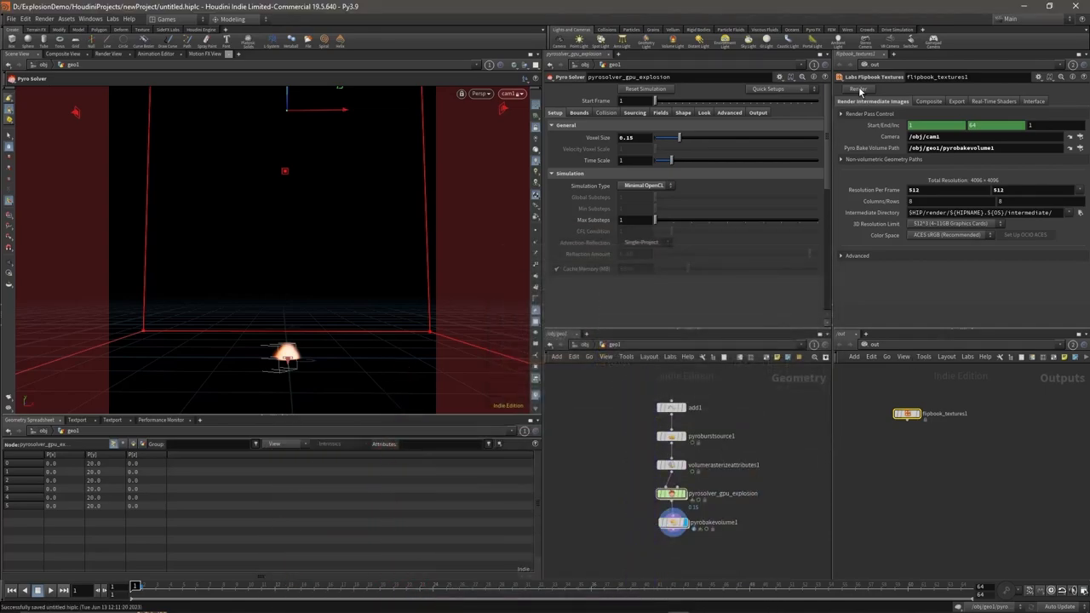
# Render flipbook_textures1 to bake the explosion into texture sheets
pyautogui.click(858, 89)
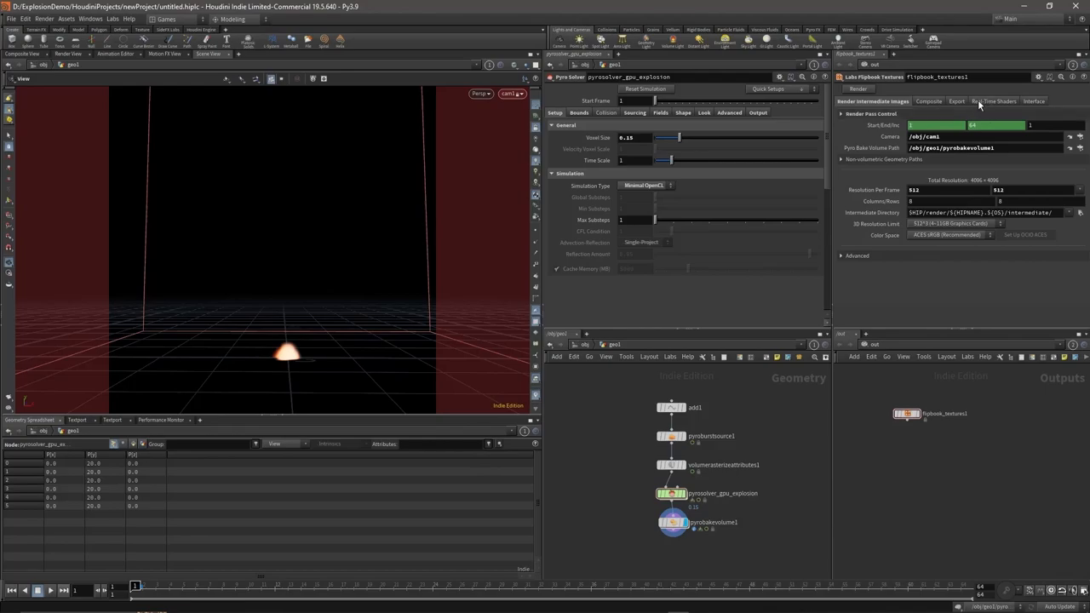
# Set Real-Time Shaders to Unreal Engine and open the Labs unreal shader folder
pyautogui.click(992, 102)
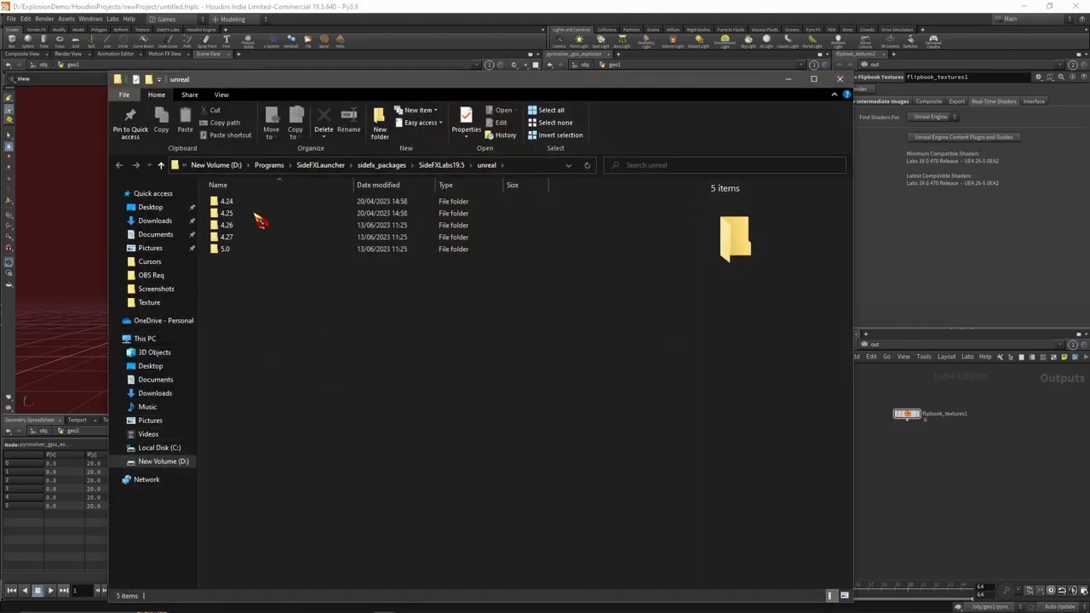
pyautogui.moveTo(326, 366)
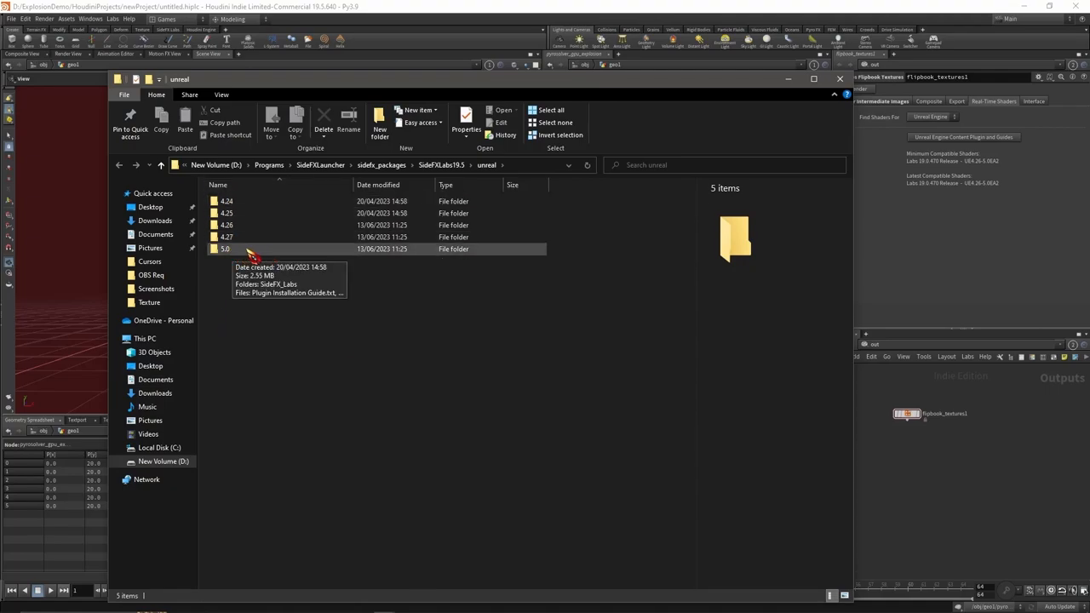
# Enter the 5.0 shader folder and copy the SideFX_Labs plugin folder
pyautogui.doubleClick(225, 248)
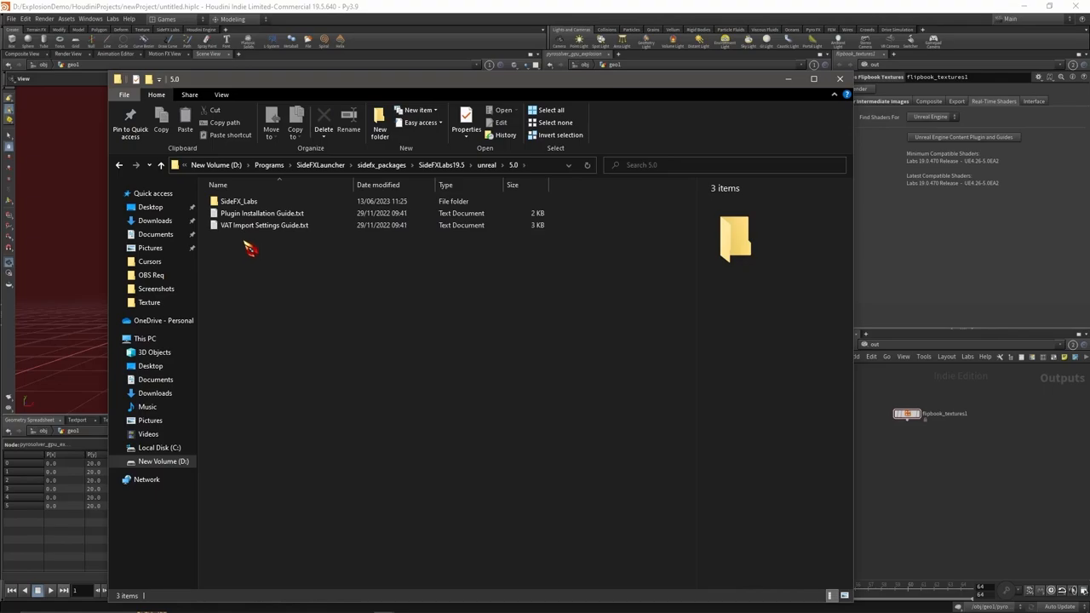
pyautogui.click(238, 201)
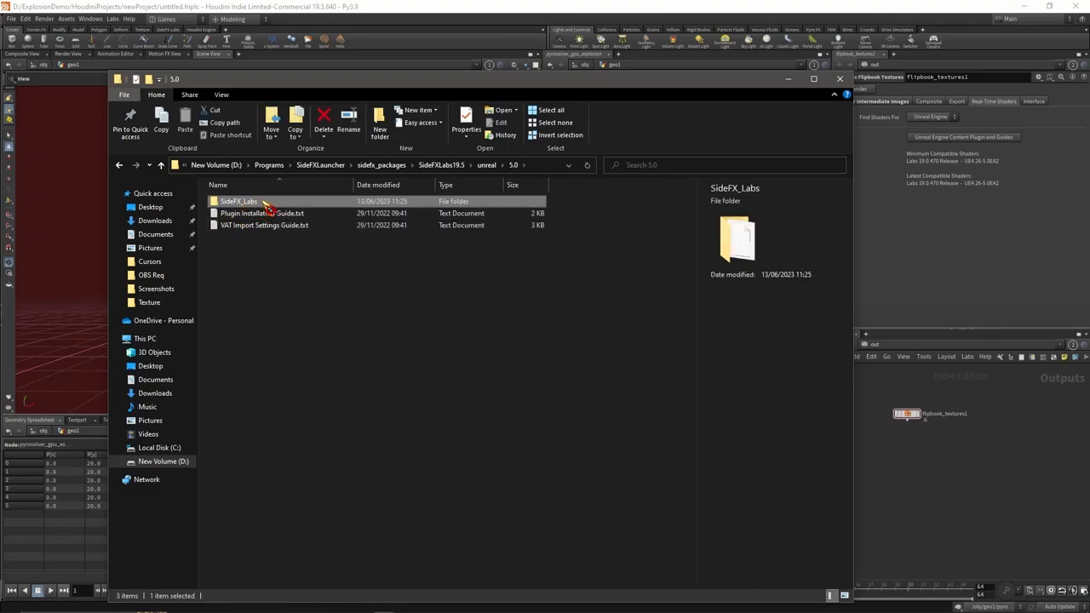
pyautogui.moveTo(268, 204)
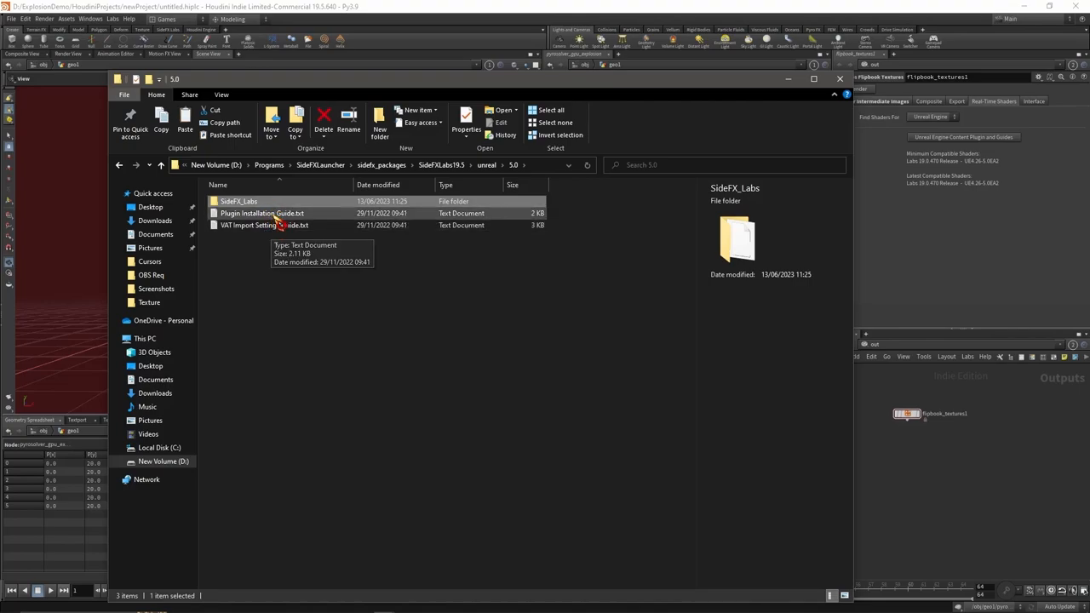
pyautogui.moveTo(860, 134)
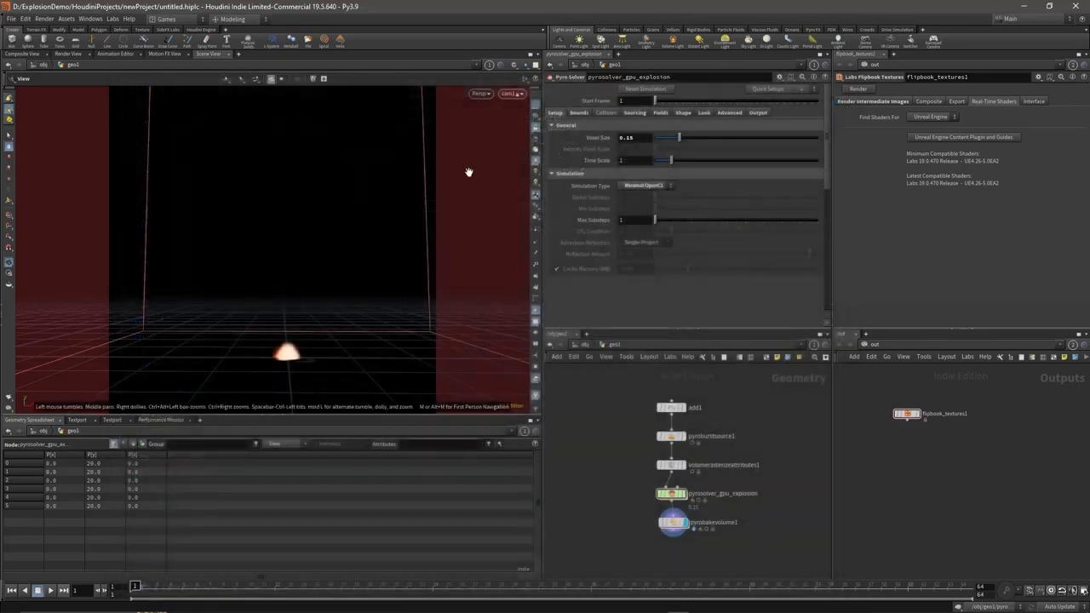
# Create a Plugins folder in ExplosionsUE5, paste SideFX_Labs into it, and select ExplosionsUE5.uproject
pyautogui.press('alt+tab')
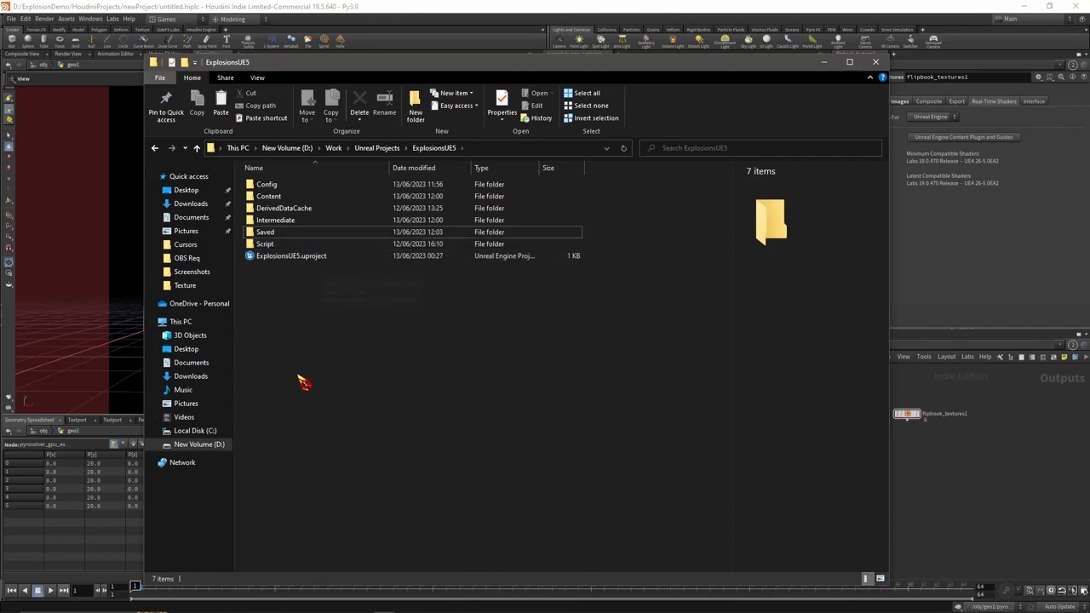
pyautogui.rightClick(302, 384)
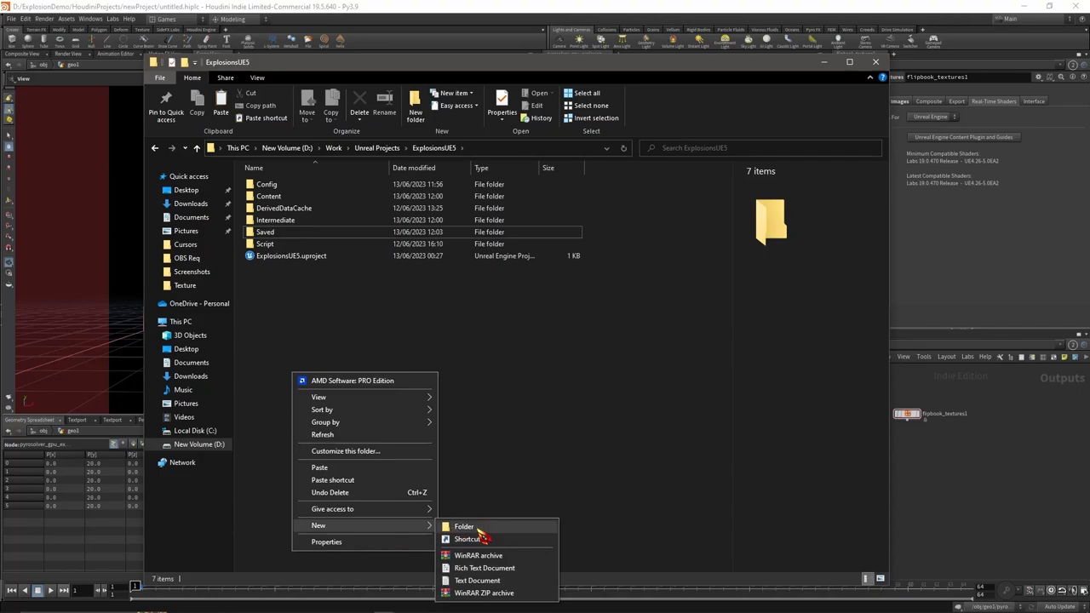
pyautogui.click(464, 526)
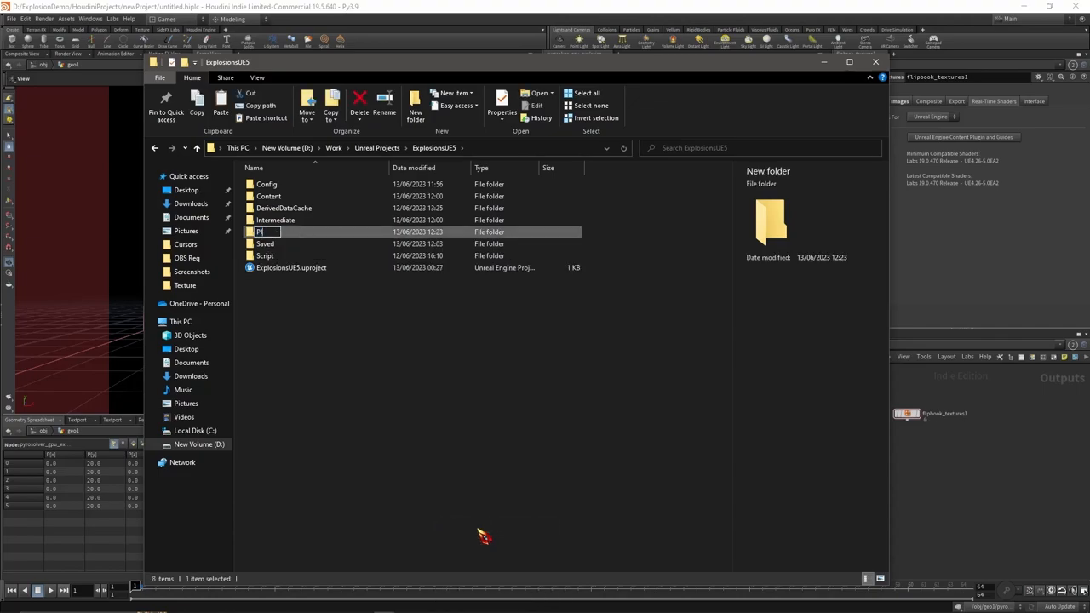
pyautogui.write('Plugins')
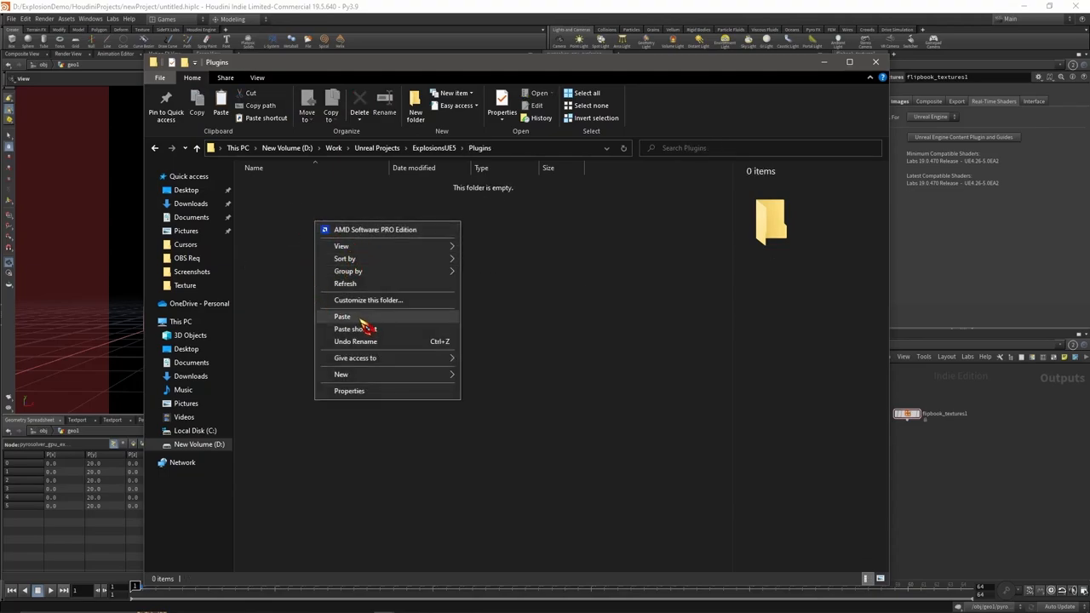
pyautogui.click(342, 316)
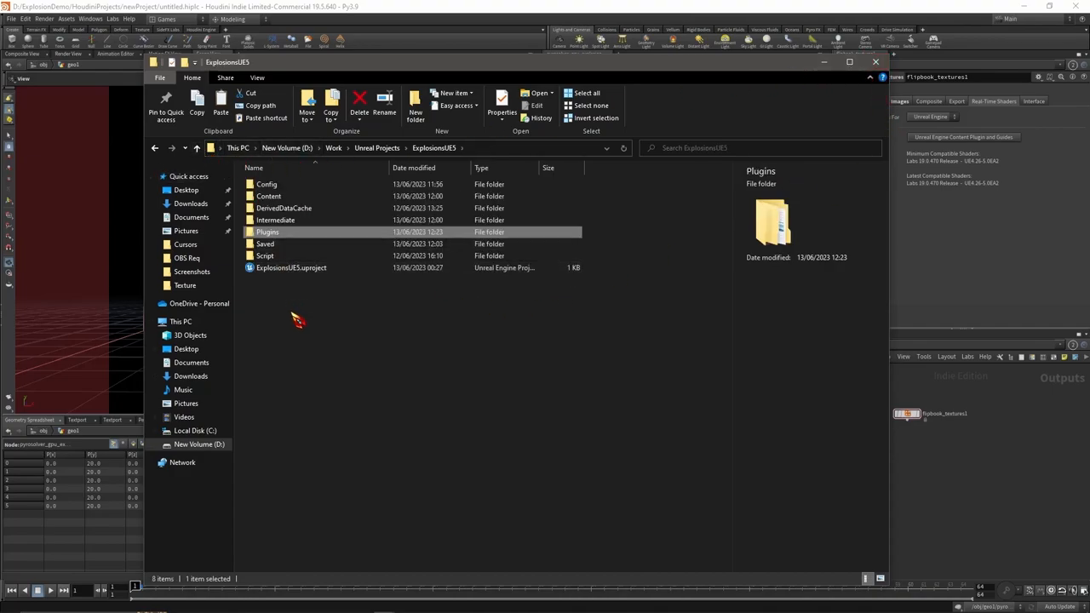
pyautogui.click(291, 268)
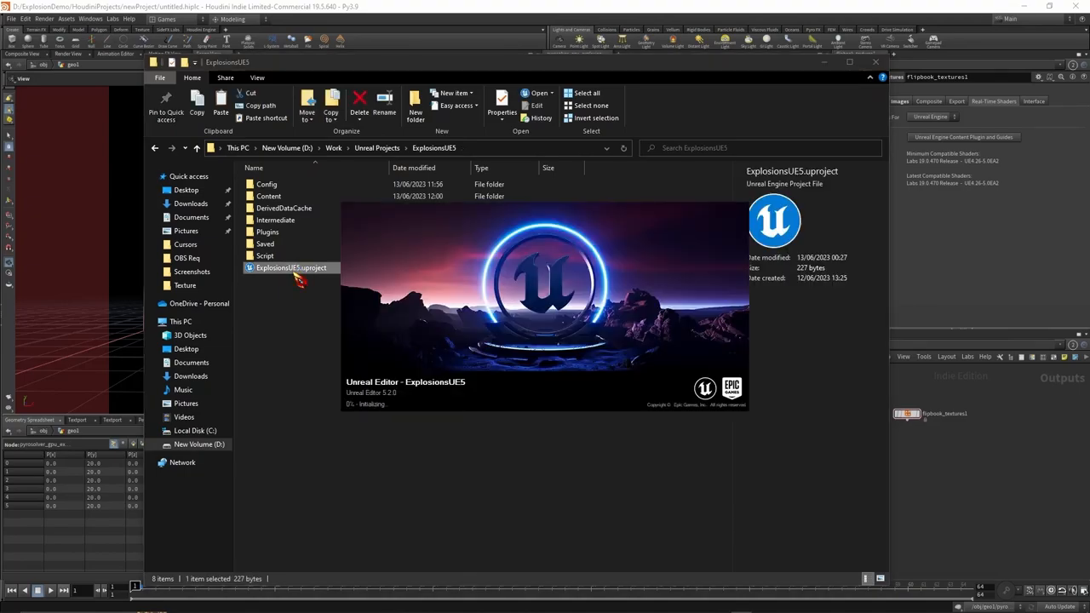
# Launch ExplosionsUE5 and verify SideFX_Labs is enabled by searching 'side' in Plugins
pyautogui.doubleClick(290, 267)
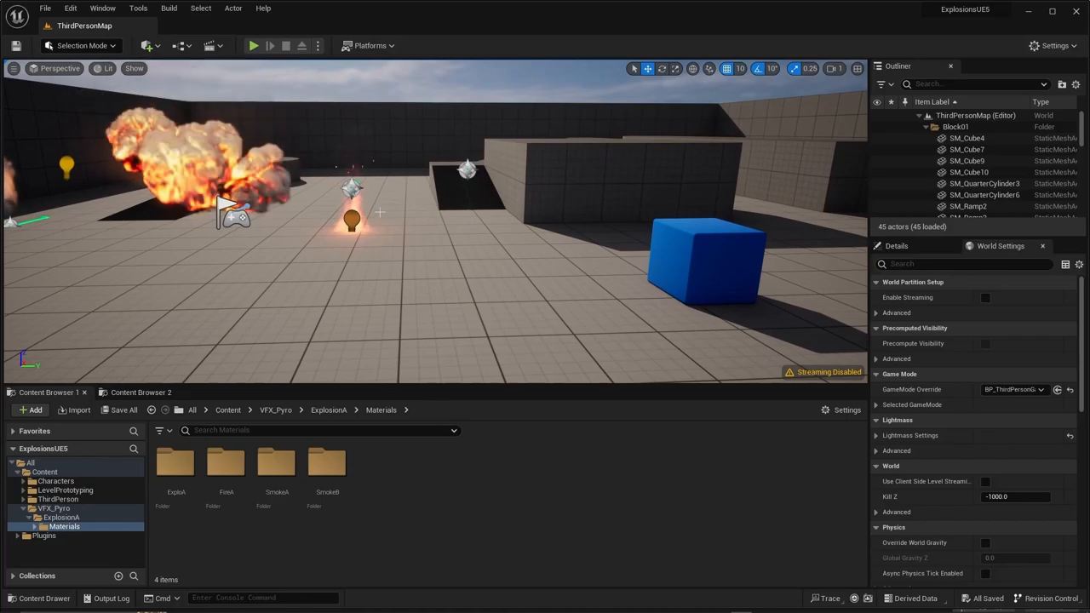
pyautogui.moveTo(70, 7)
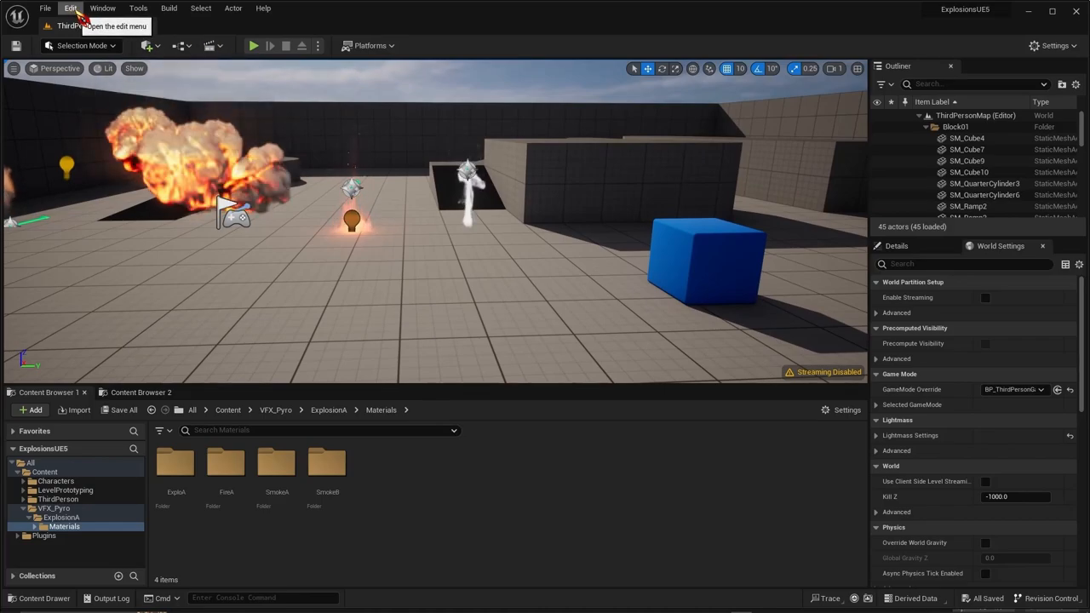
pyautogui.click(70, 8)
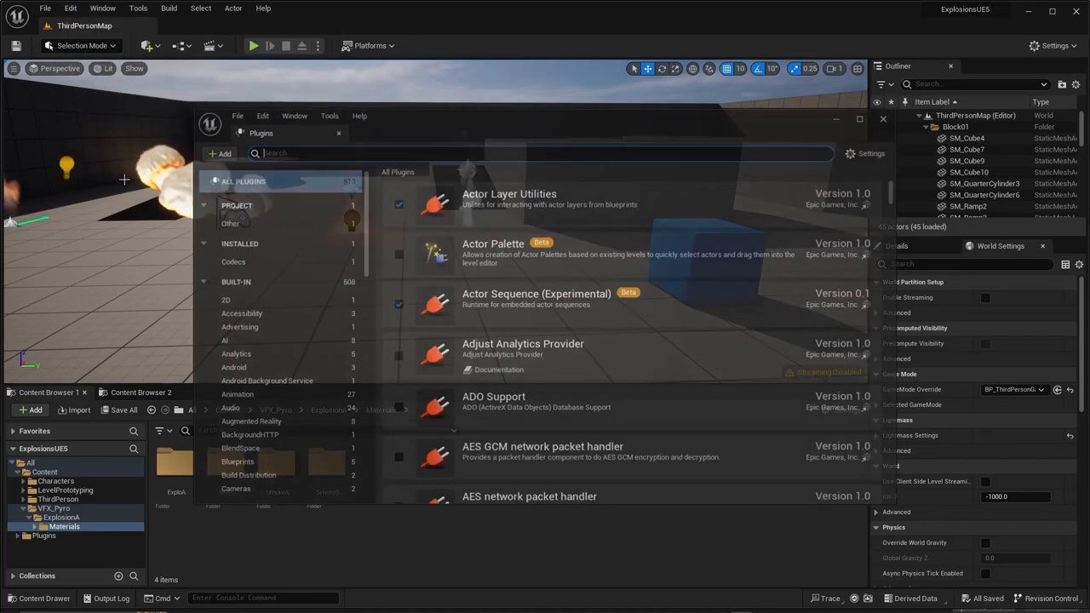
pyautogui.write('side')
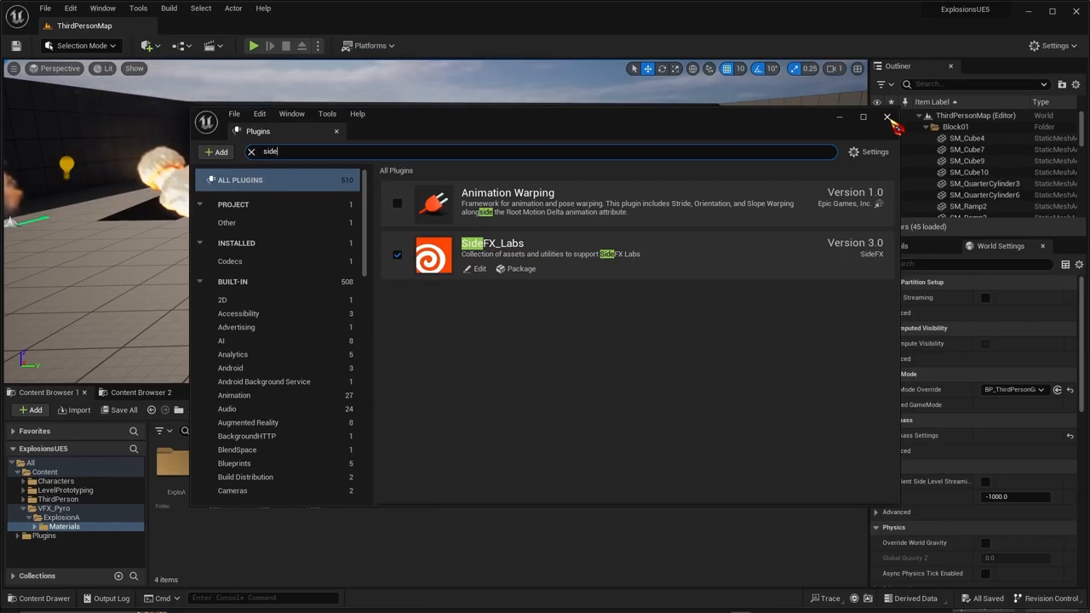
pyautogui.click(887, 116)
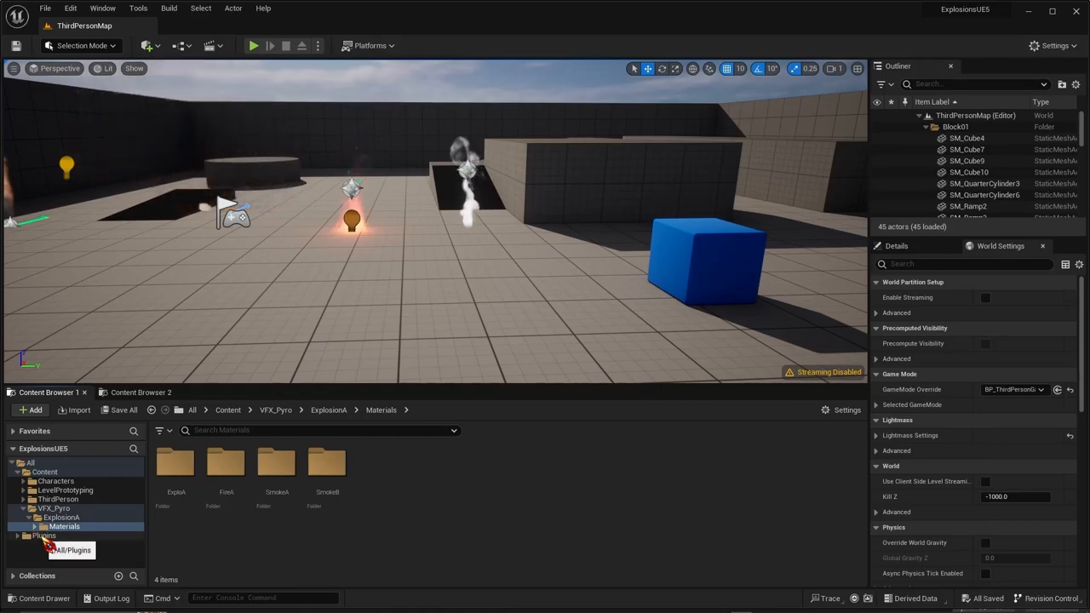
# Copy M_TemplatePyro_Advanced from SideFX_Labs Materials > Templates into ExplosionA/Materials and open it
pyautogui.click(45, 536)
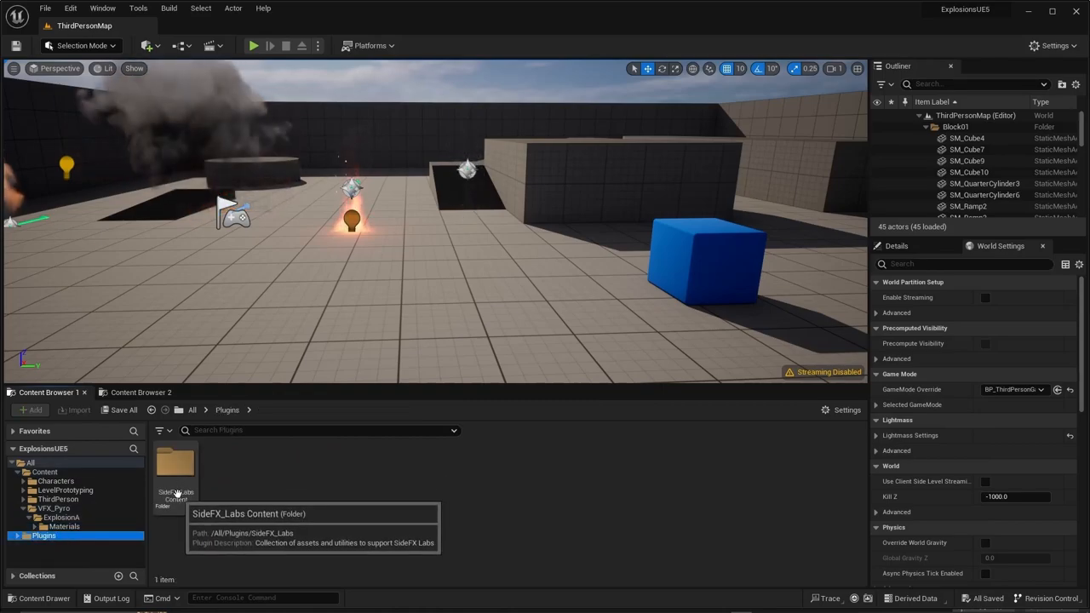
pyautogui.doubleClick(175, 462)
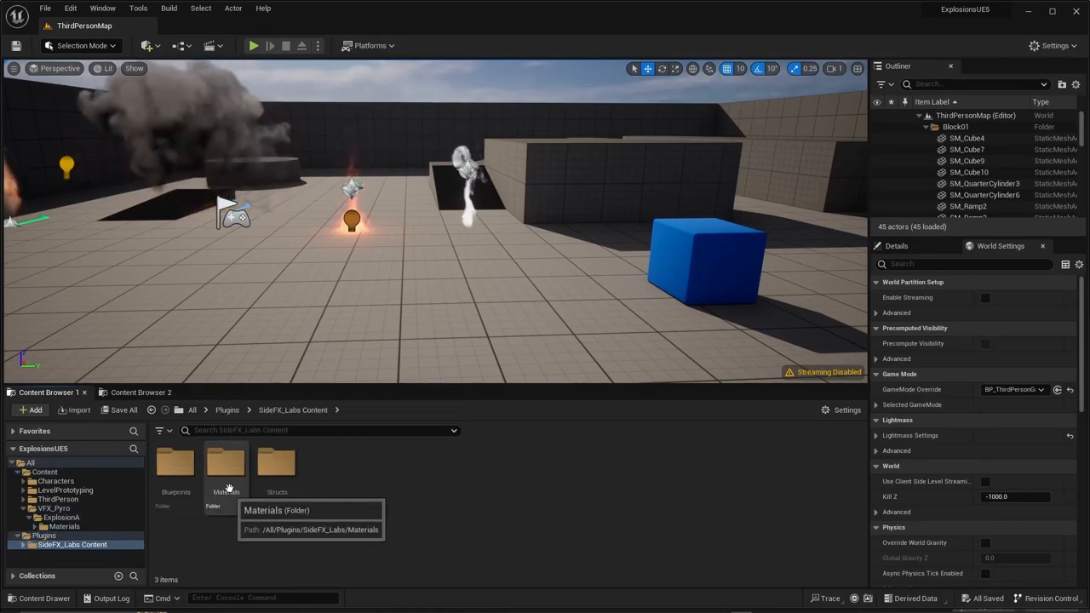
pyautogui.doubleClick(226, 464)
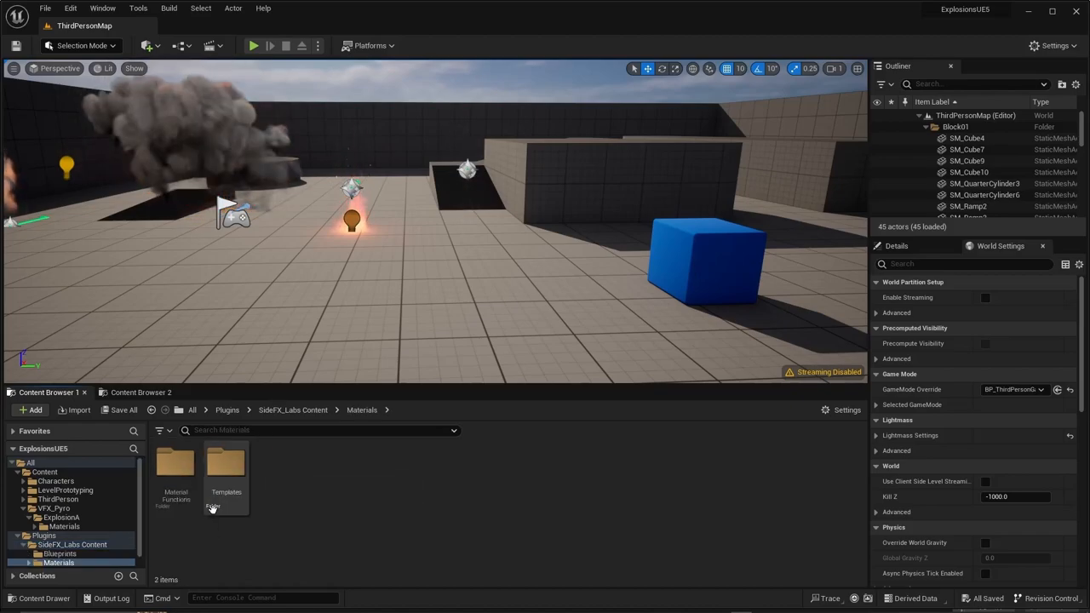
pyautogui.doubleClick(226, 468)
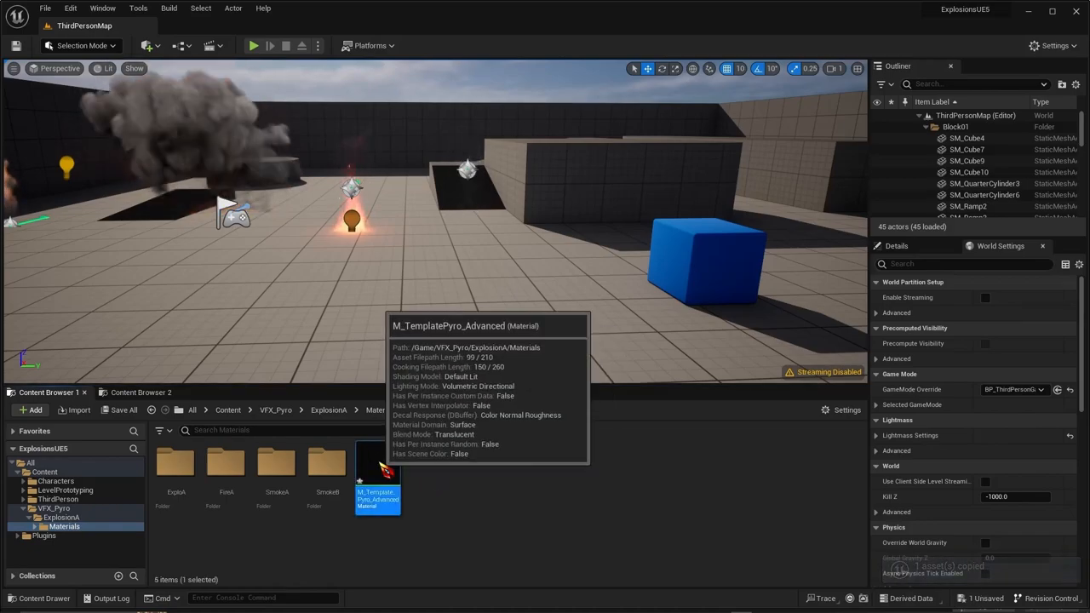
pyautogui.doubleClick(377, 464)
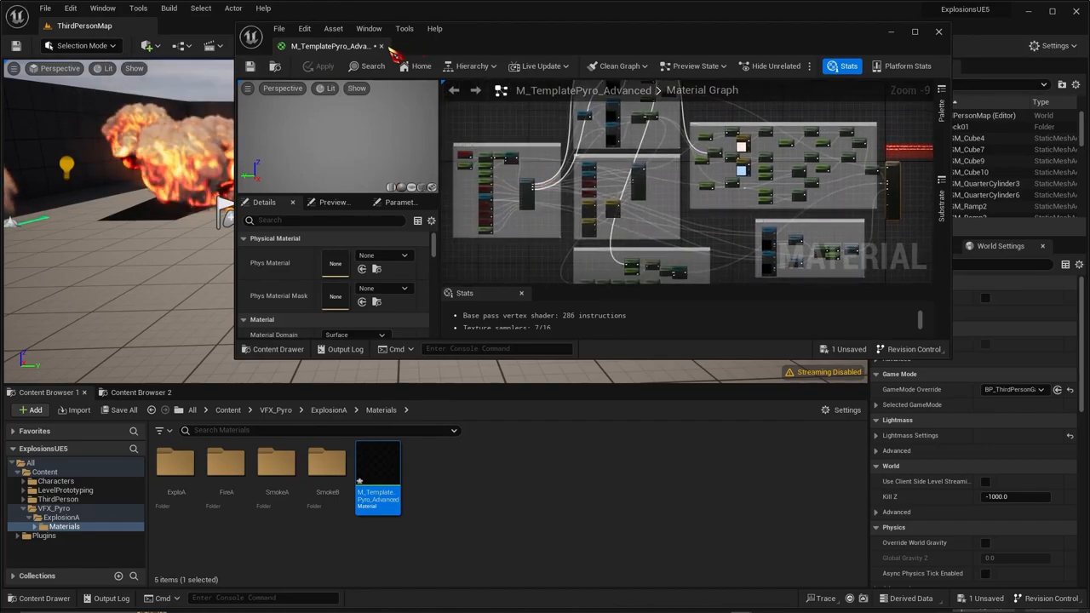
# Create a material instance of M_TemplatePyro_Advanced and review its Houdini FT - Textures settings
pyautogui.click(939, 31)
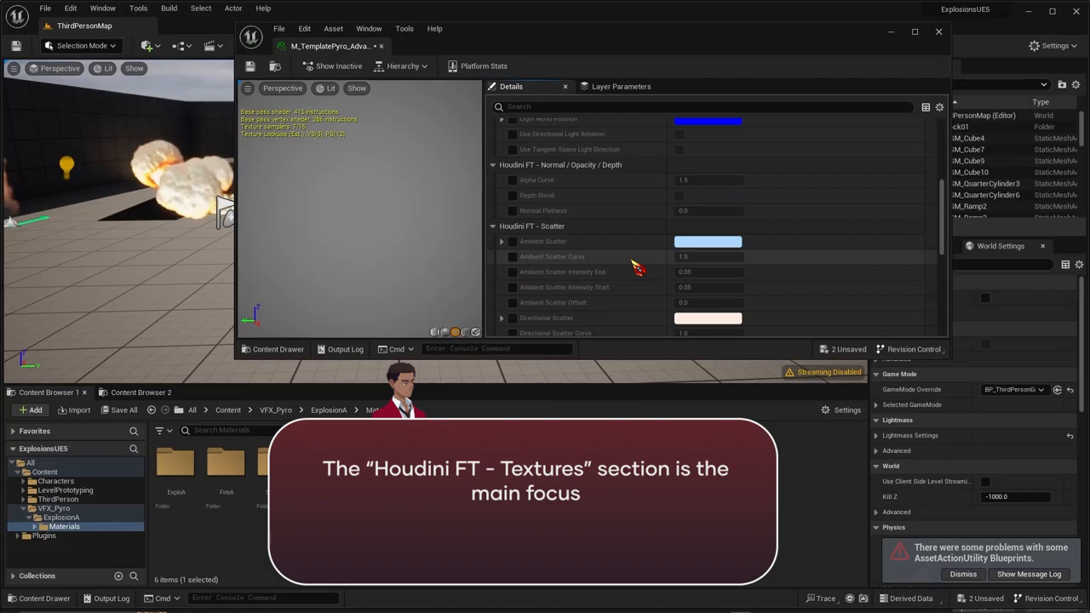
pyautogui.scroll(-3)
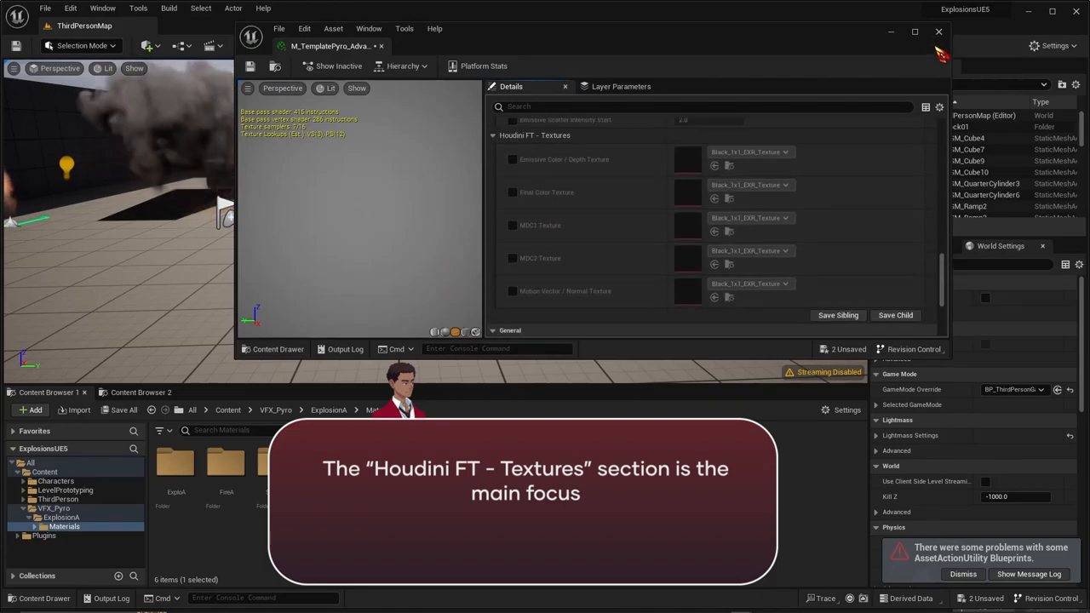
pyautogui.click(938, 31)
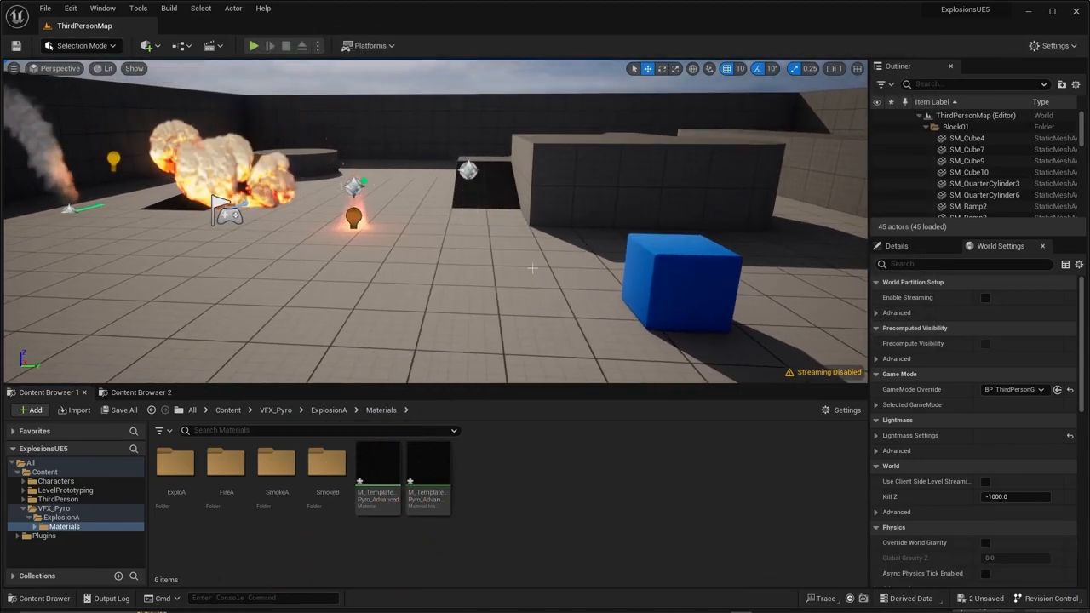
pyautogui.press('alt+tab')
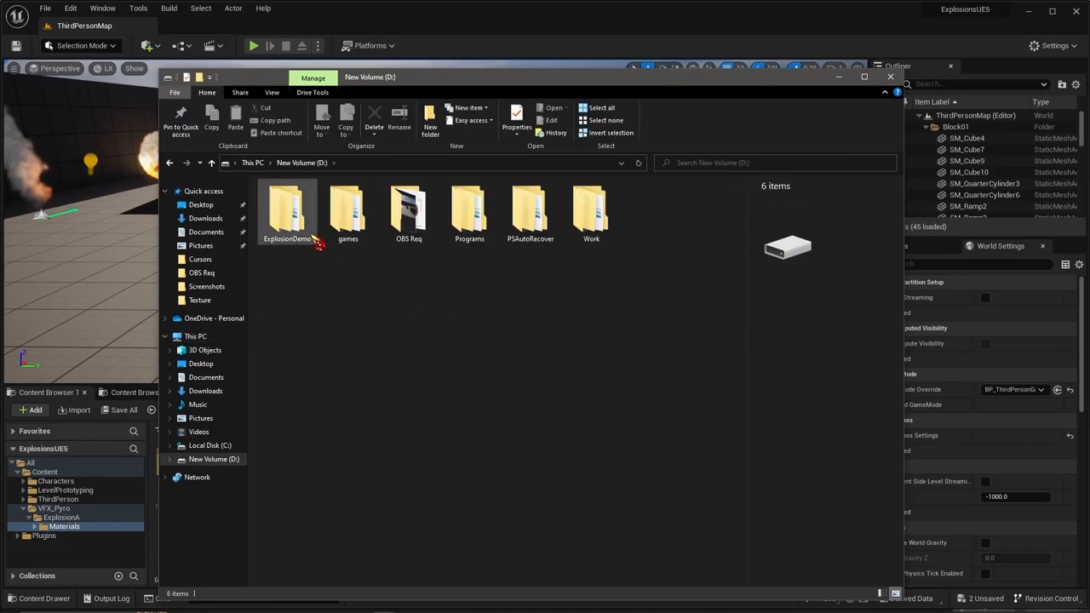
# Browse to the render/untitled.flipbook_textures1 folder holding the five flipbook PNGs
pyautogui.doubleClick(287, 211)
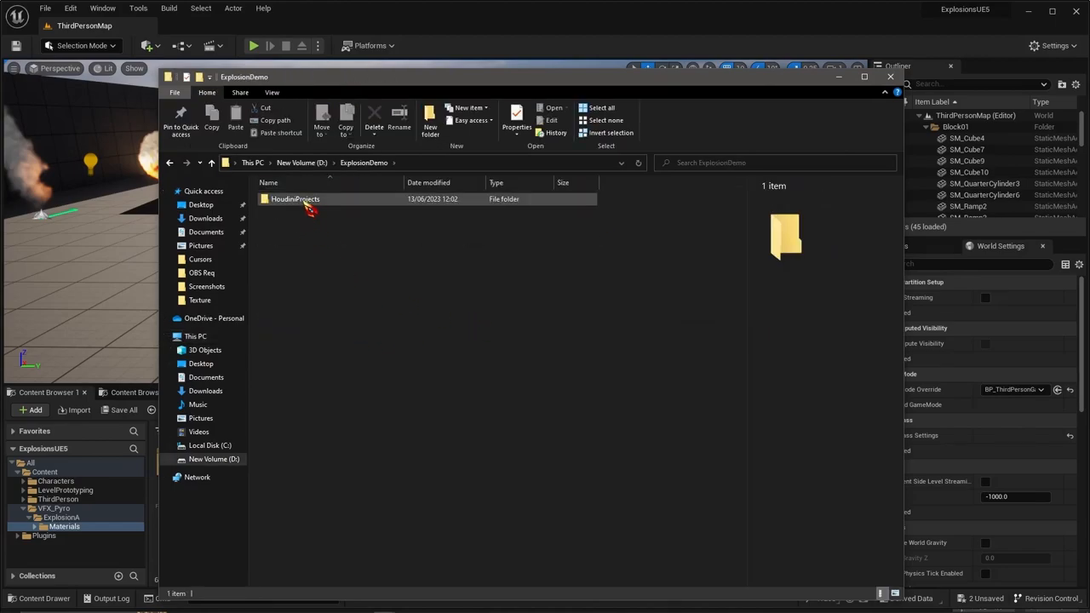
pyautogui.doubleClick(295, 199)
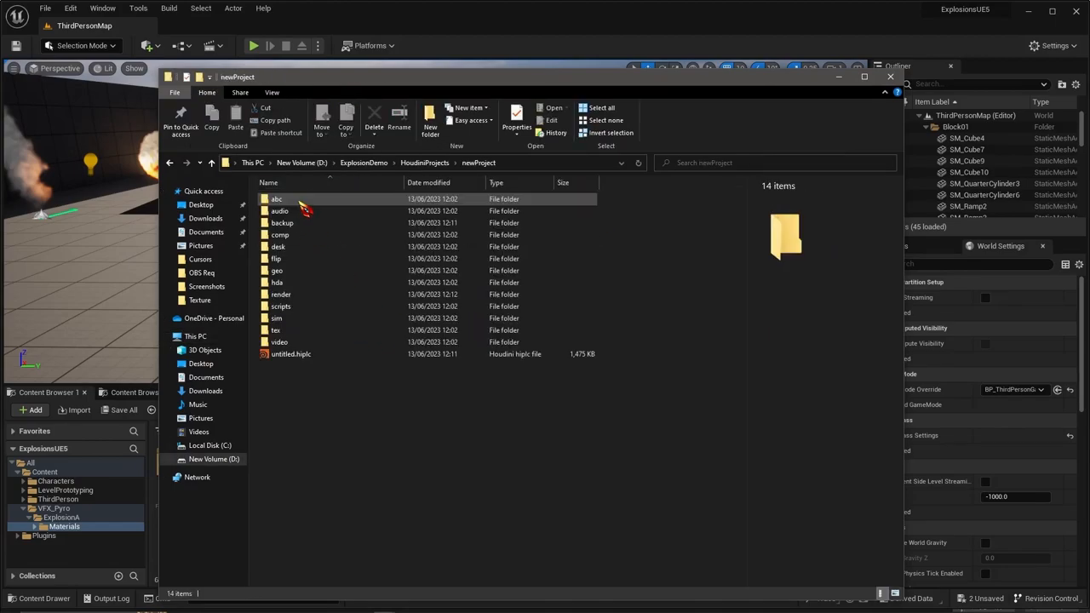
pyautogui.doubleClick(281, 294)
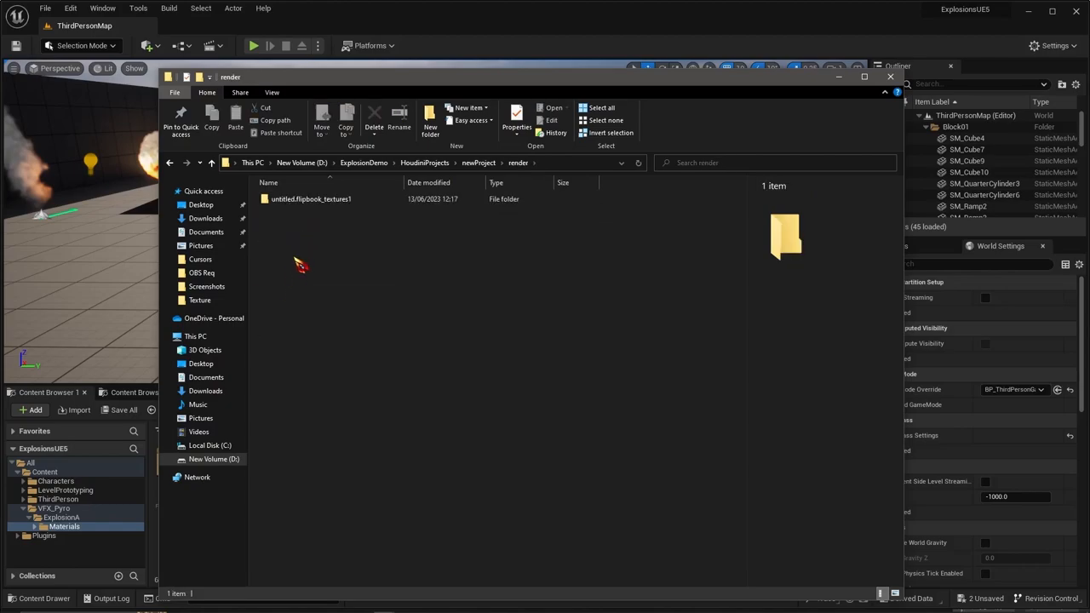
pyautogui.doubleClick(311, 198)
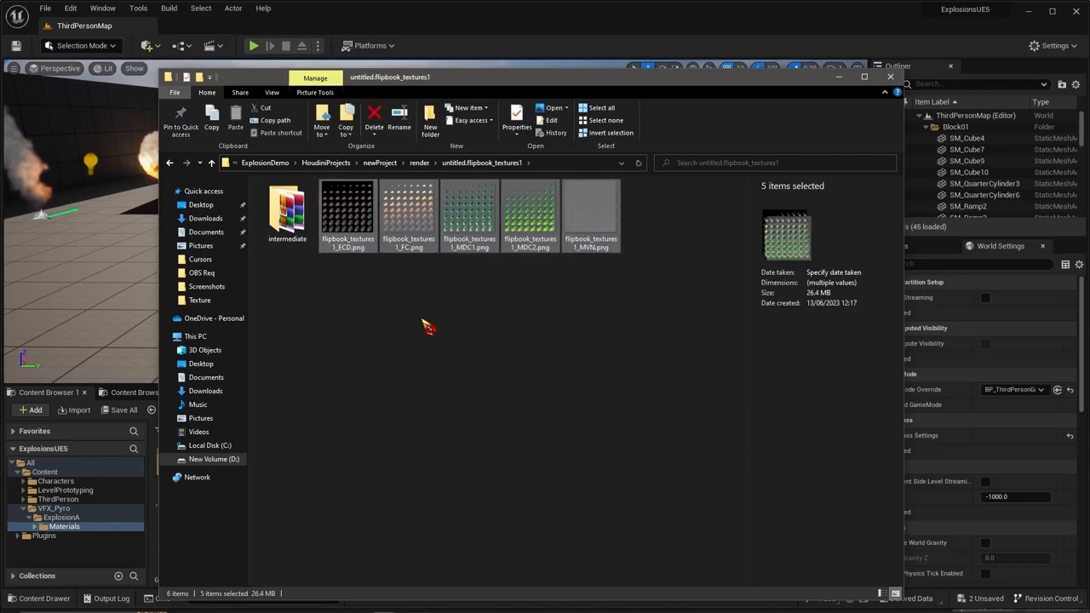
pyautogui.moveTo(841, 110)
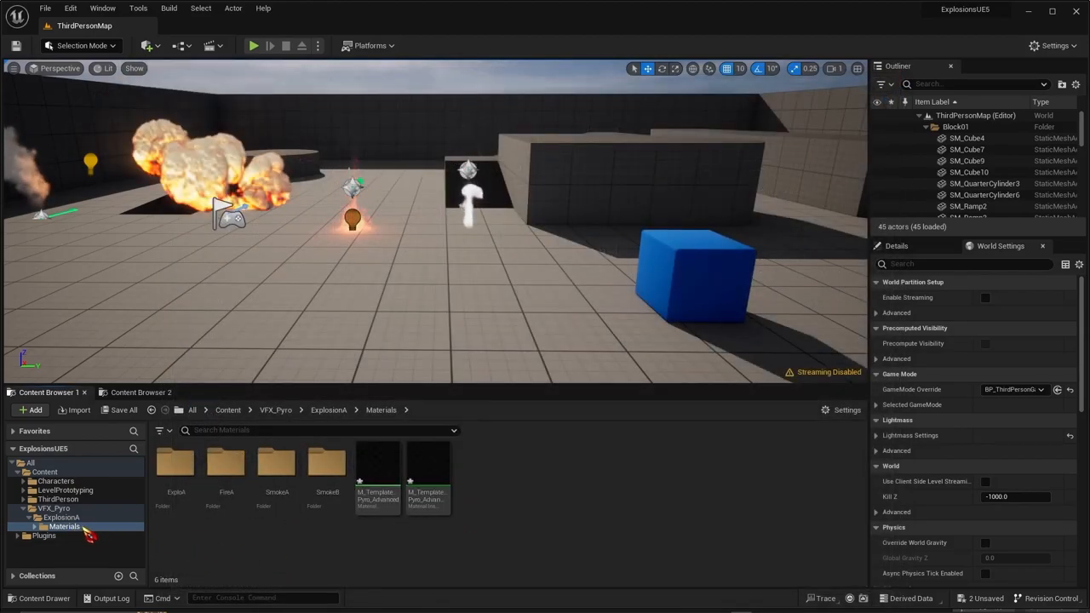
# Paste the flipbook textures into ExplosionA's Materials folder on disk and import them
pyautogui.rightClick(64, 526)
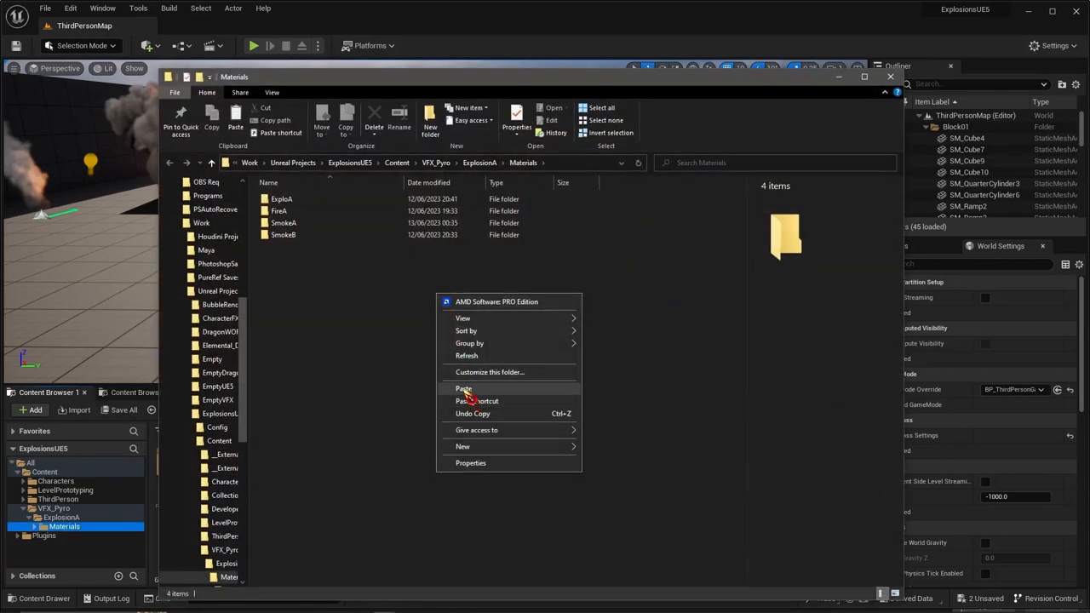
pyautogui.click(464, 388)
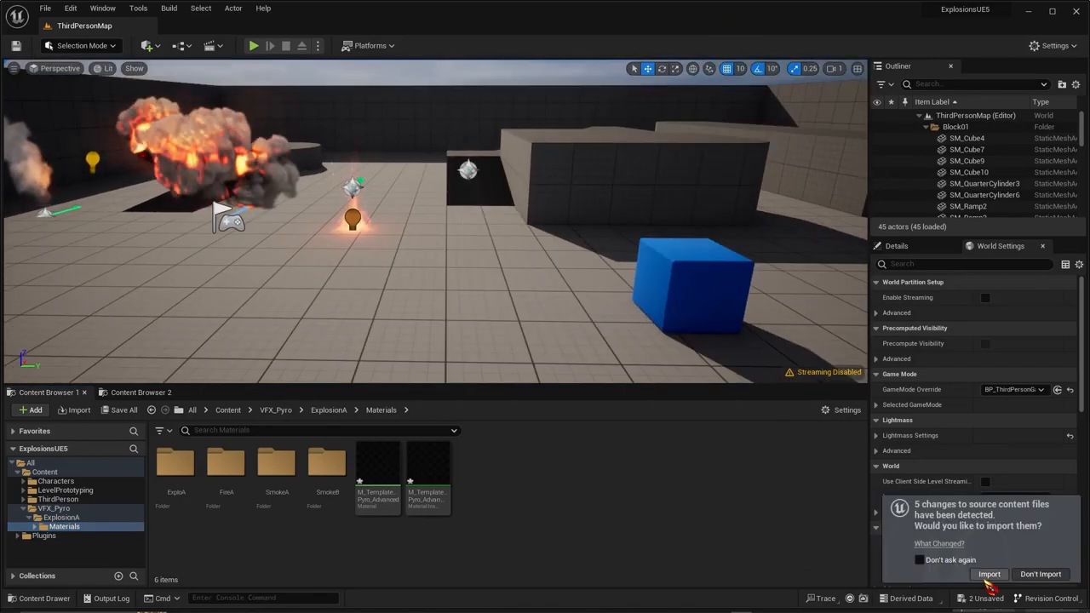
pyautogui.click(989, 574)
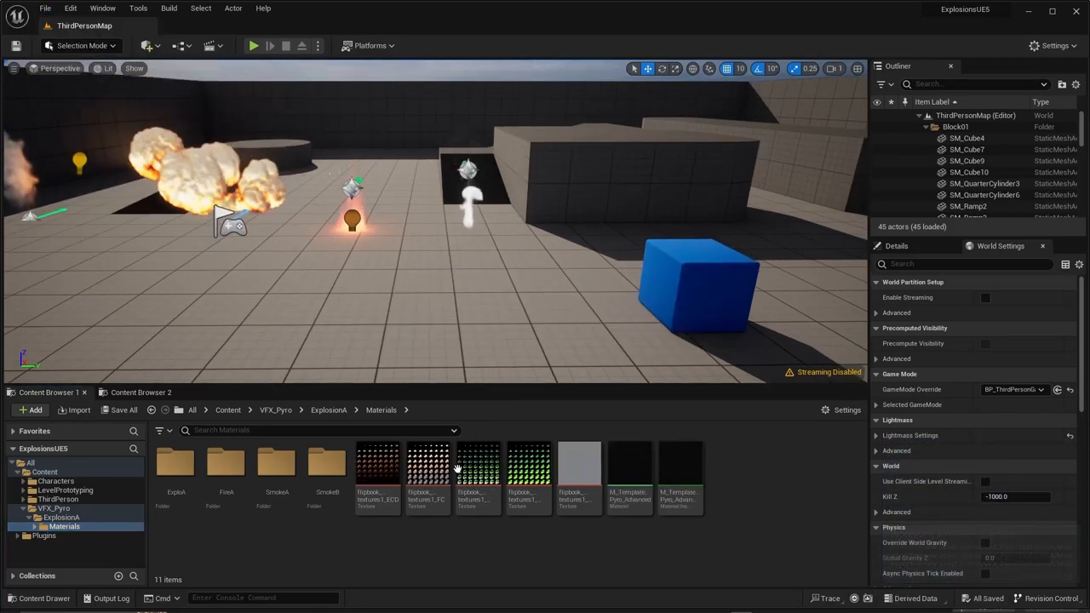
# Open the pyro material instance and set its Emissive Color / Depth texture to flipbook_textures1_ECD
pyautogui.doubleClick(679, 464)
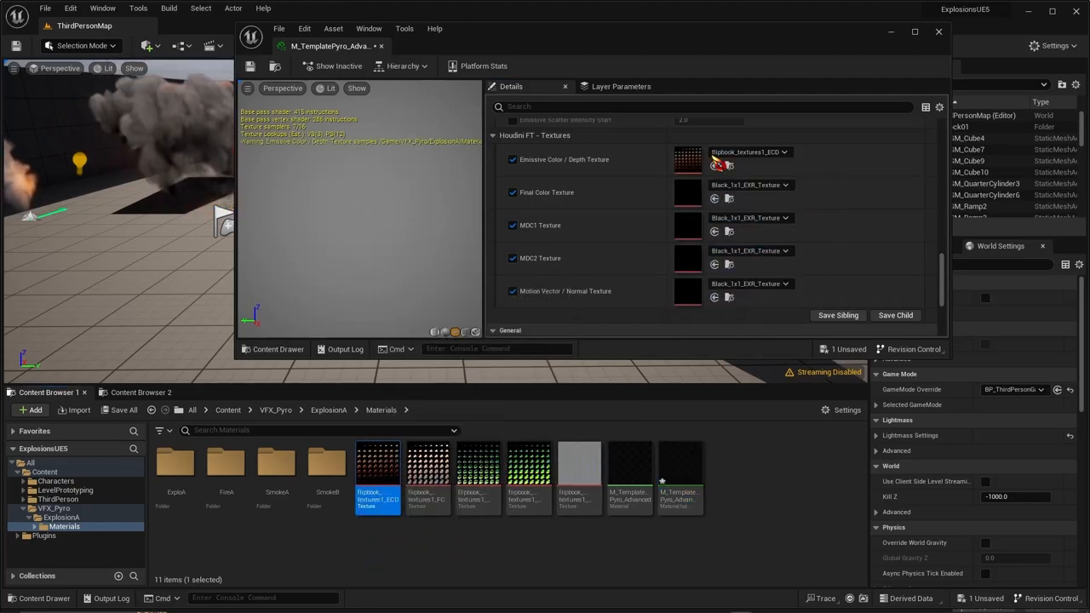
pyautogui.moveTo(426, 464)
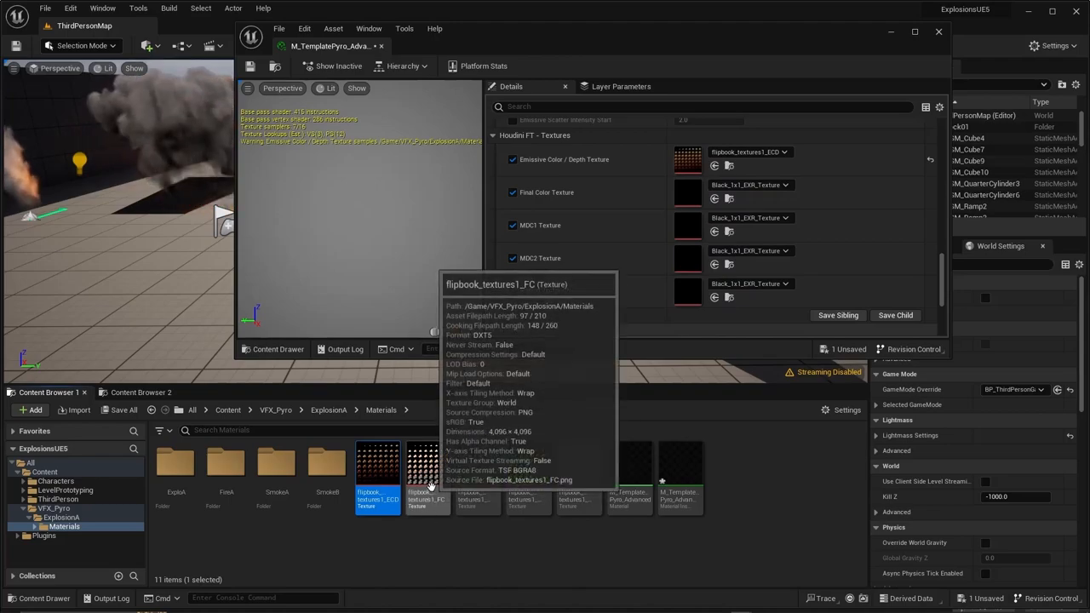
# Assign the FC, MDC1, MDC2 and MVN flipbook textures and set Animation Speed to 1.0
pyautogui.click(741, 184)
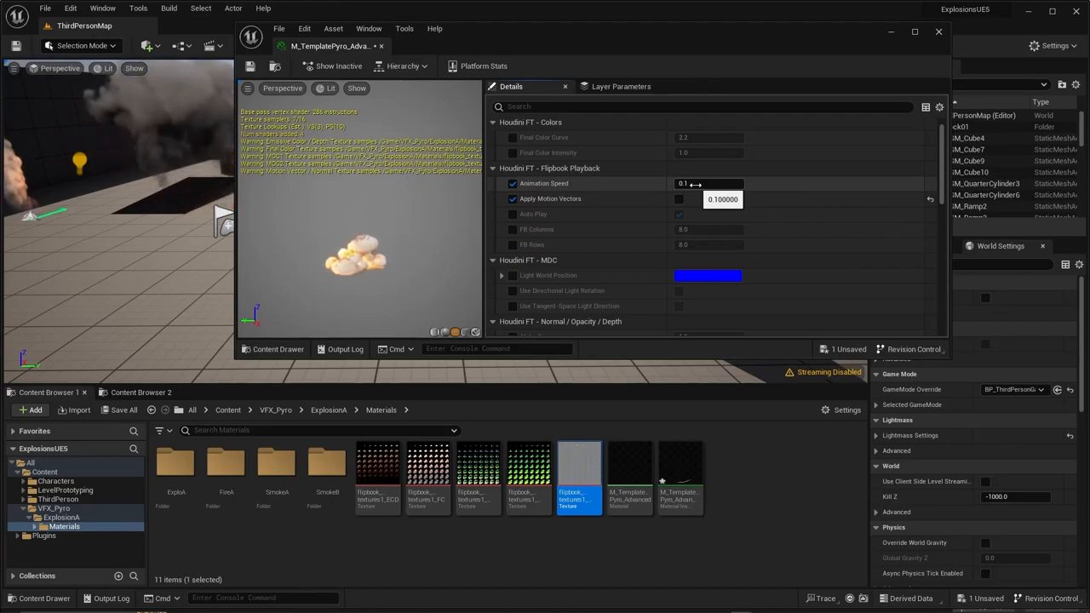
pyautogui.click(708, 183)
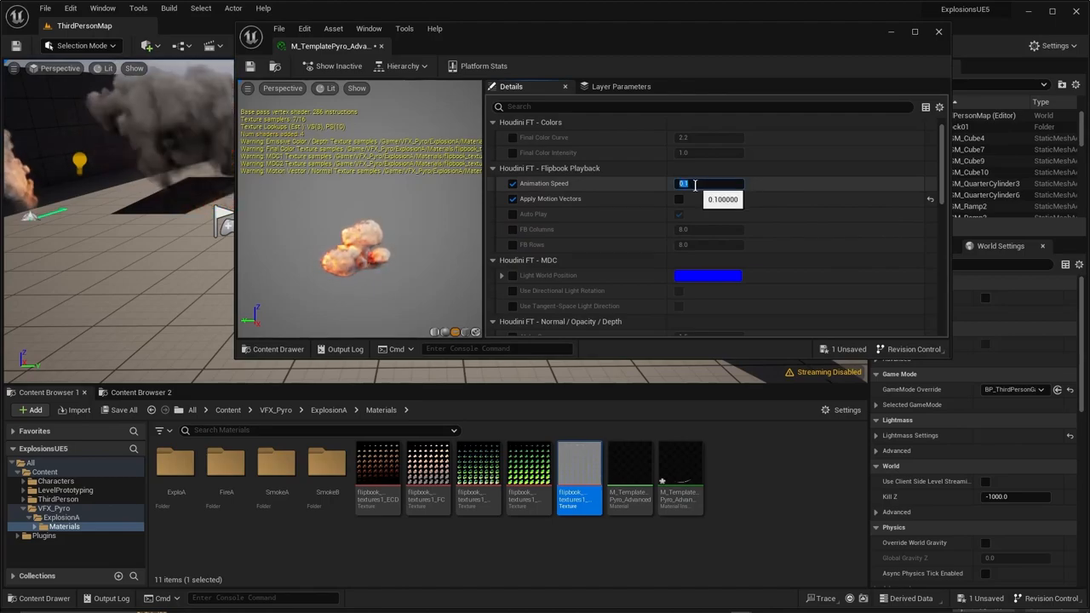
pyautogui.write('1.0')
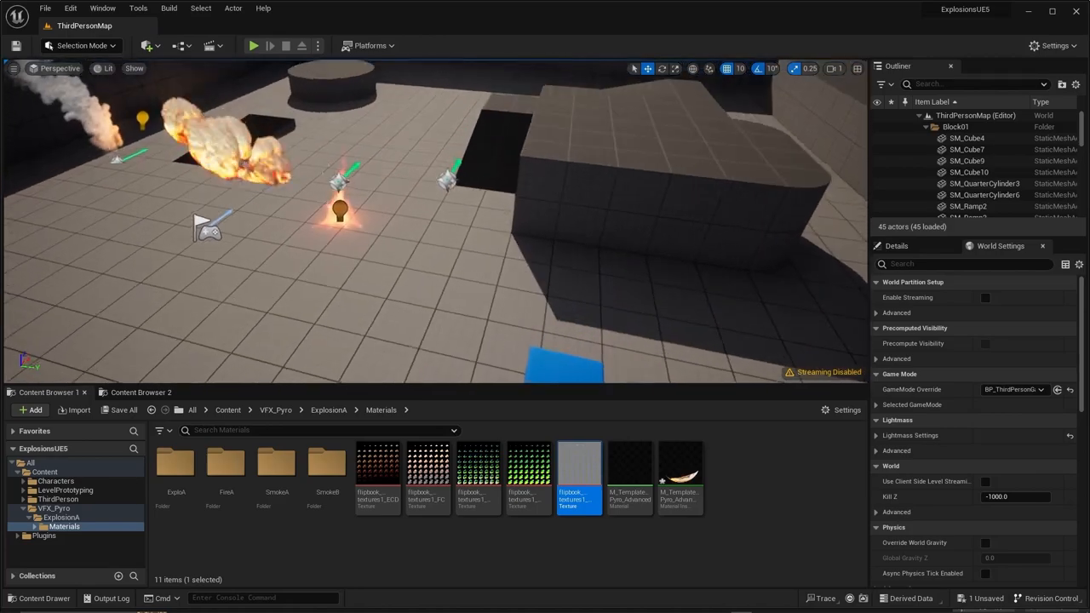
# Place a plane via Quick Add > Shapes and apply the pyro material instance to it
pyautogui.click(148, 45)
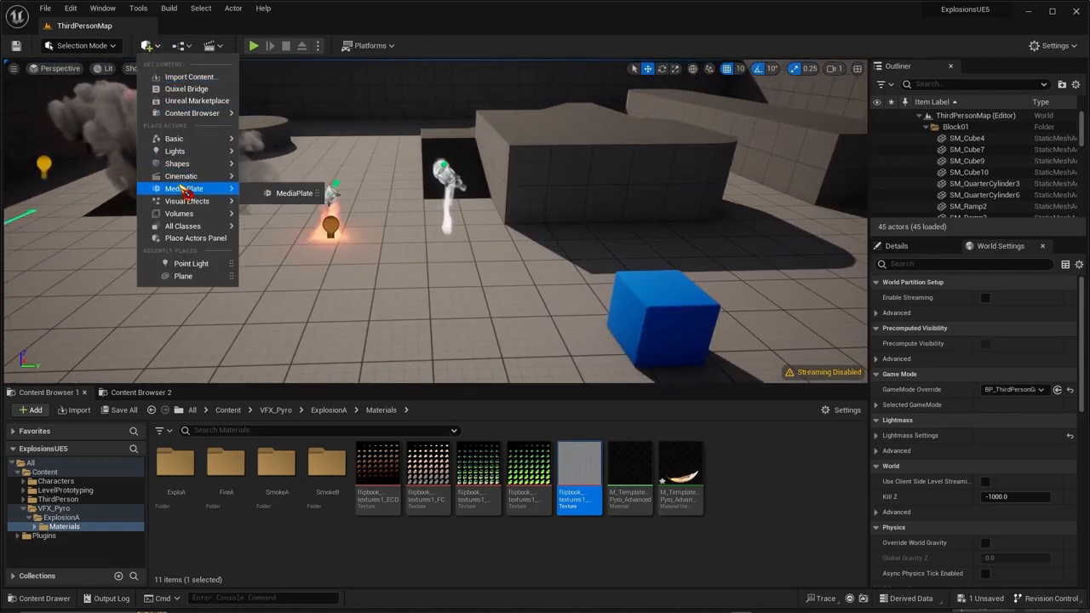
pyautogui.moveTo(177, 164)
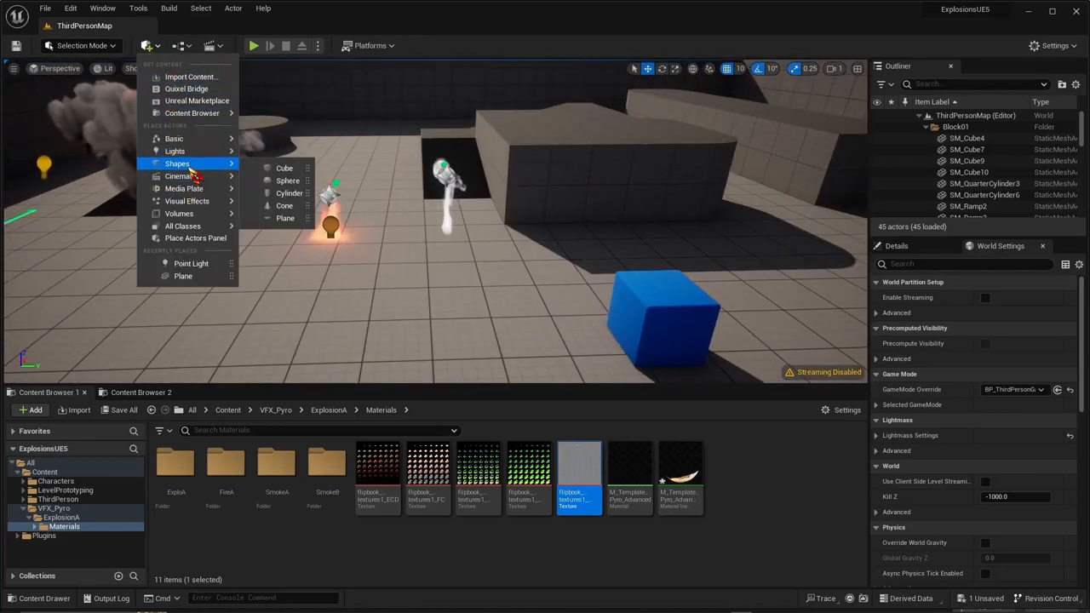
pyautogui.click(285, 218)
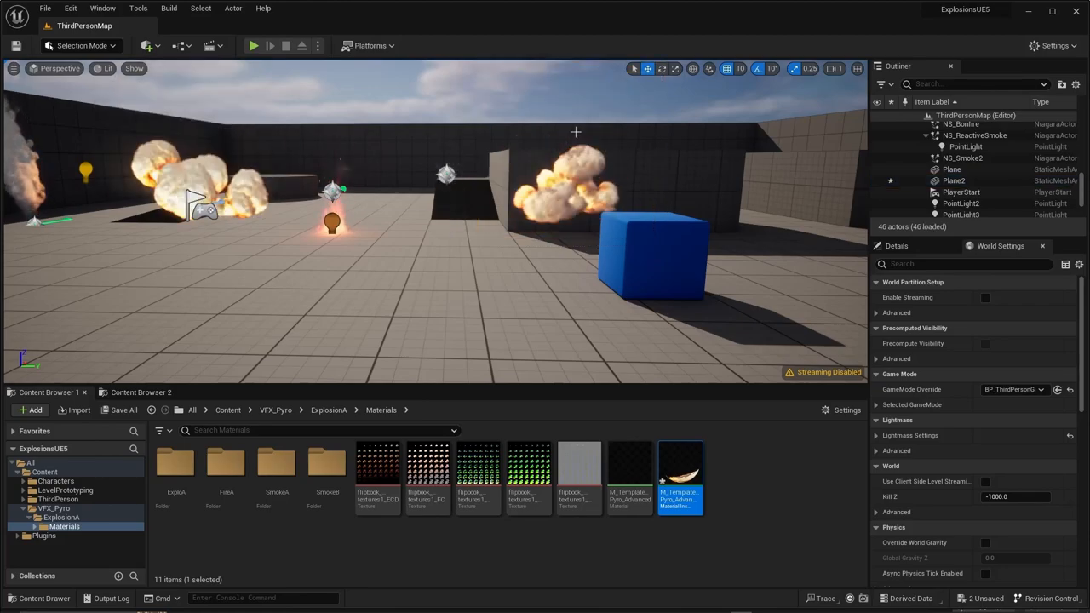
pyautogui.click(655, 255)
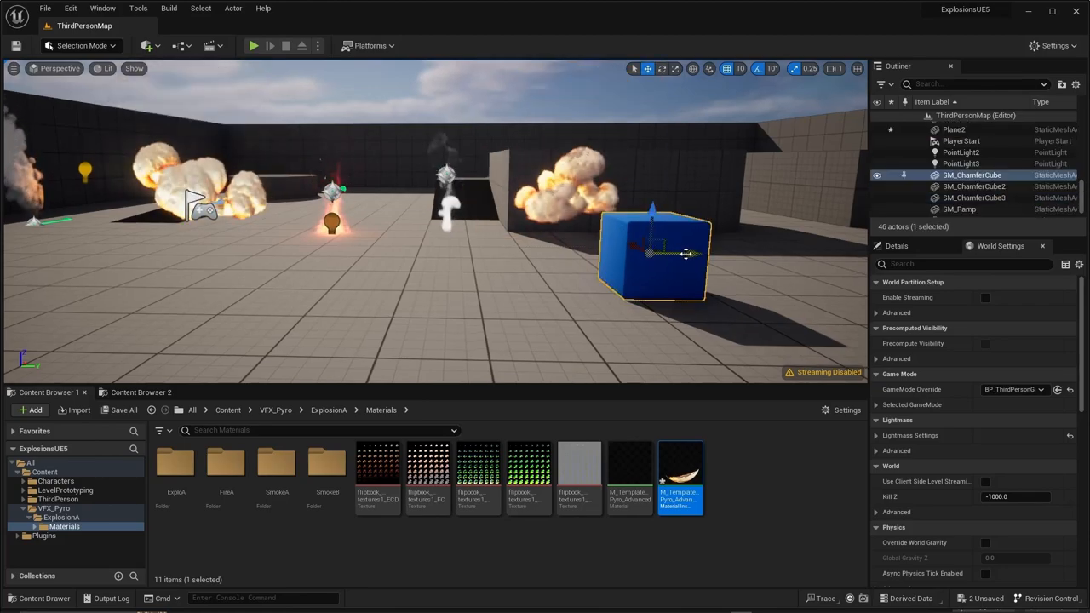